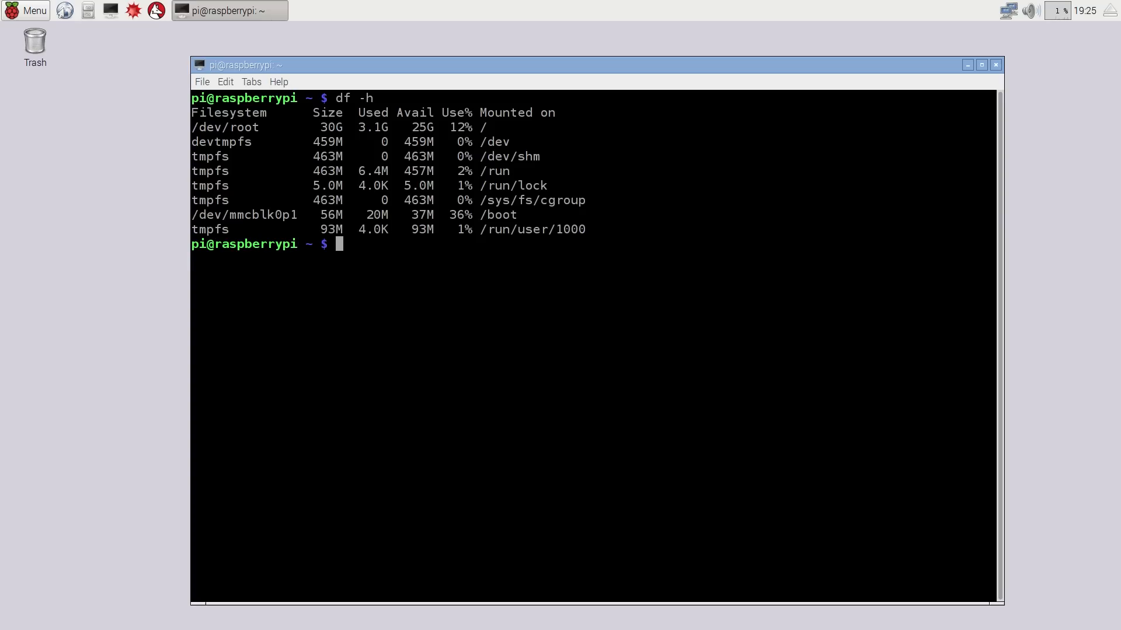
mouse_move(395, 384)
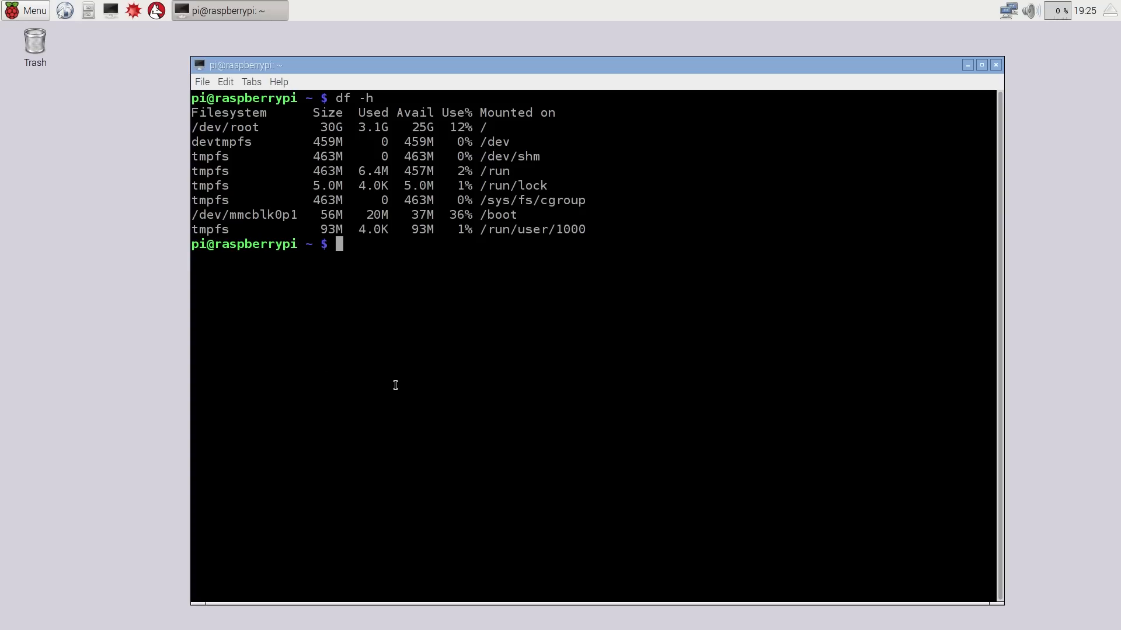
List USB devices with lsusb and the /dev/sd* nodes, then start an fdisk command.
type("sudo")
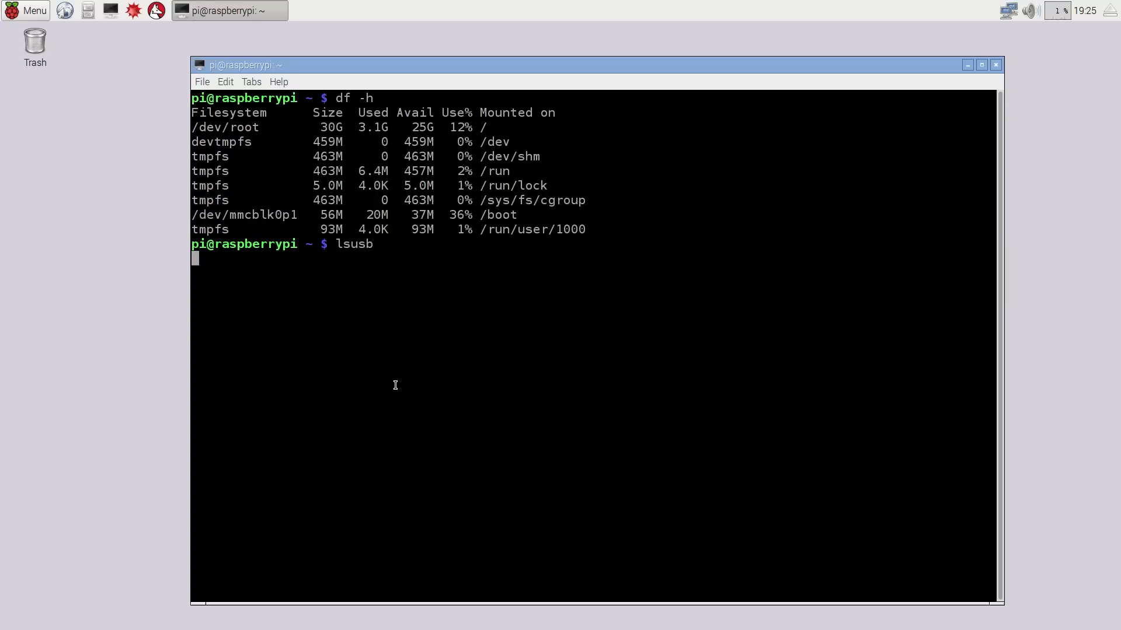
key("Return")
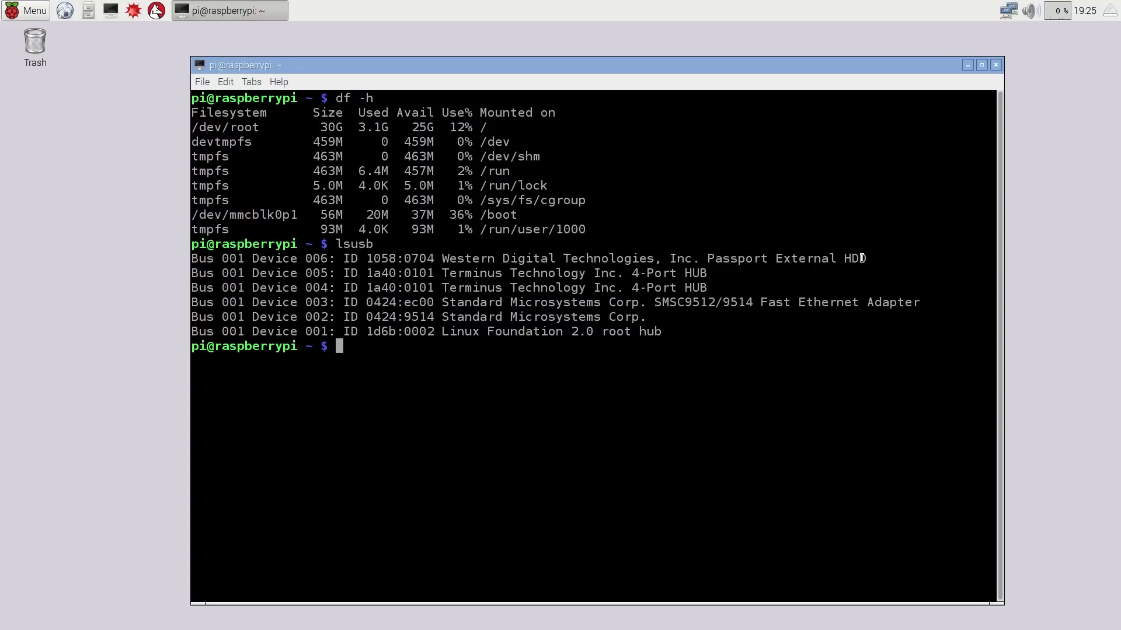
mouse_move(361, 362)
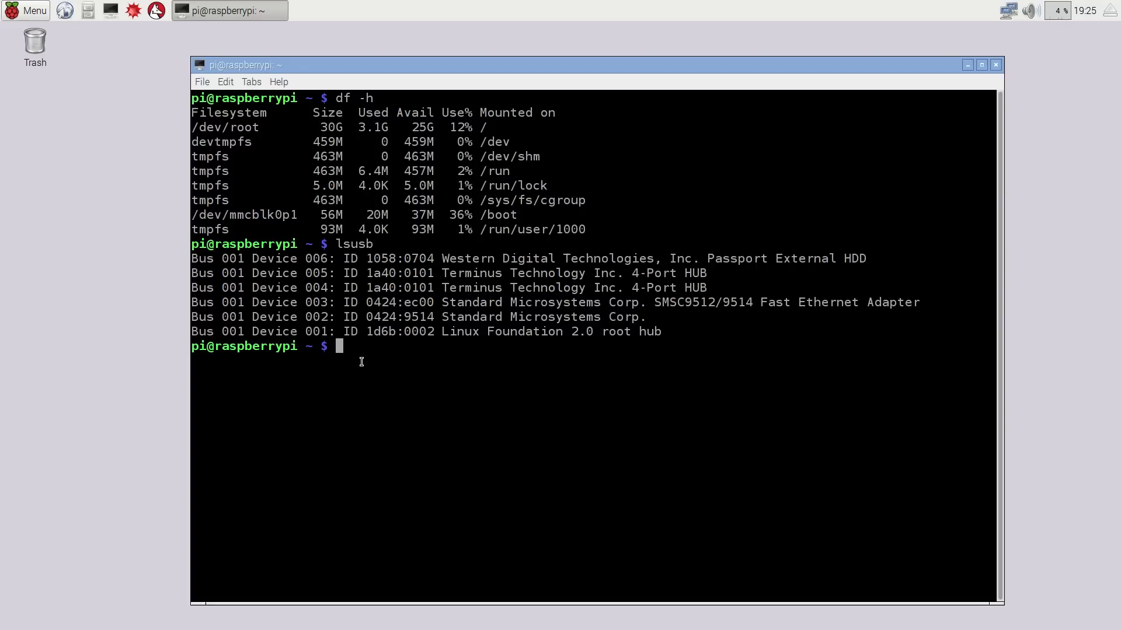
type("l")
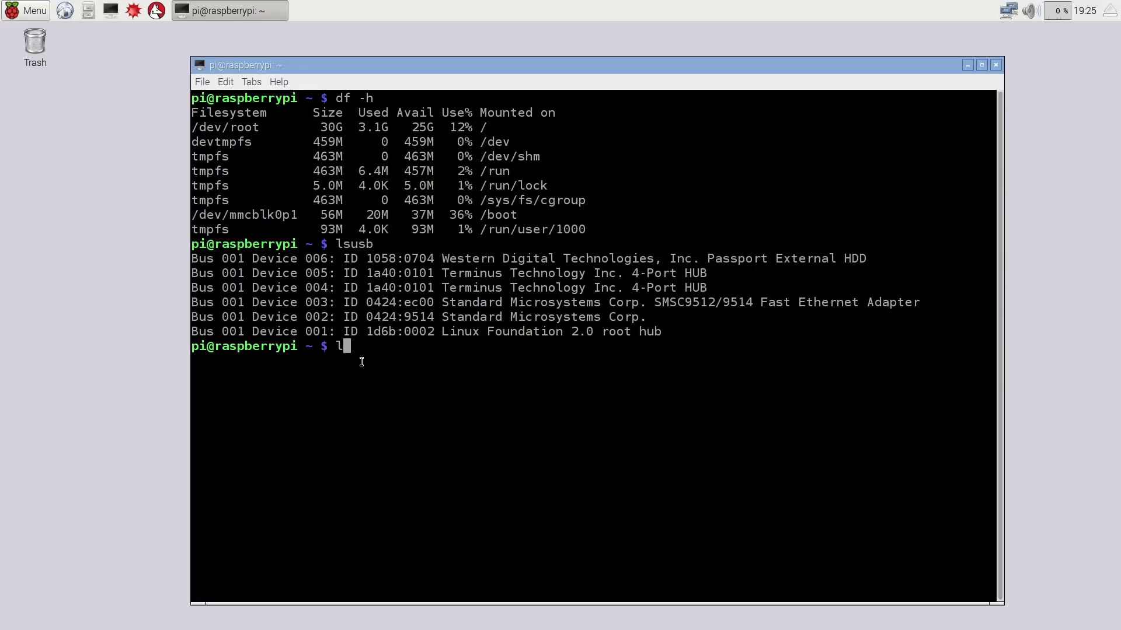
type("s /dev/sd*")
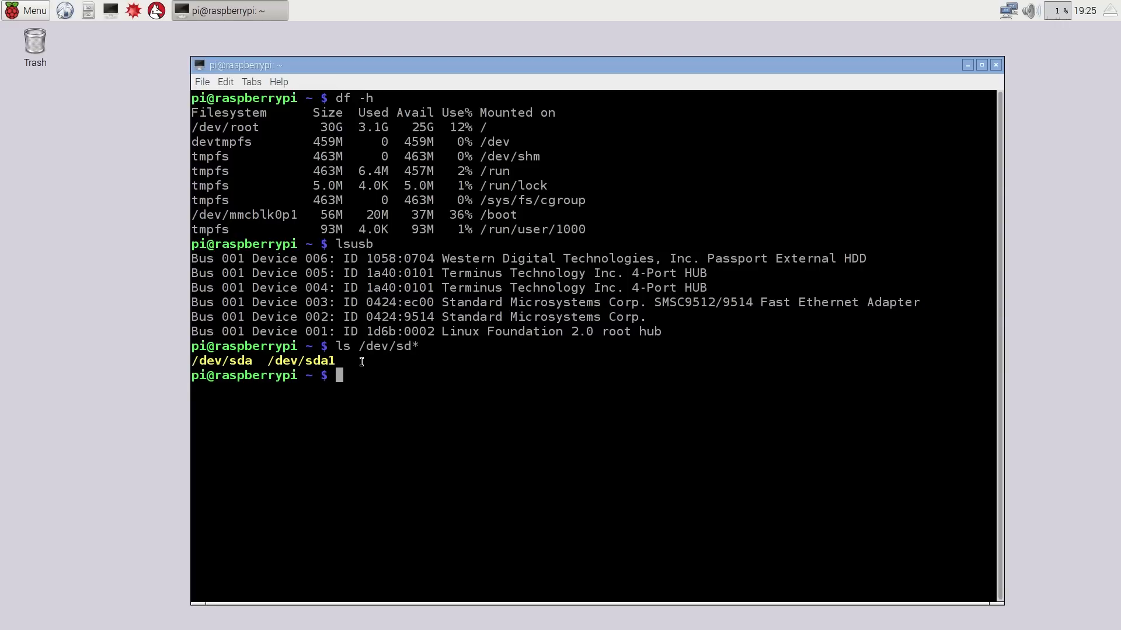
type("fdisk")
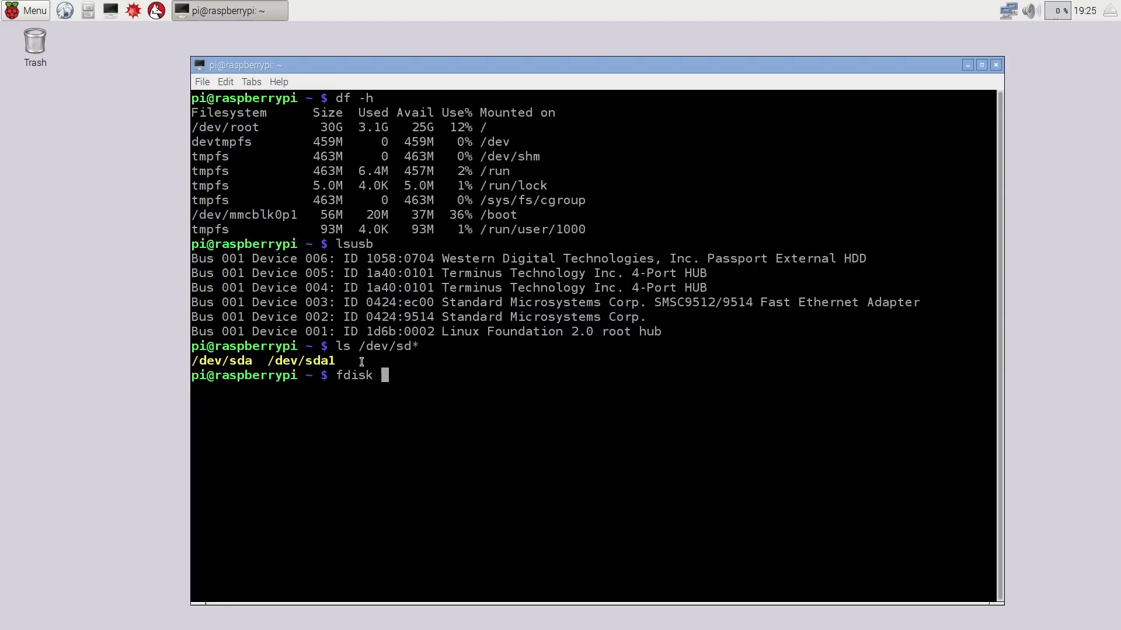
Run sudo fdisk /dev/sda and print the existing partition table.
type("/dev/sda")
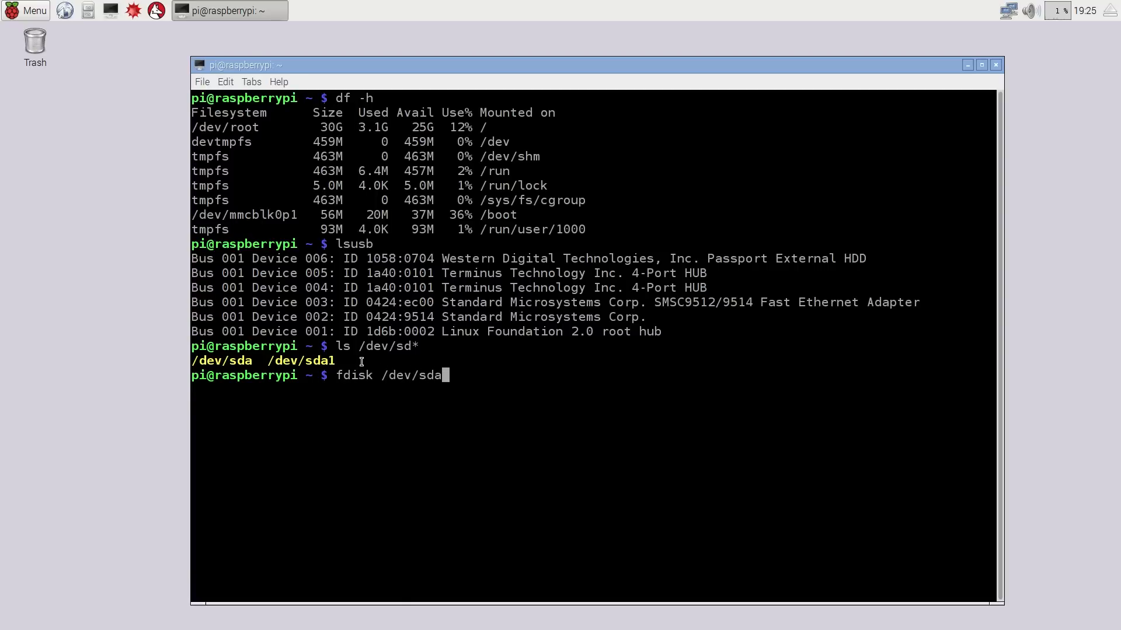
key("Return")
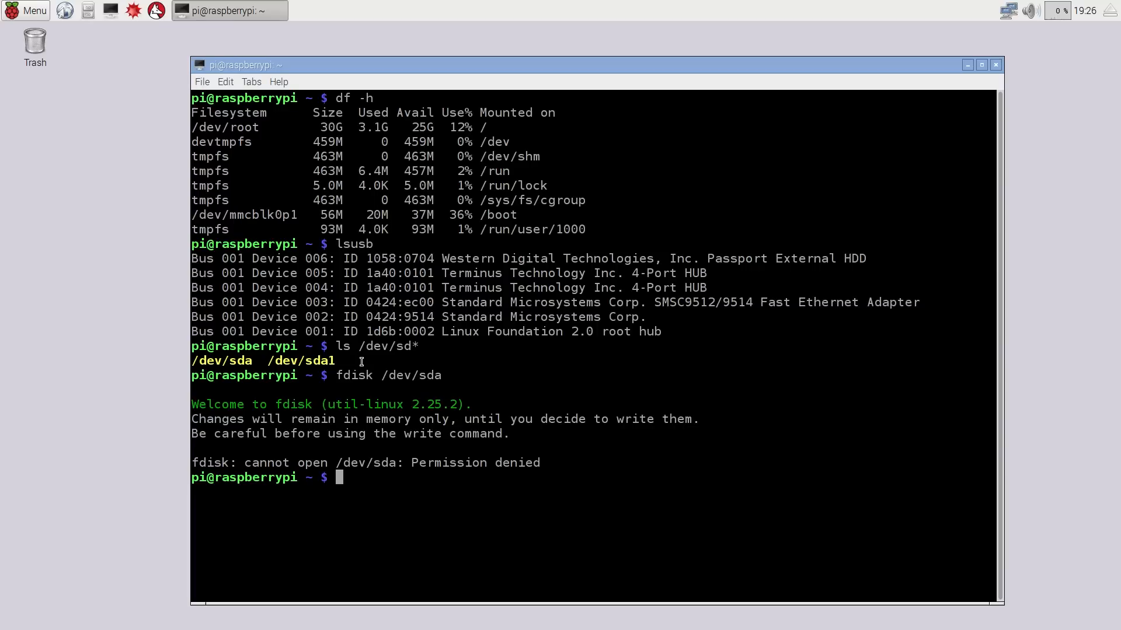
type("sudo fdisk /dev/s")
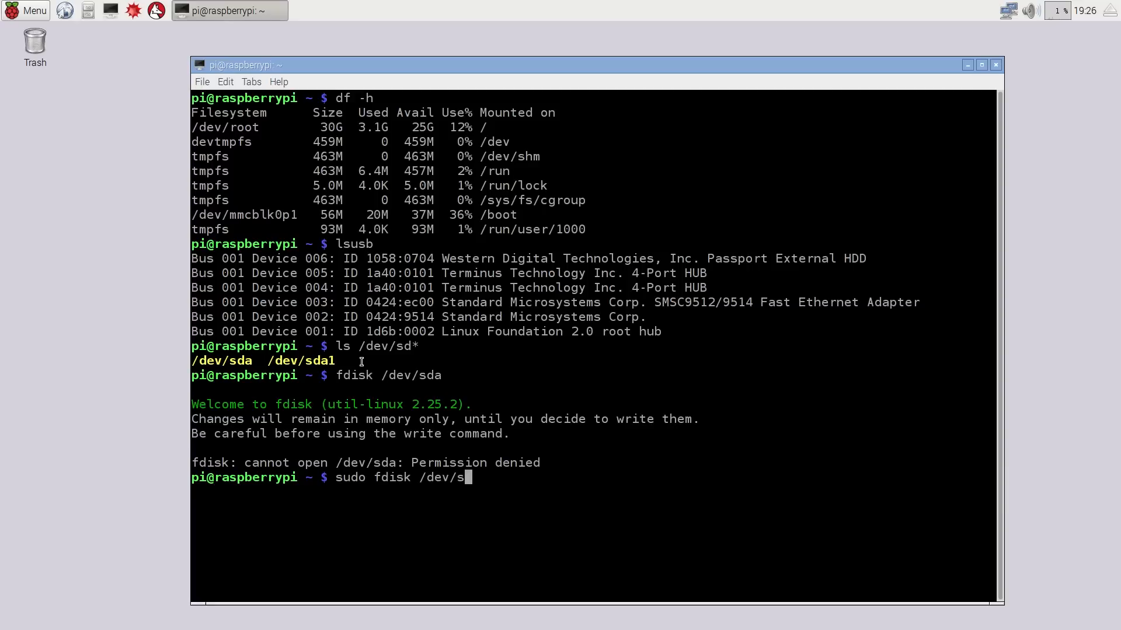
key("Return")
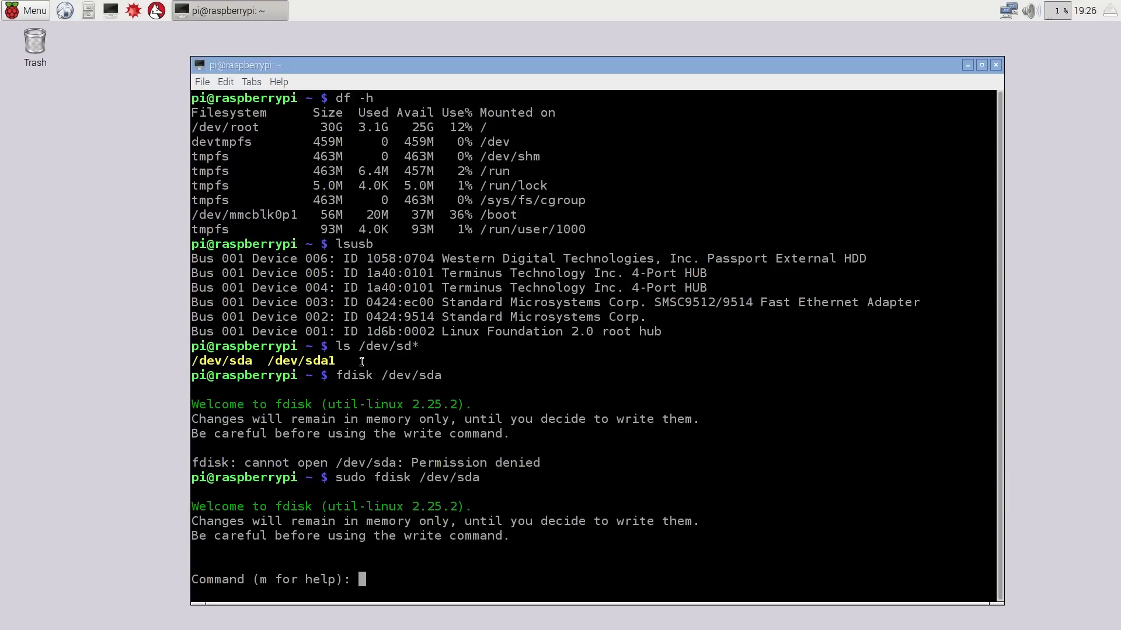
type("p")
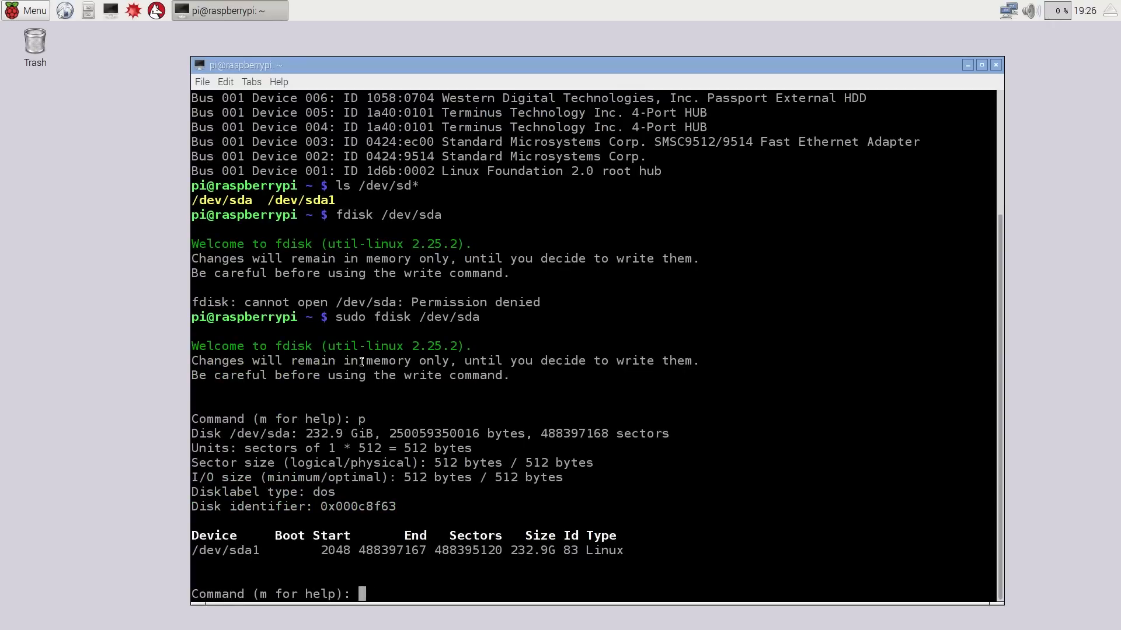
Delete sda1, create a new default-size 232.9 GiB primary partition, and write the table.
type("d")
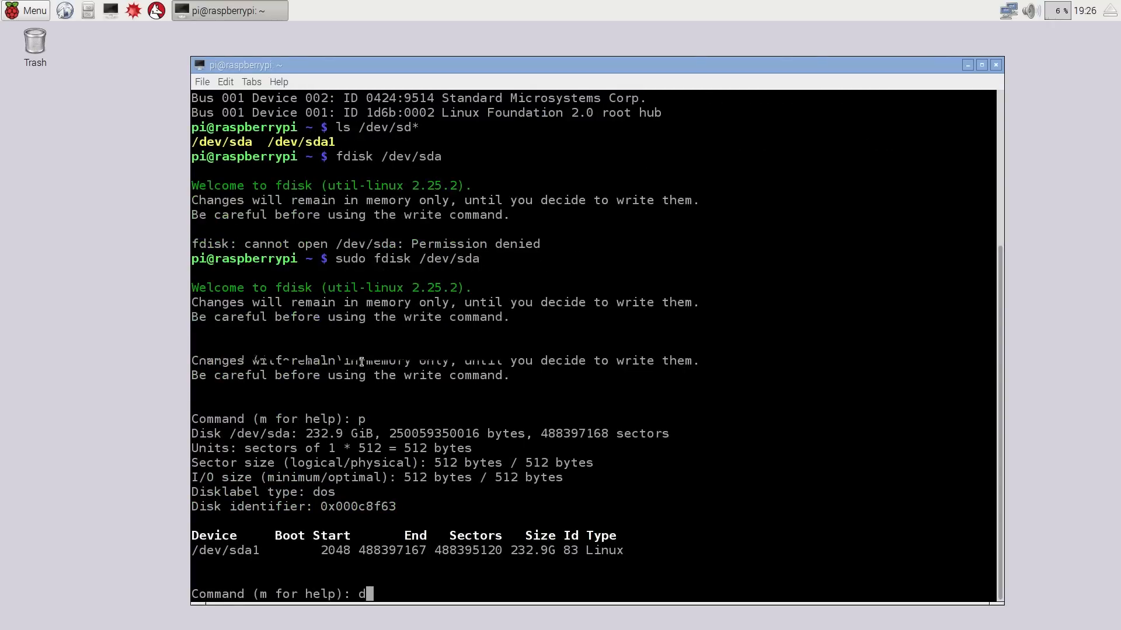
key("Return")
type("p")
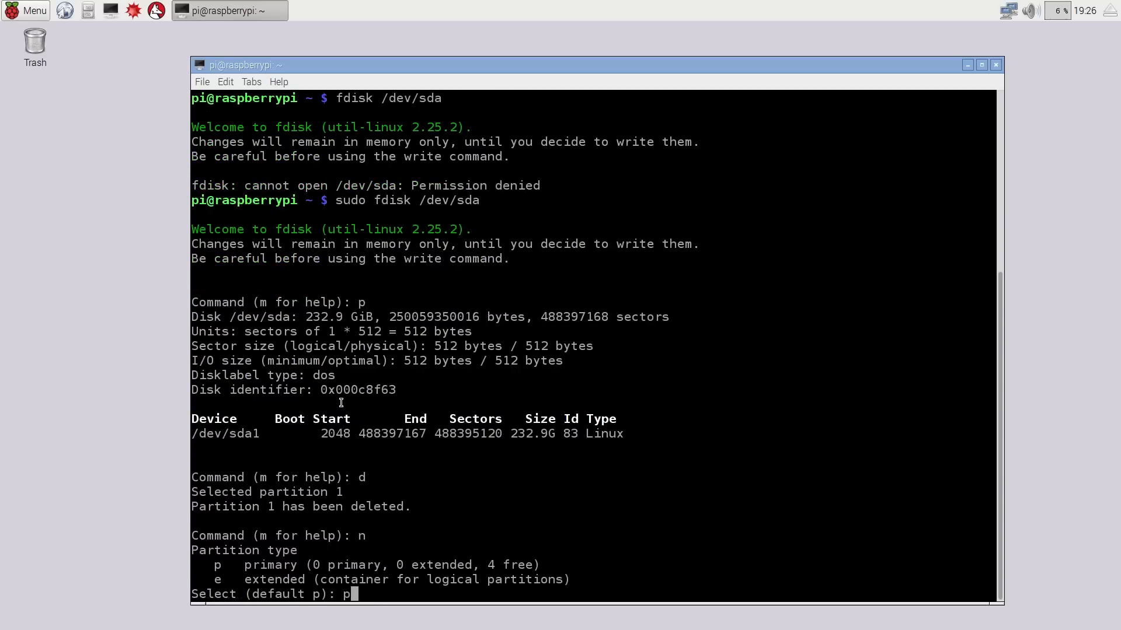
scroll("up", 3)
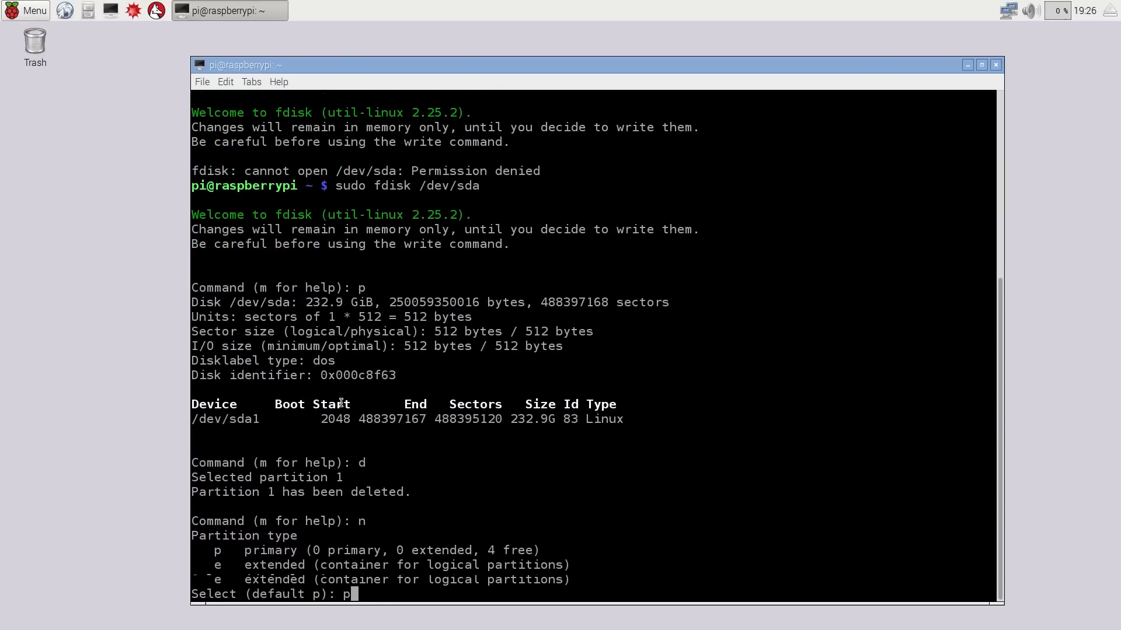
key("Return")
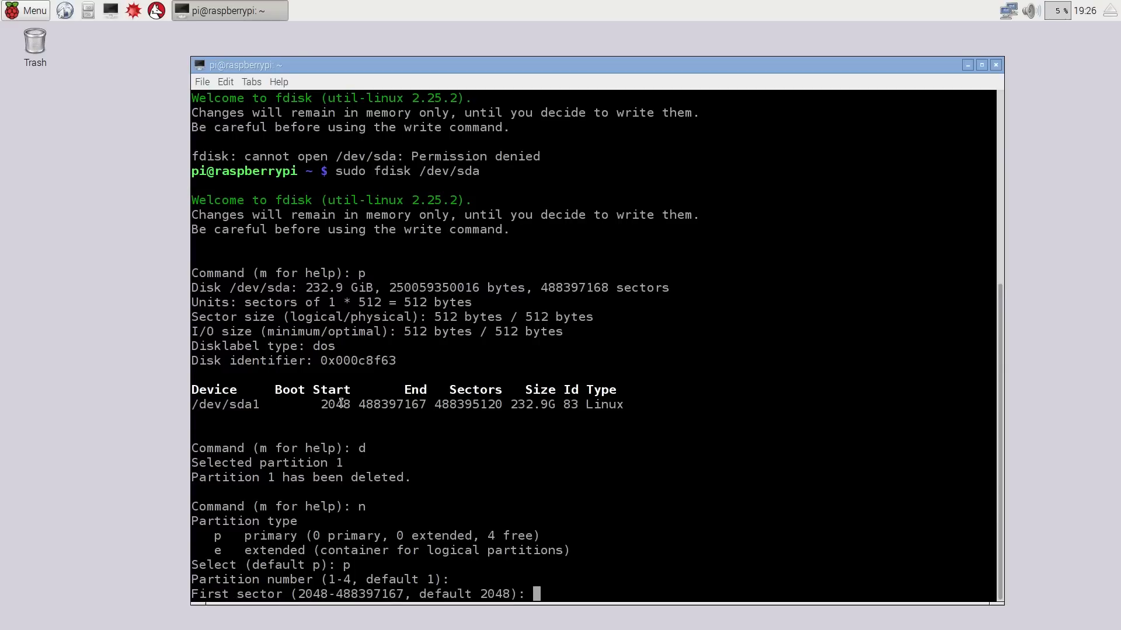
key("Return")
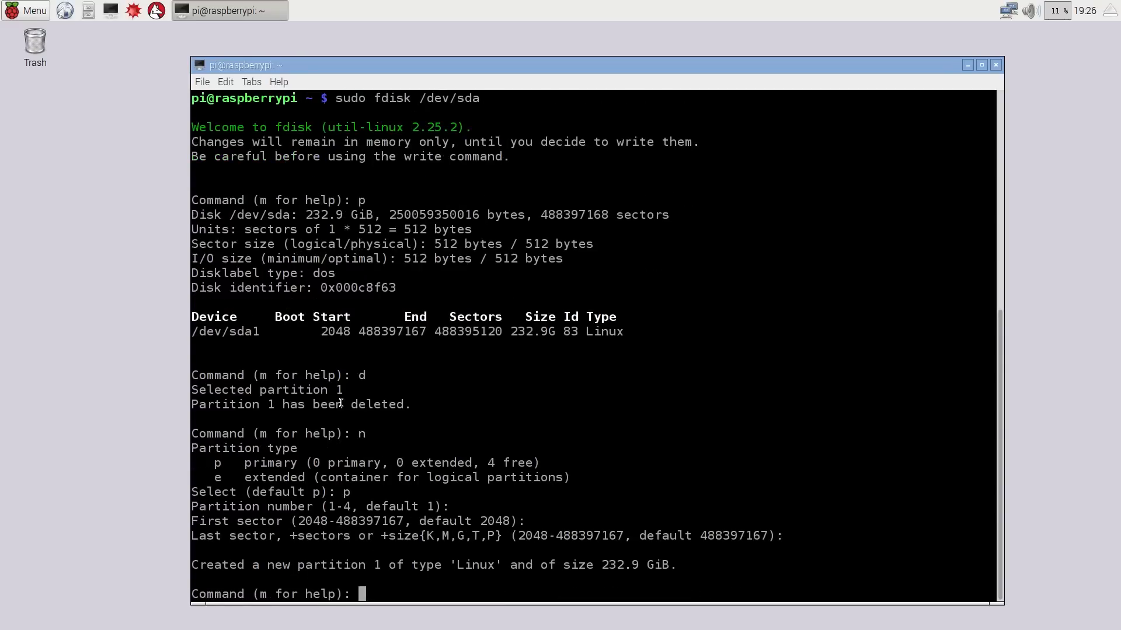
type("w")
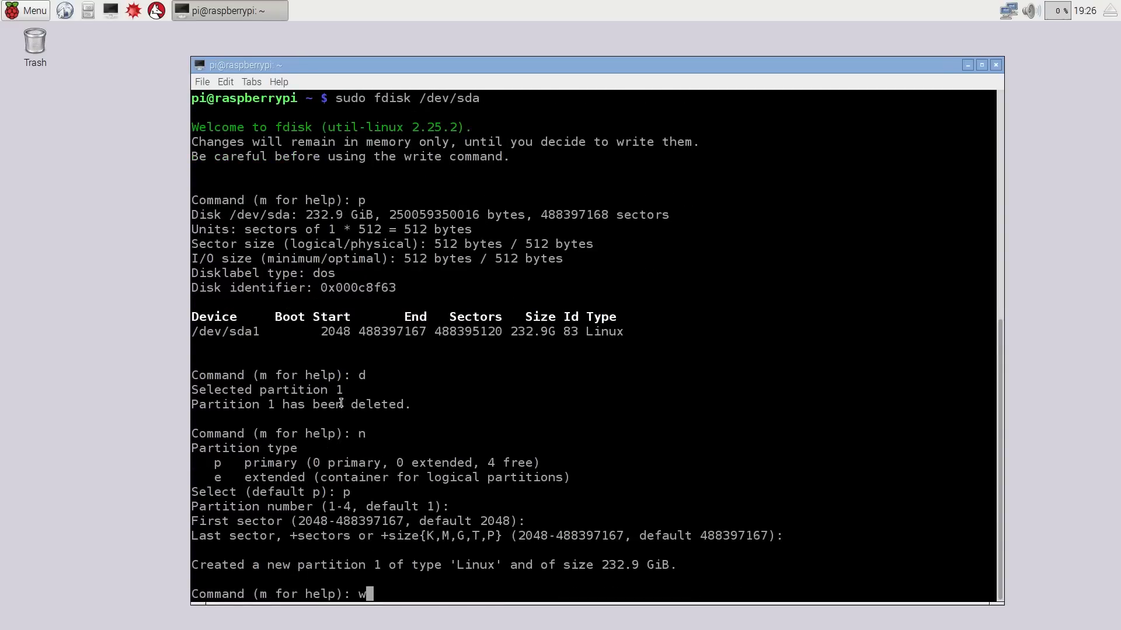
key("Return")
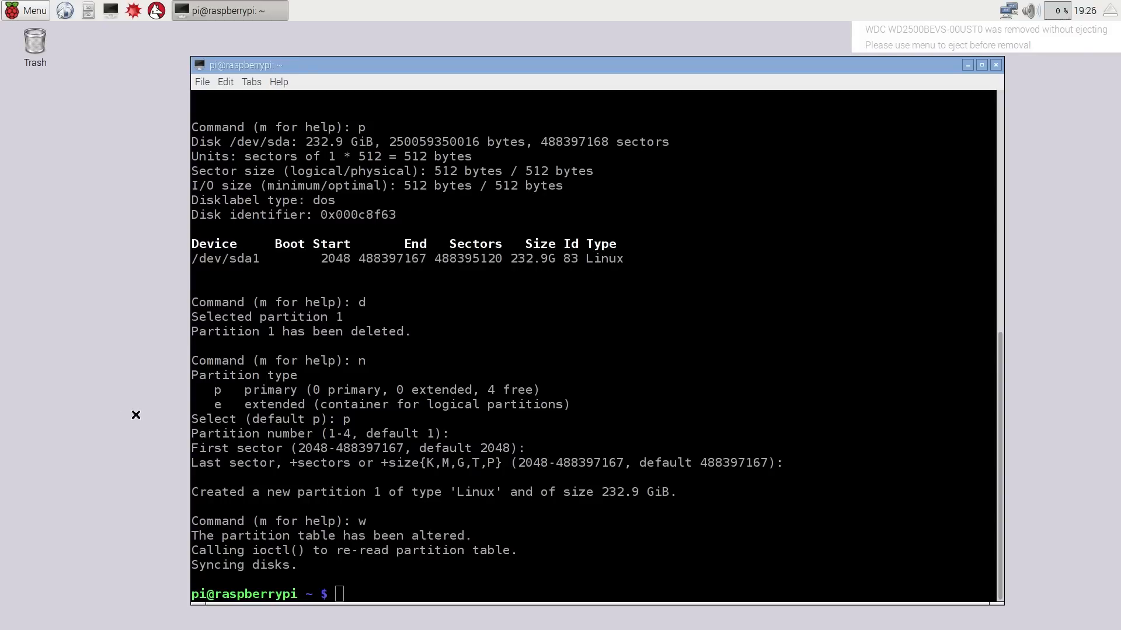
mouse_move(139, 446)
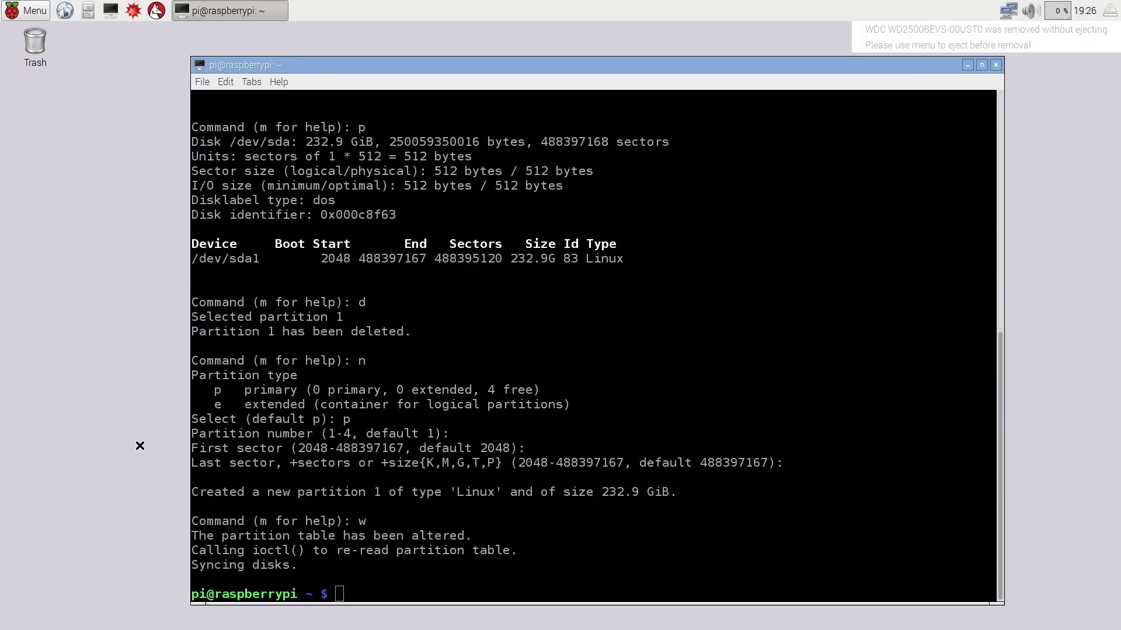
Format /dev/sda1 as ext4 labelled rootfs with sudo mke2fs -t ext4 -L rootfs.
type("sudo")
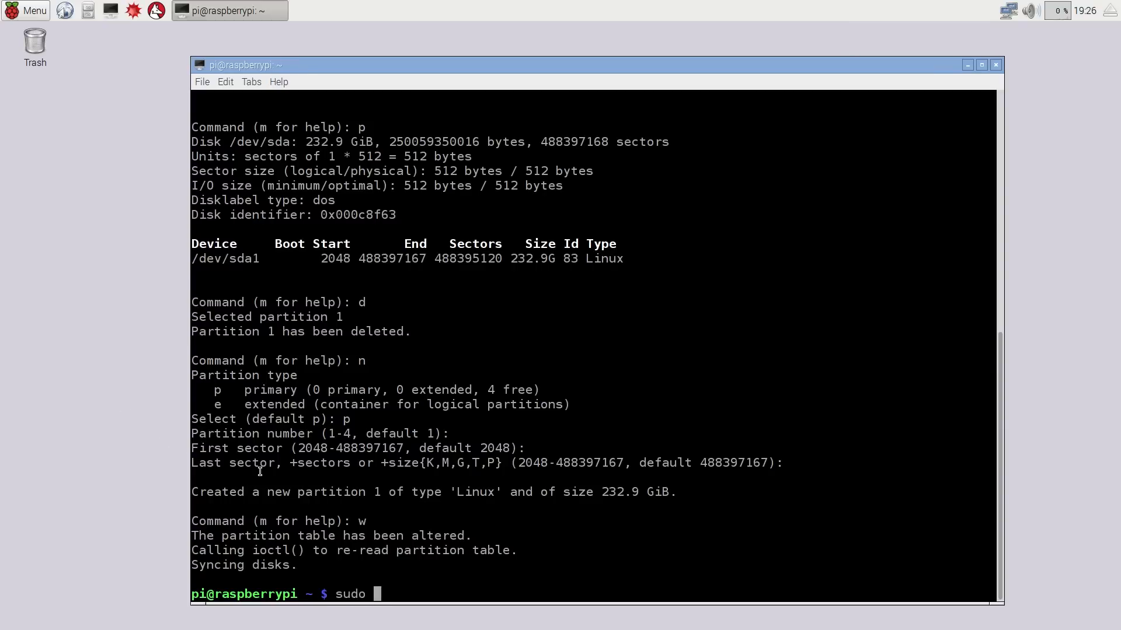
type("mke2")
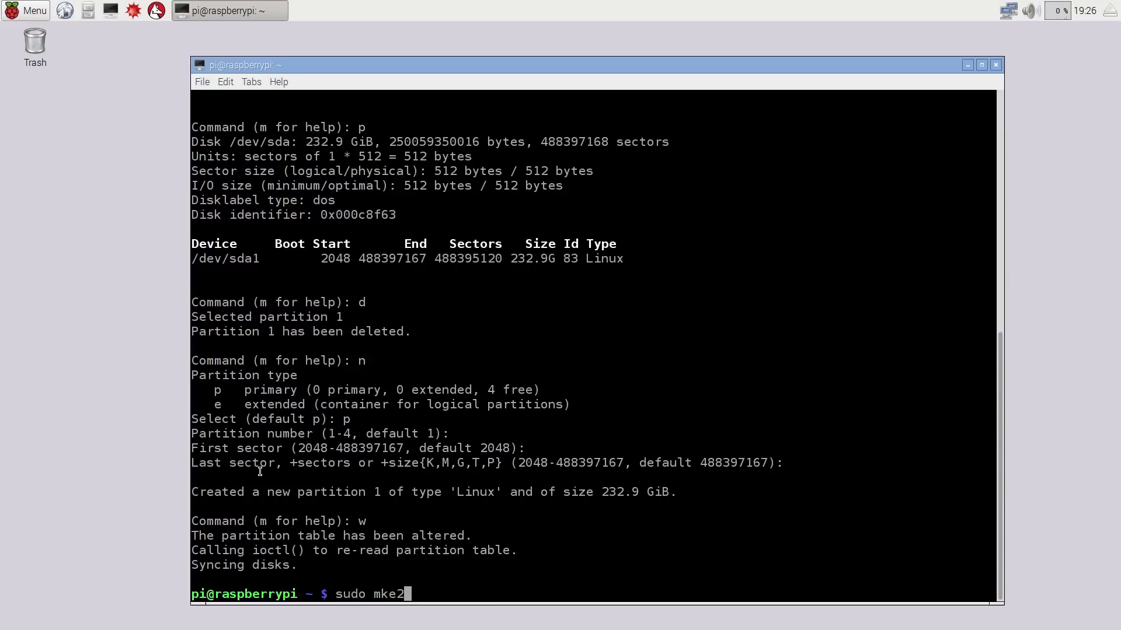
type("fs")
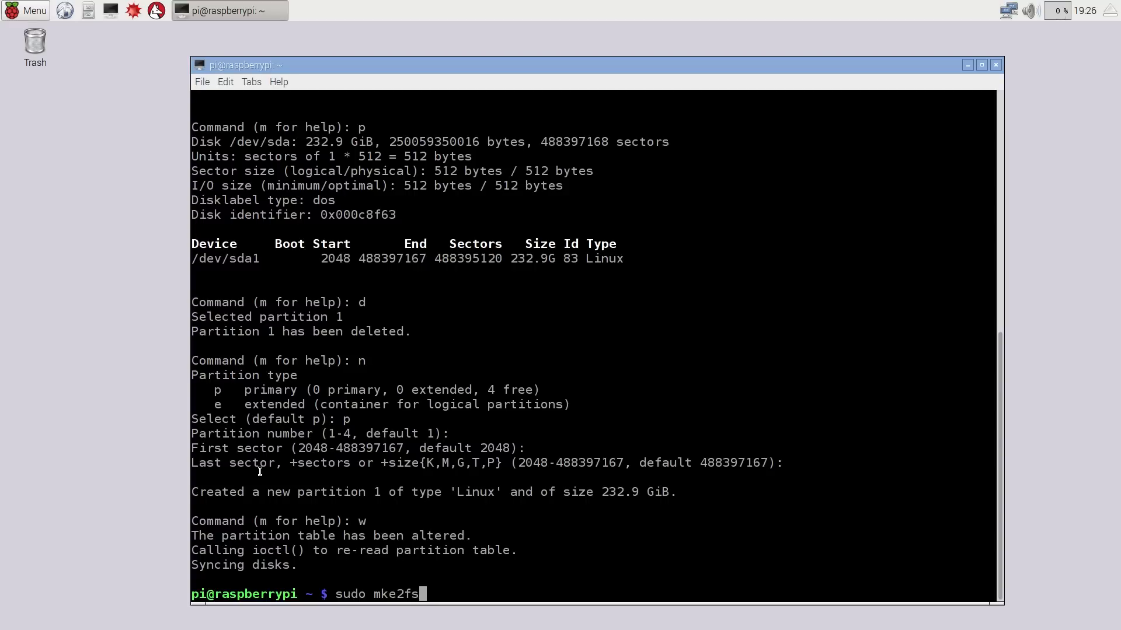
type("-")
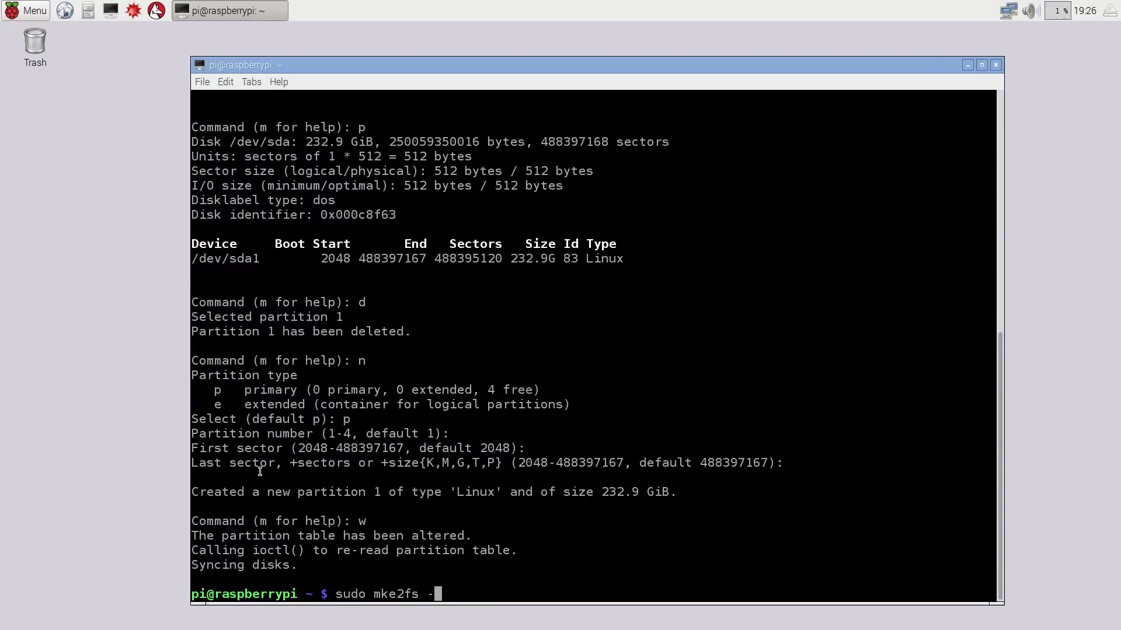
type("t ext")
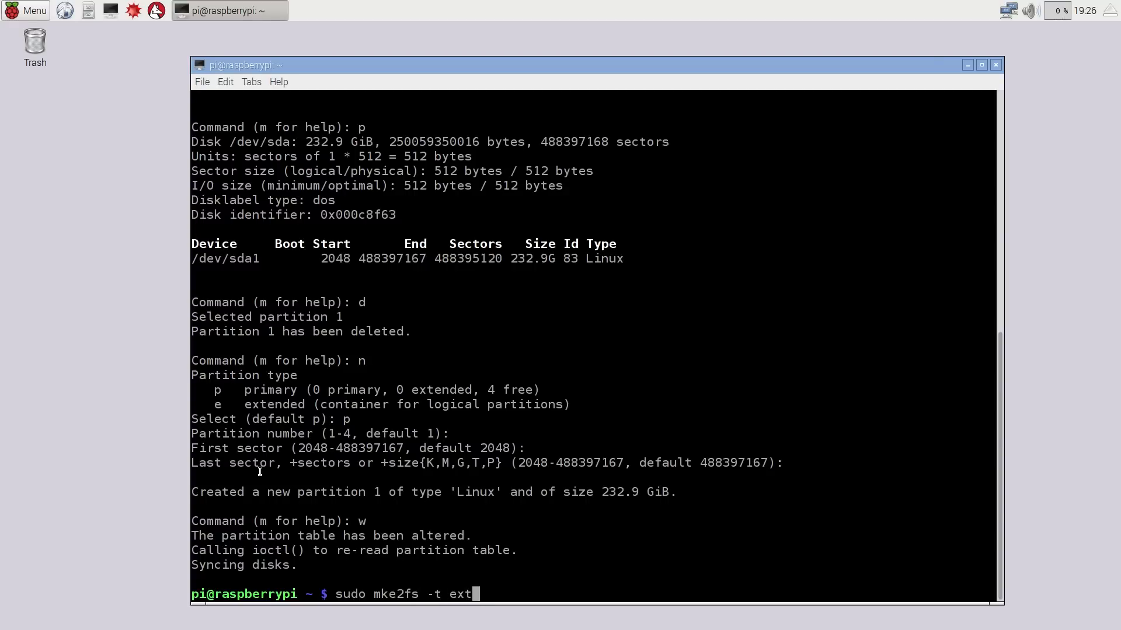
type("4 -")
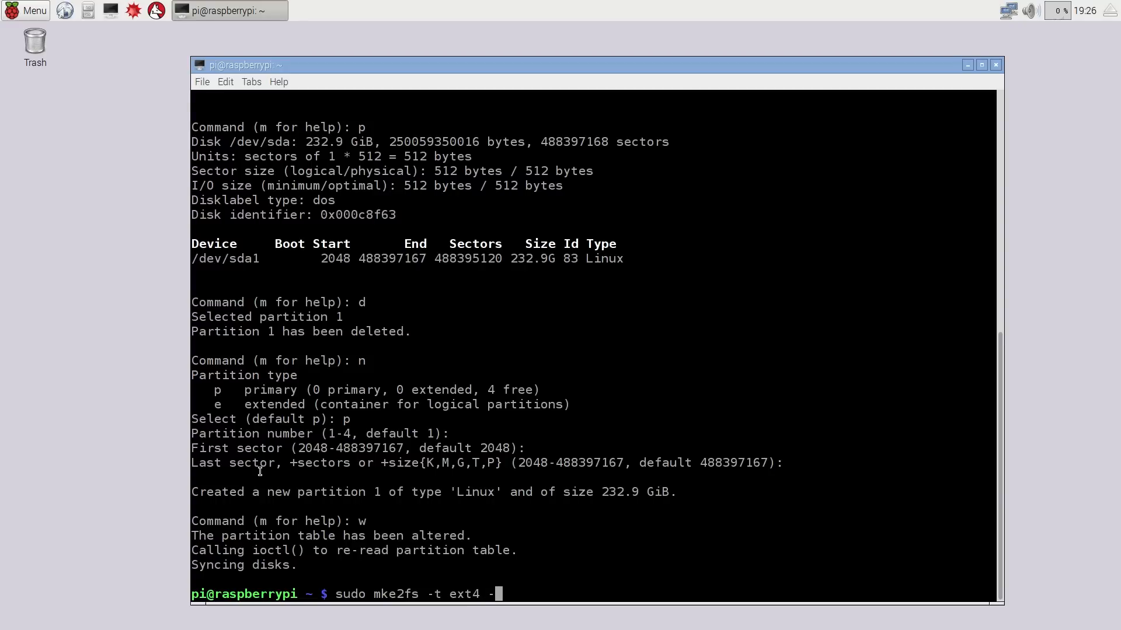
type("L root")
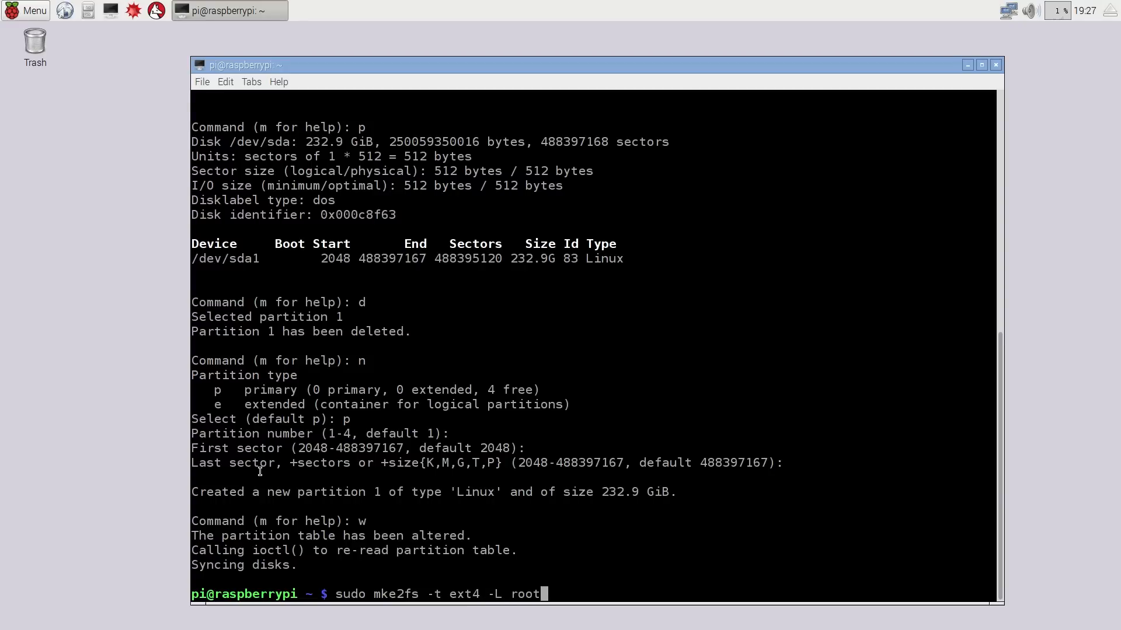
type("fs /dev/sda1")
type("y")
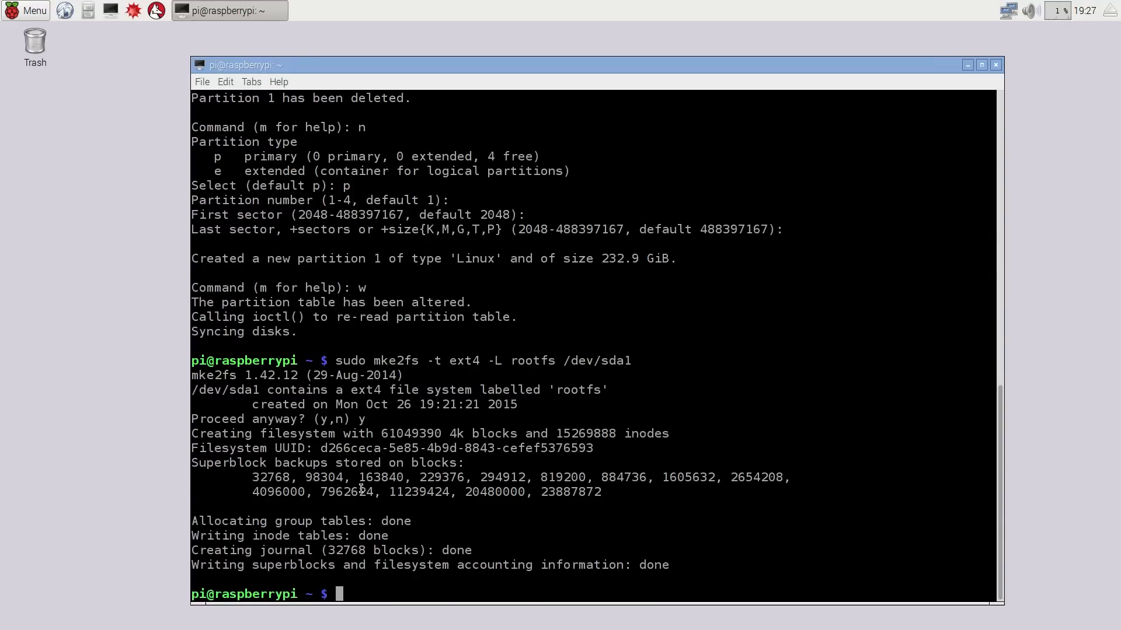
Mount /dev/sda1 at /mnt and begin a sudo apt-get command.
type("sudo mou")
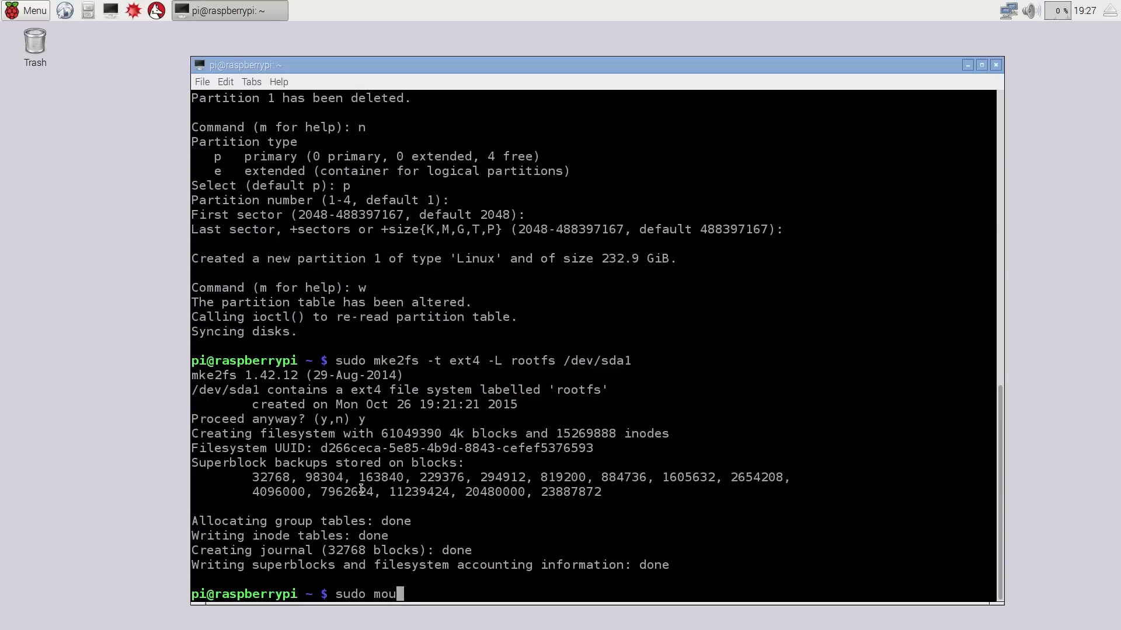
type("nt /dev/sda")
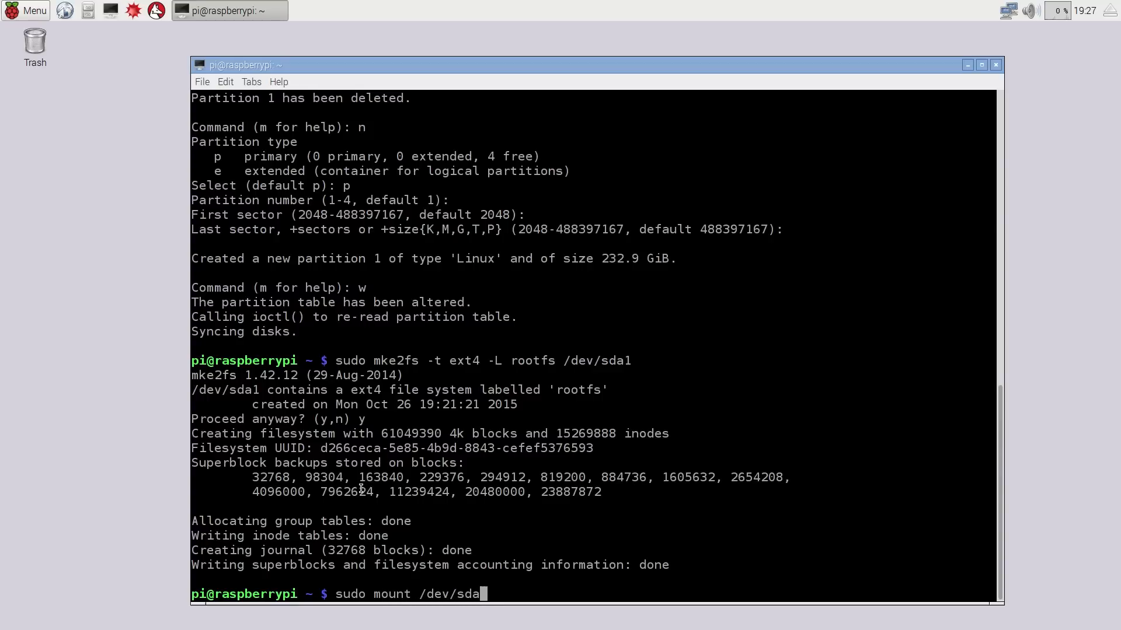
type("1 /mnt")
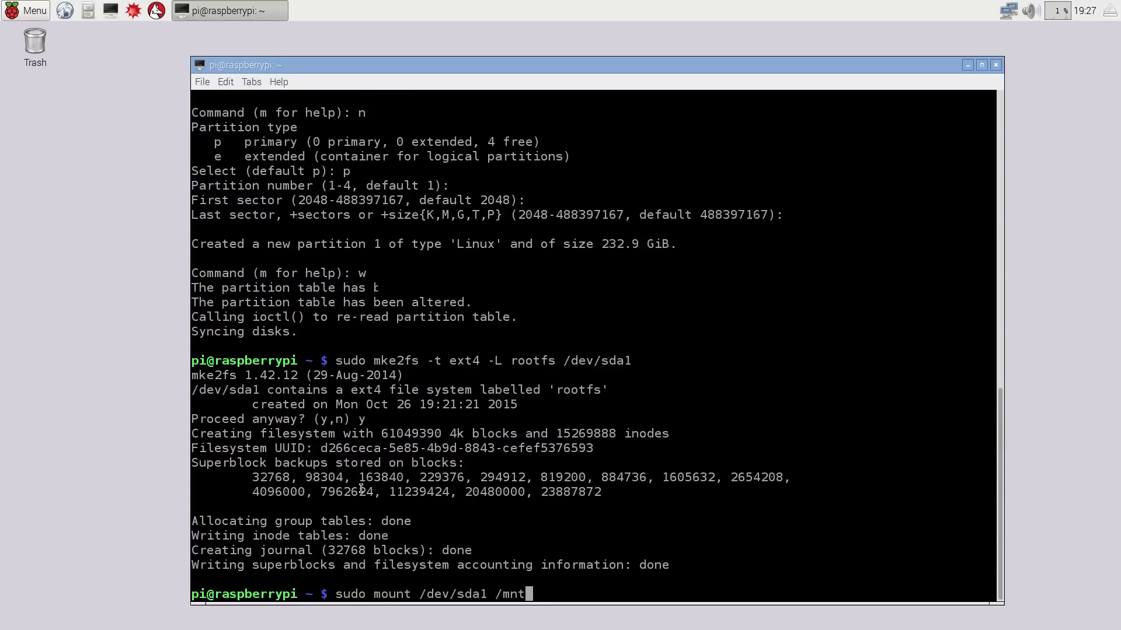
key("Return")
type("df -h")
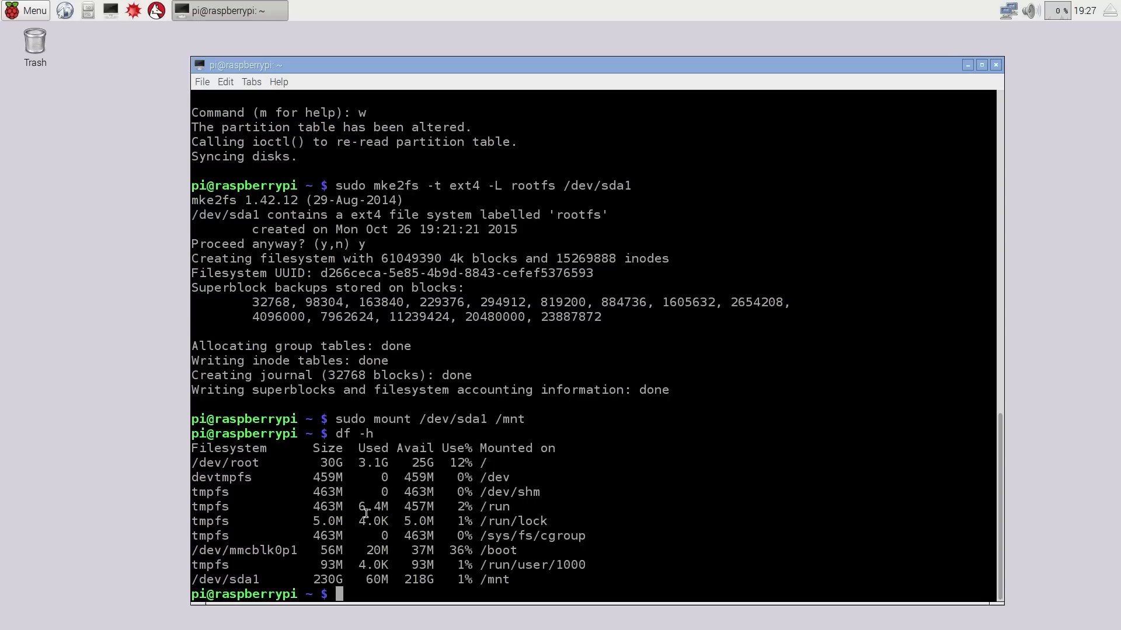
type("sudo apt-get")
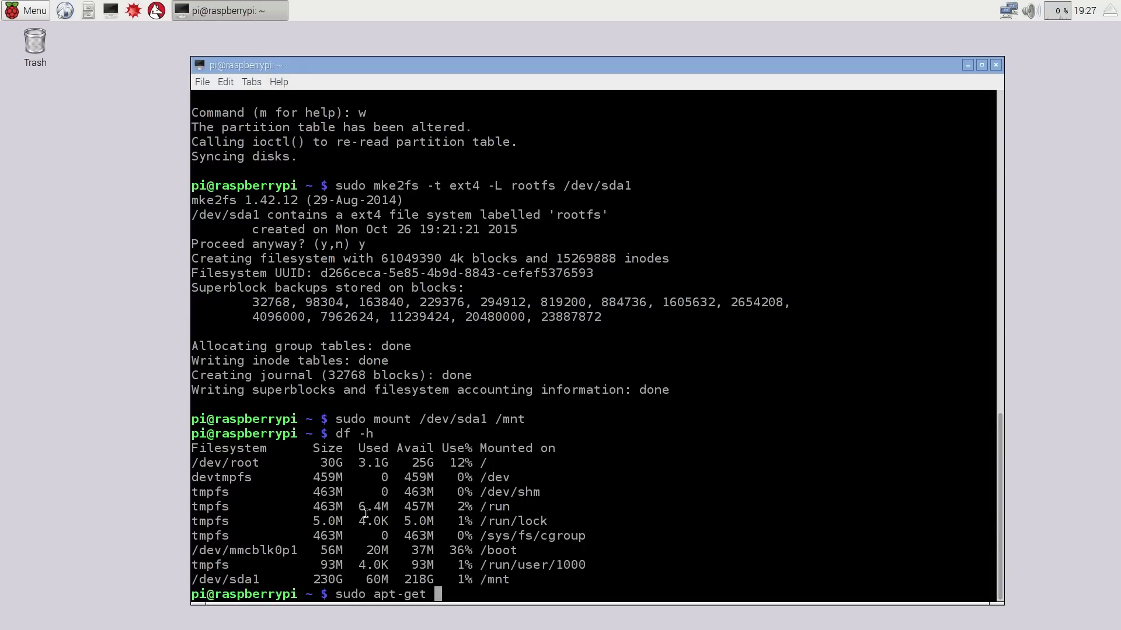
Install rsync with sudo apt-get install rsync (already present).
type("install rsync")
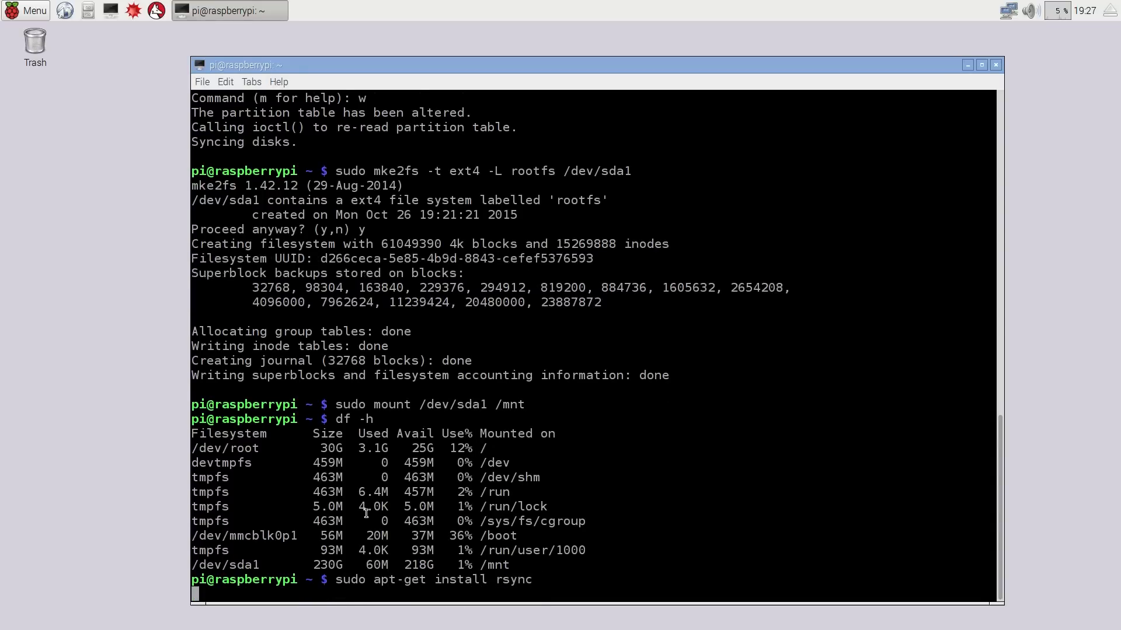
key("Return")
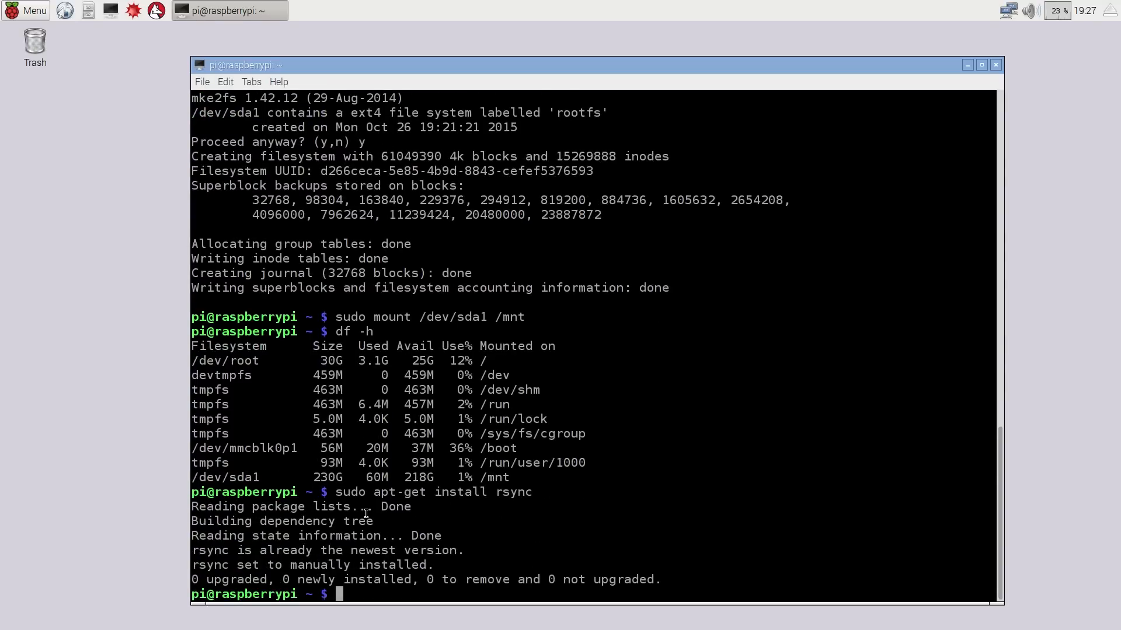
Copy the whole root filesystem to /mnt with sudo rsync -axv / /mnt.
type("sudo")
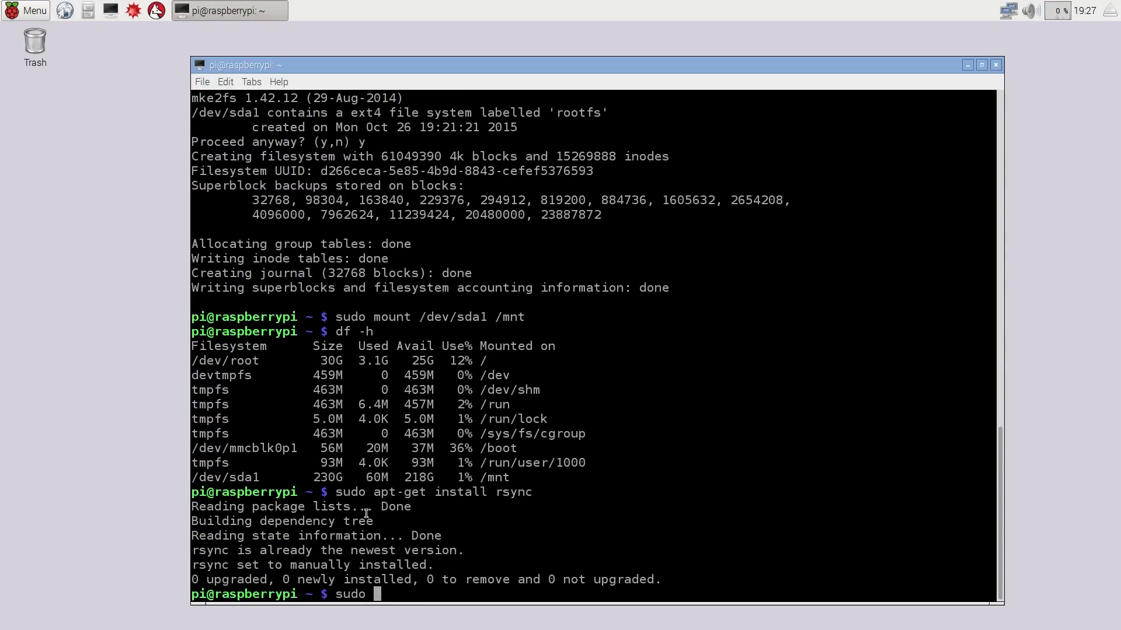
type("rsync")
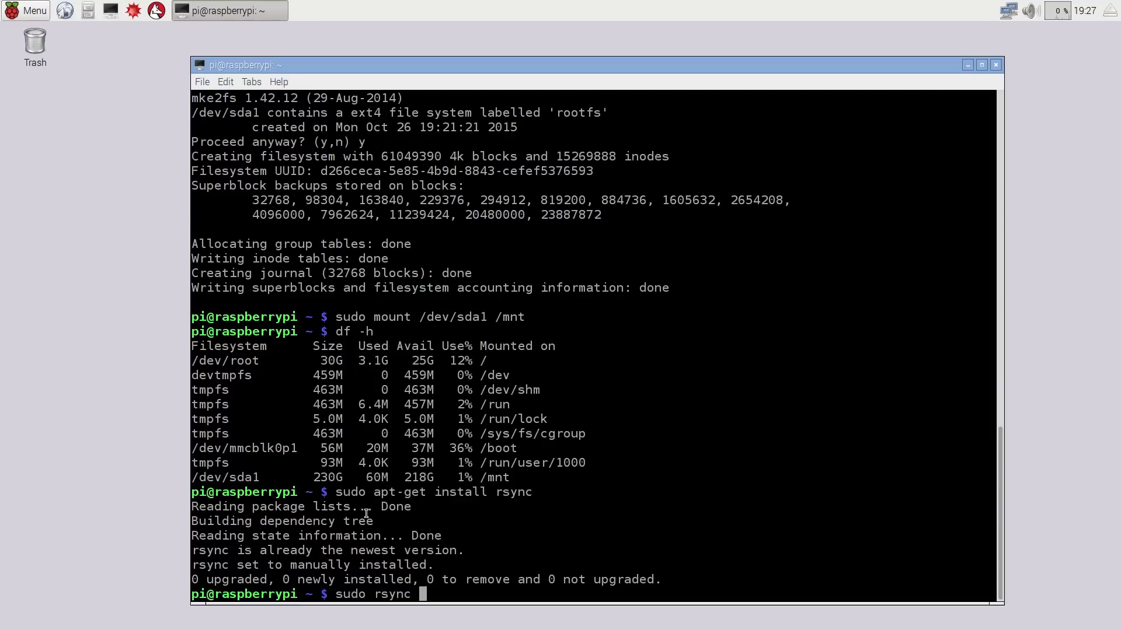
type("-axv")
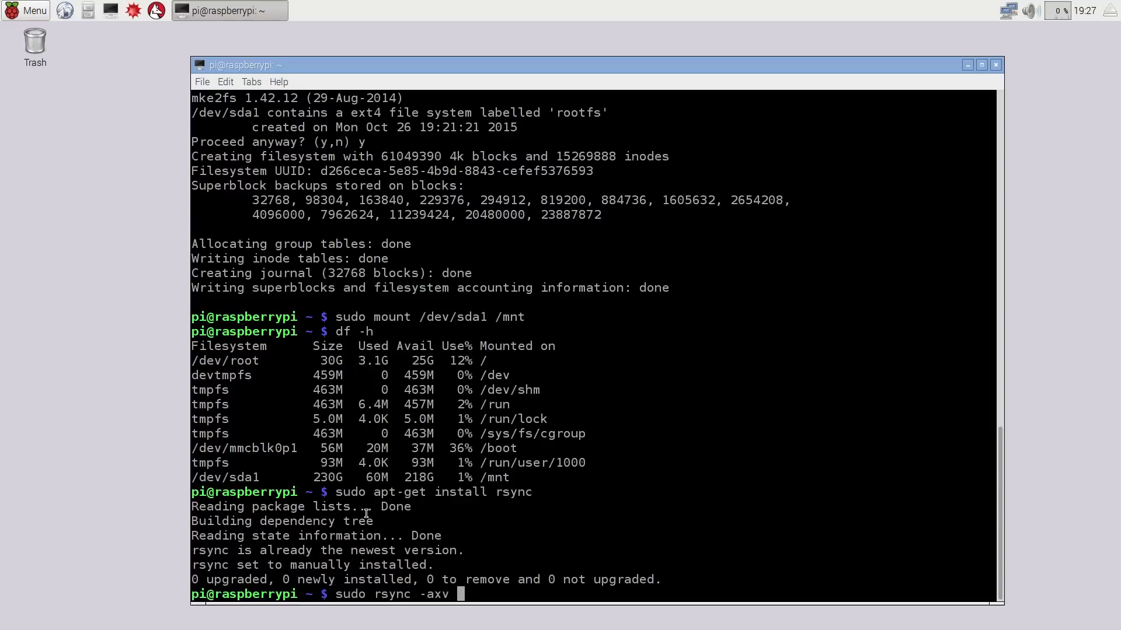
type("/ /")
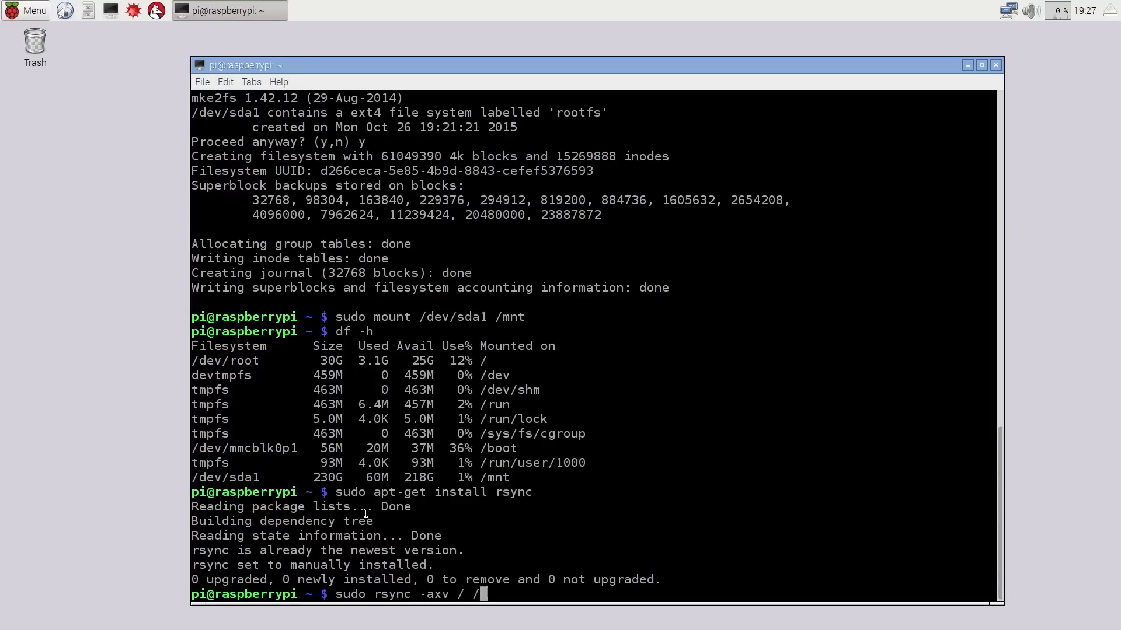
type("mnt")
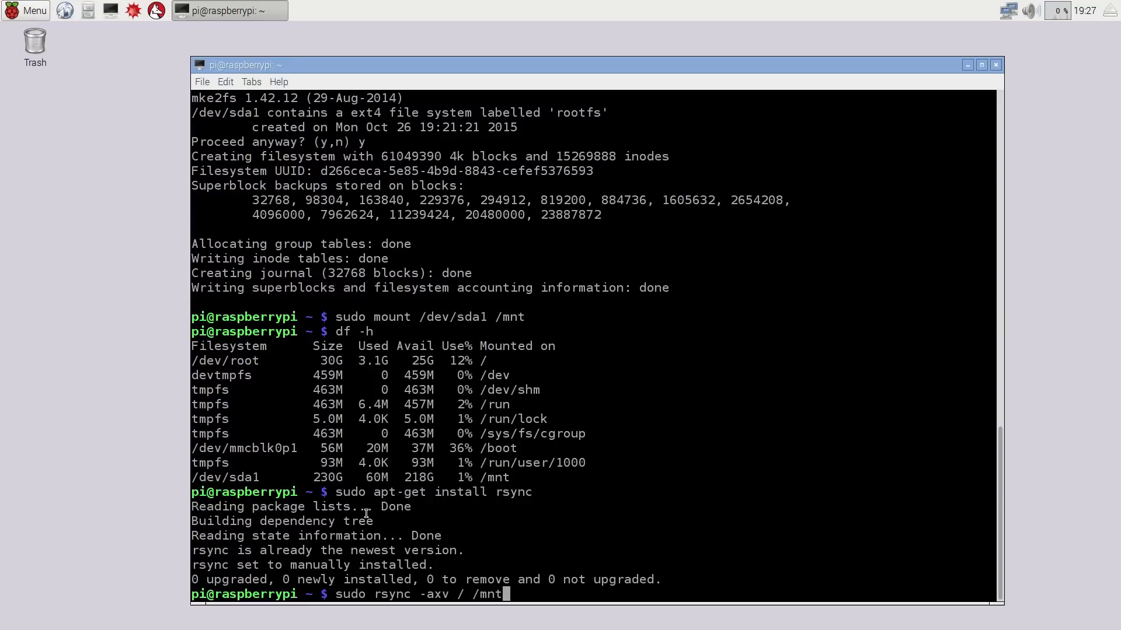
key("Return")
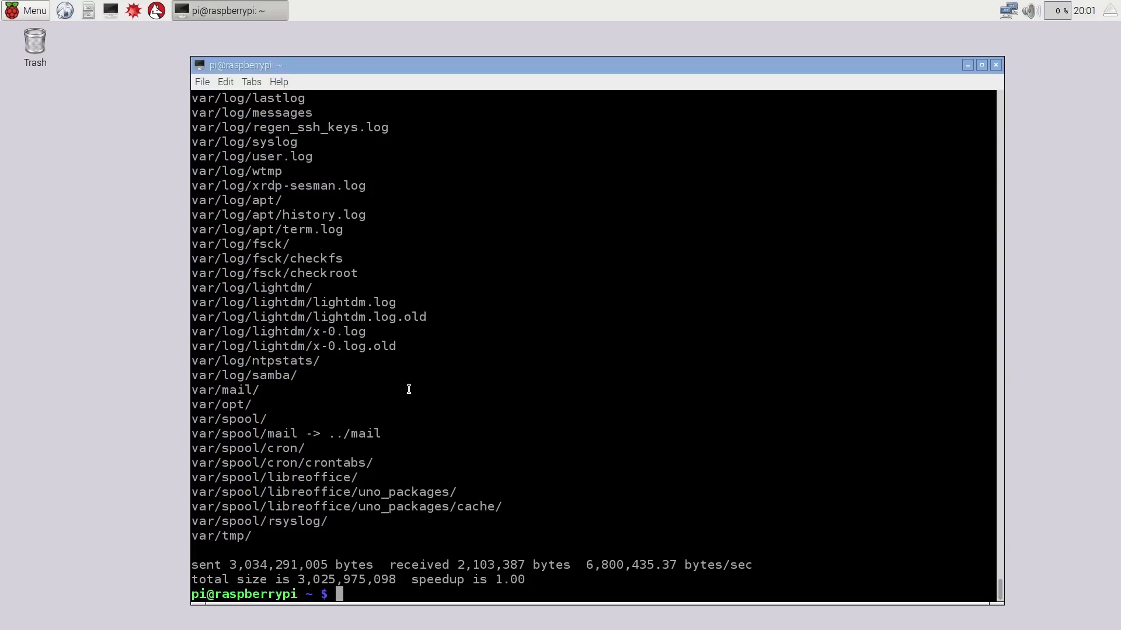
In /boot, back up cmdline.txt as cmdline.orig with sudo cp.
type("cd /")
type("cd boot")
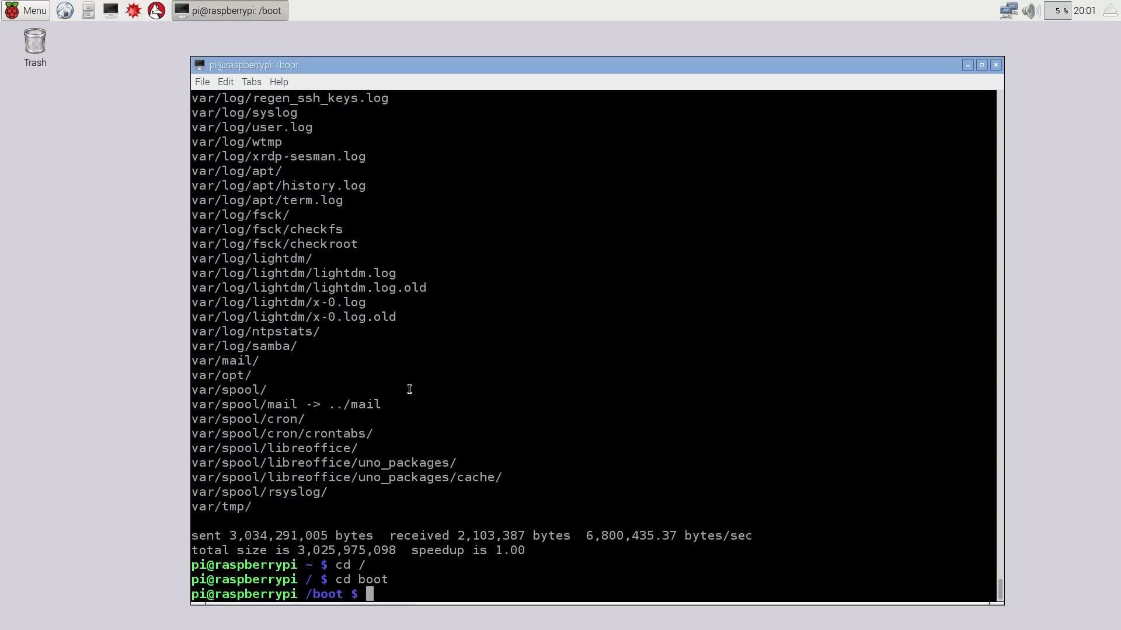
type("c")
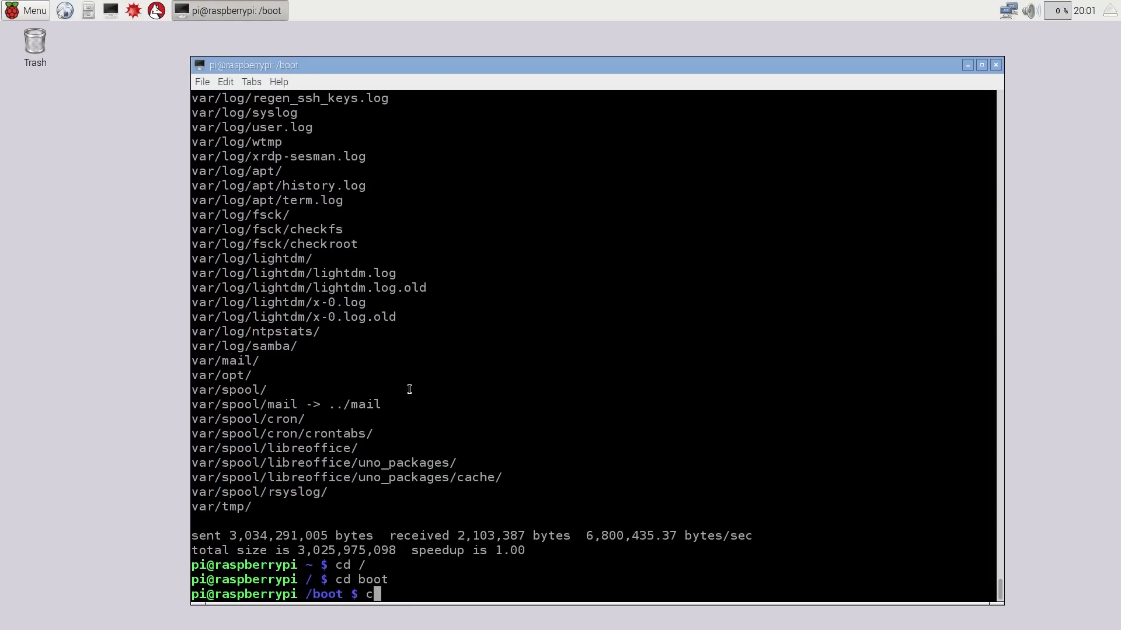
type("sudo cp")
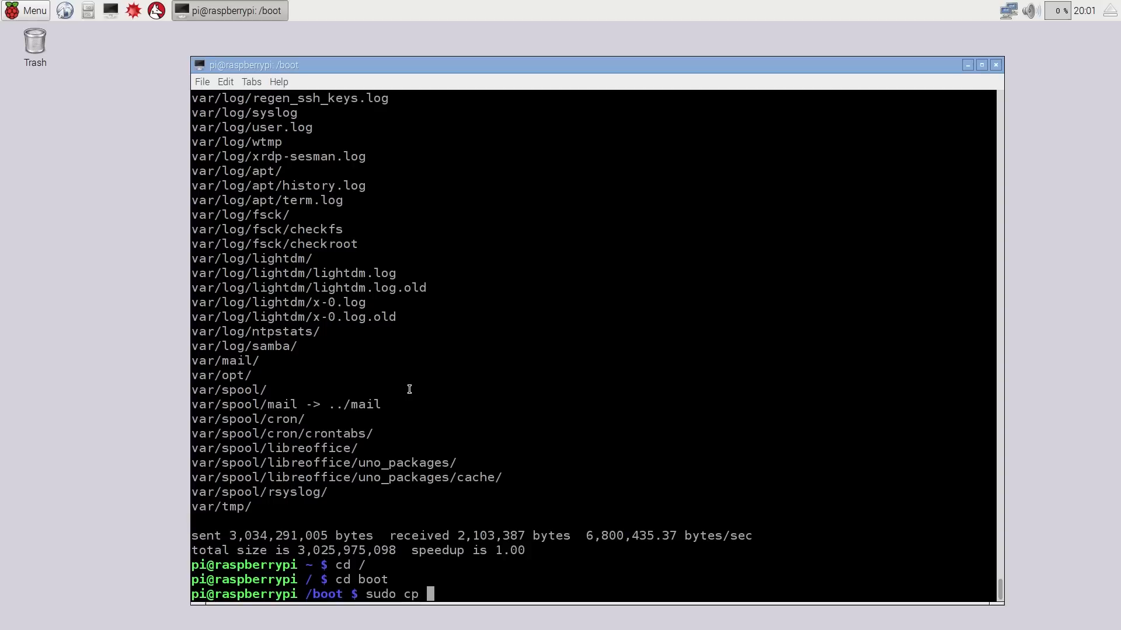
type("cmdli")
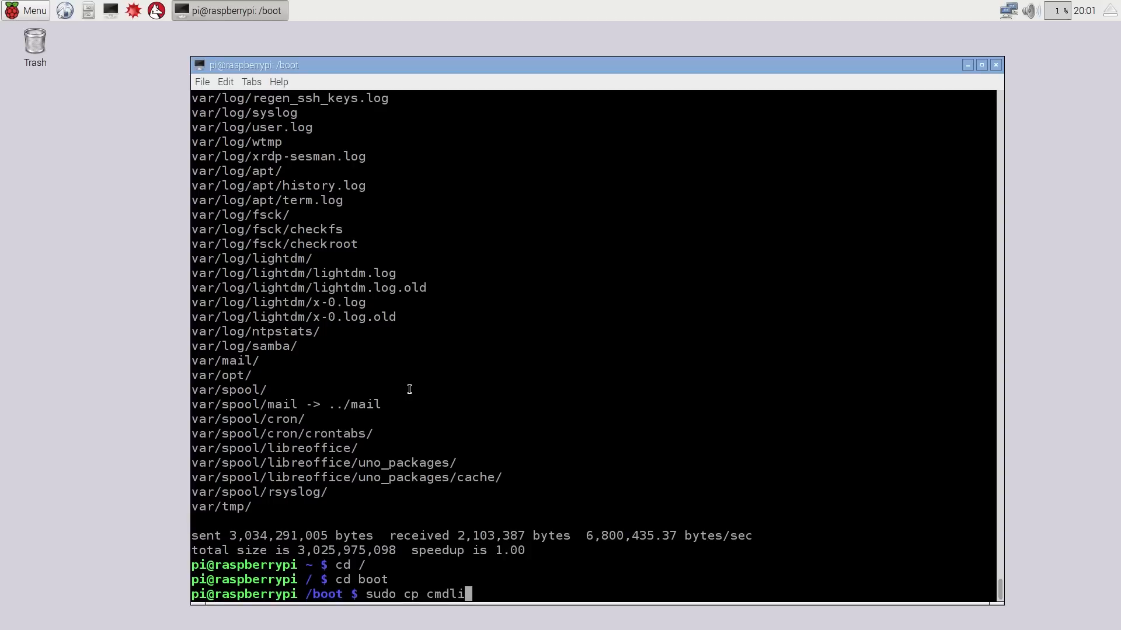
type("ne.txt")
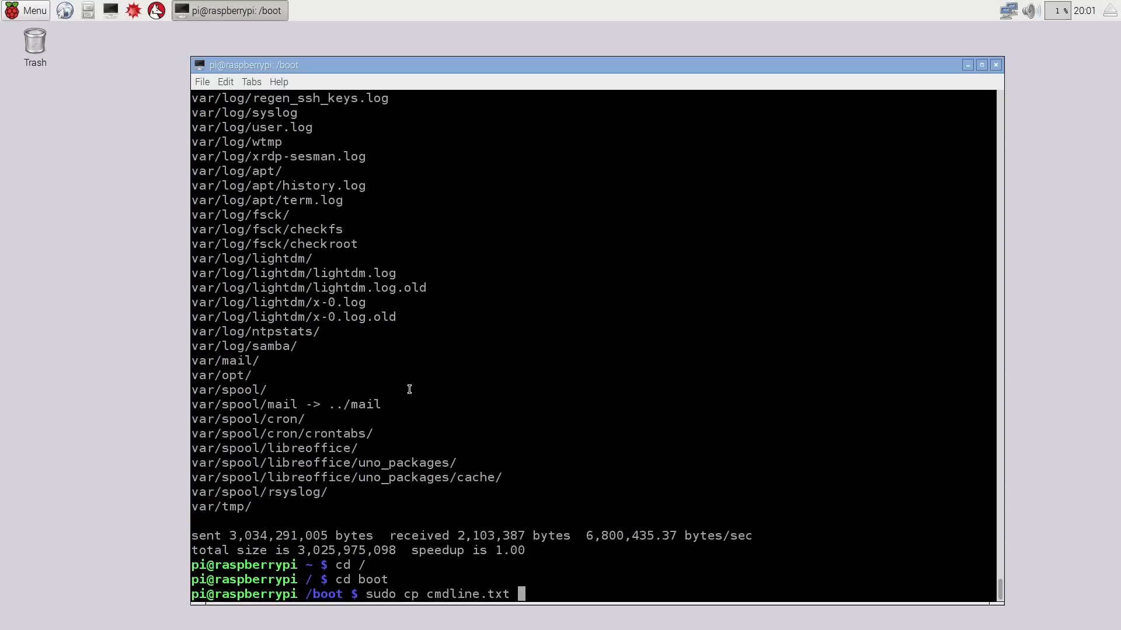
type("cmdlin")
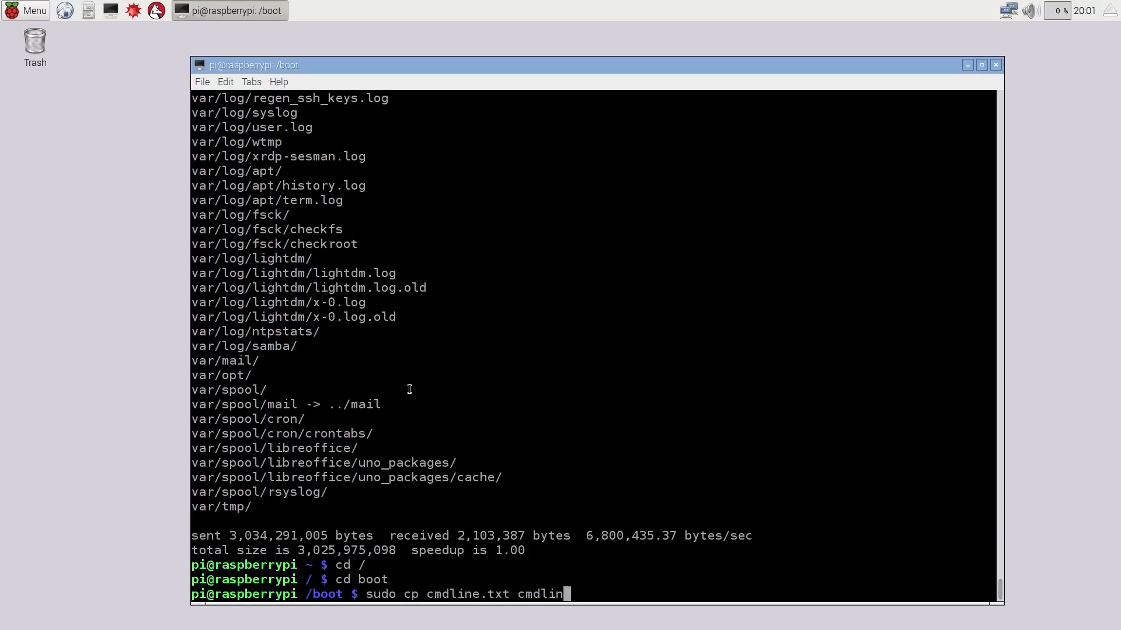
key("Return")
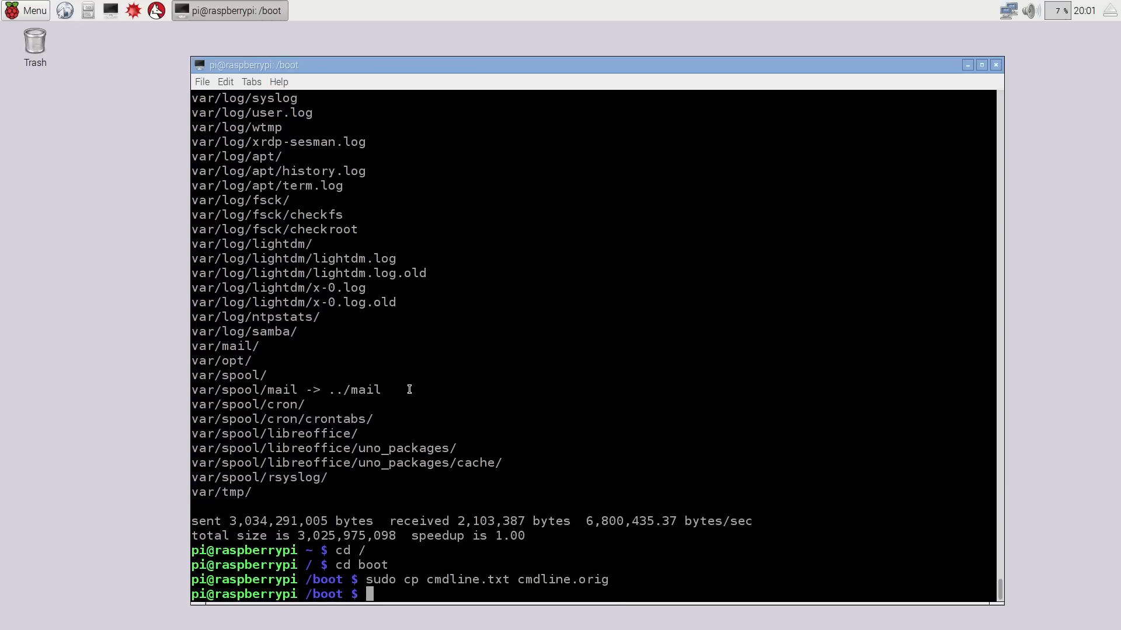
Display cmdline.txt and mark its root=/dev/mmcblk0p2 parameter.
type("nano")
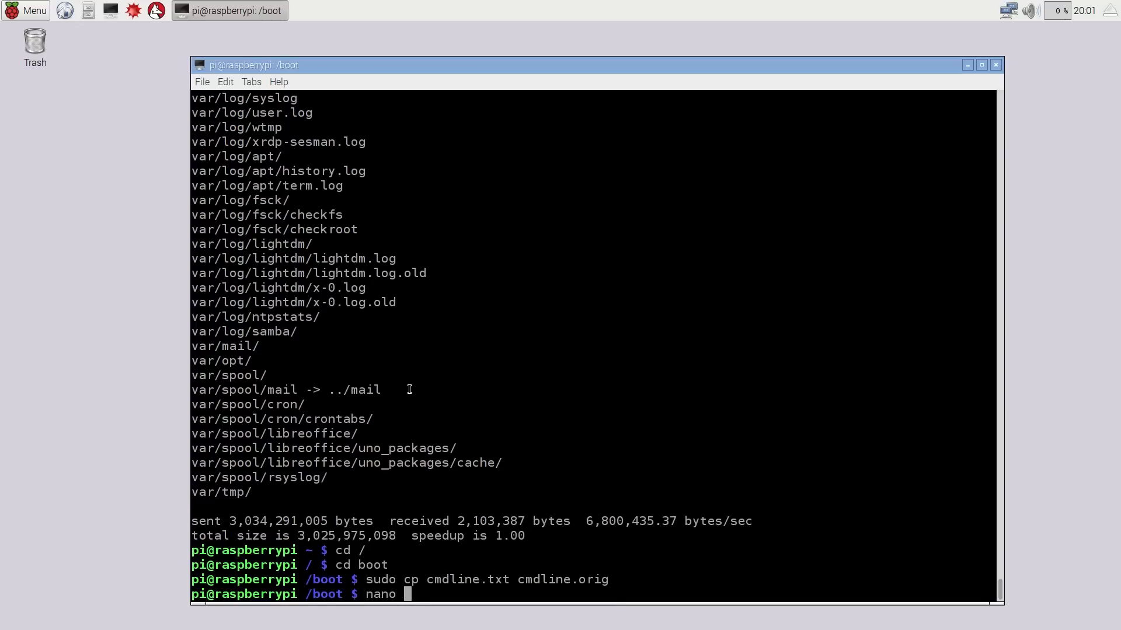
type("cat c")
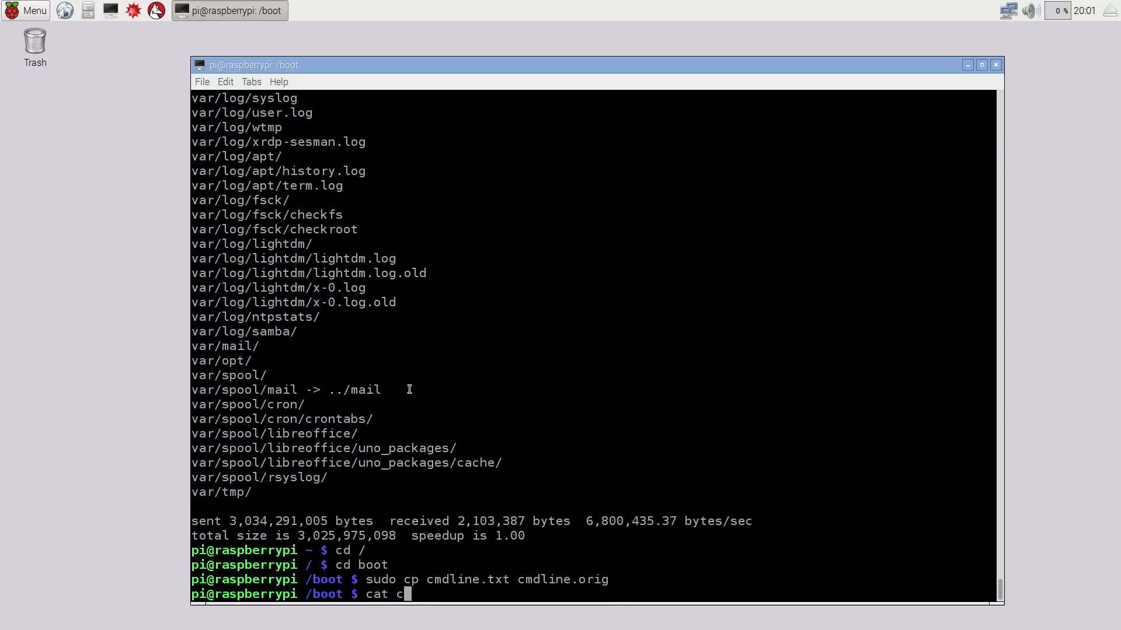
type("mdlan")
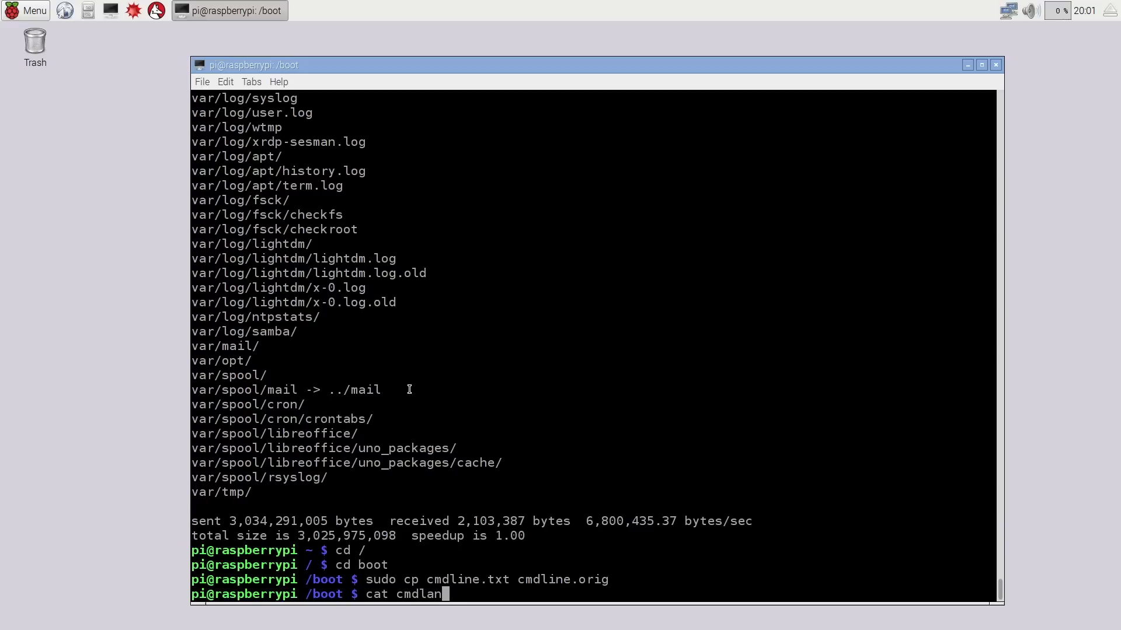
type("e")
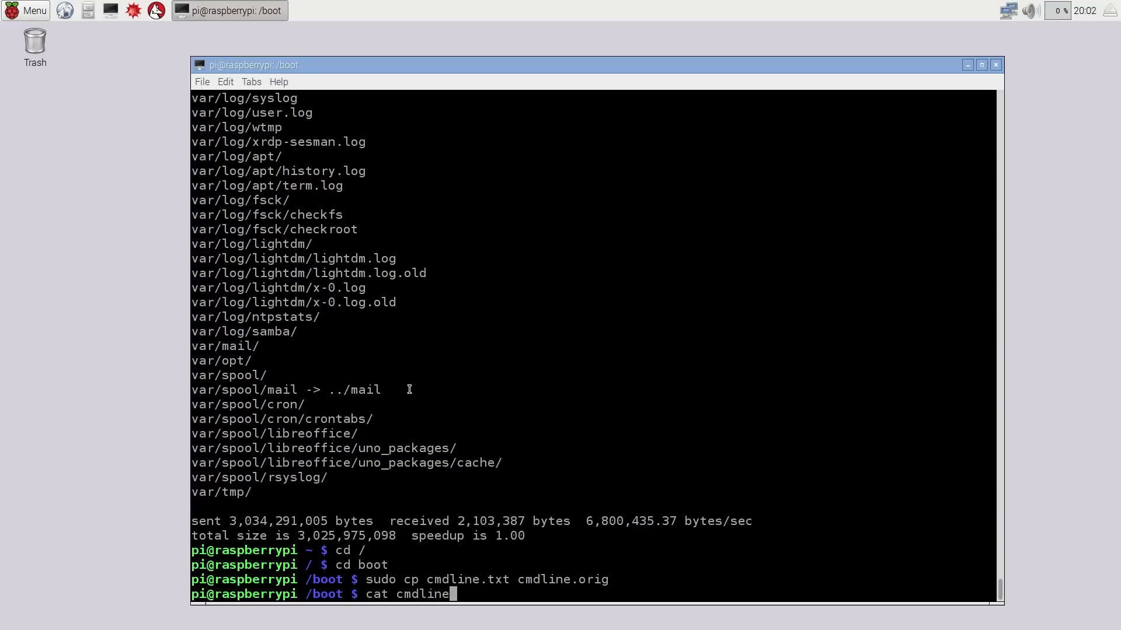
type("t")
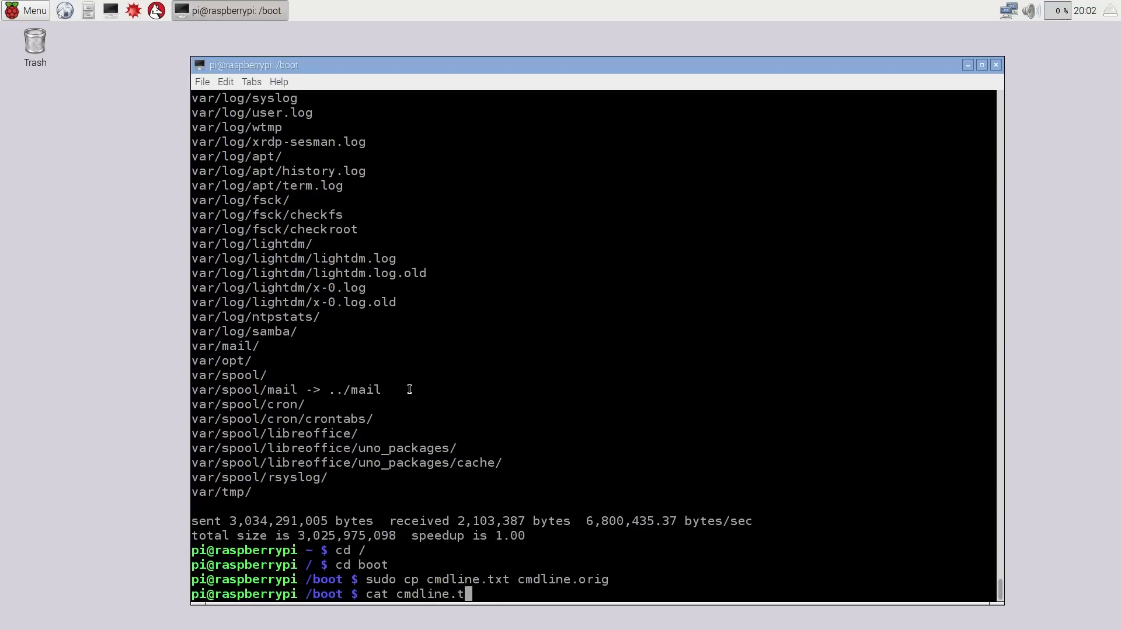
key("Return")
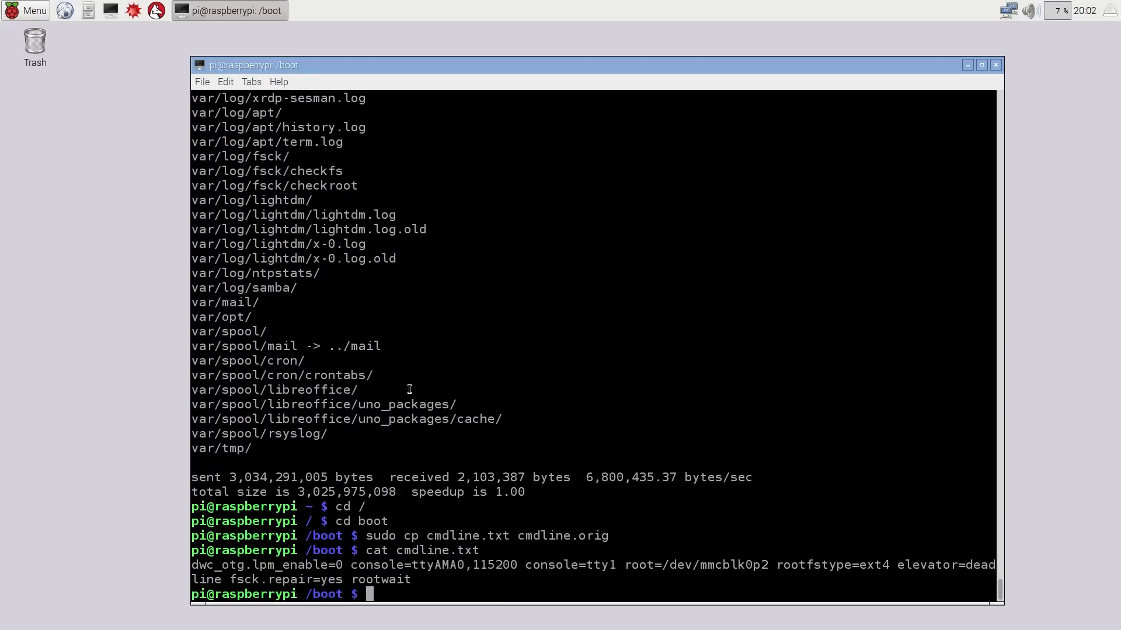
double_click(721, 565)
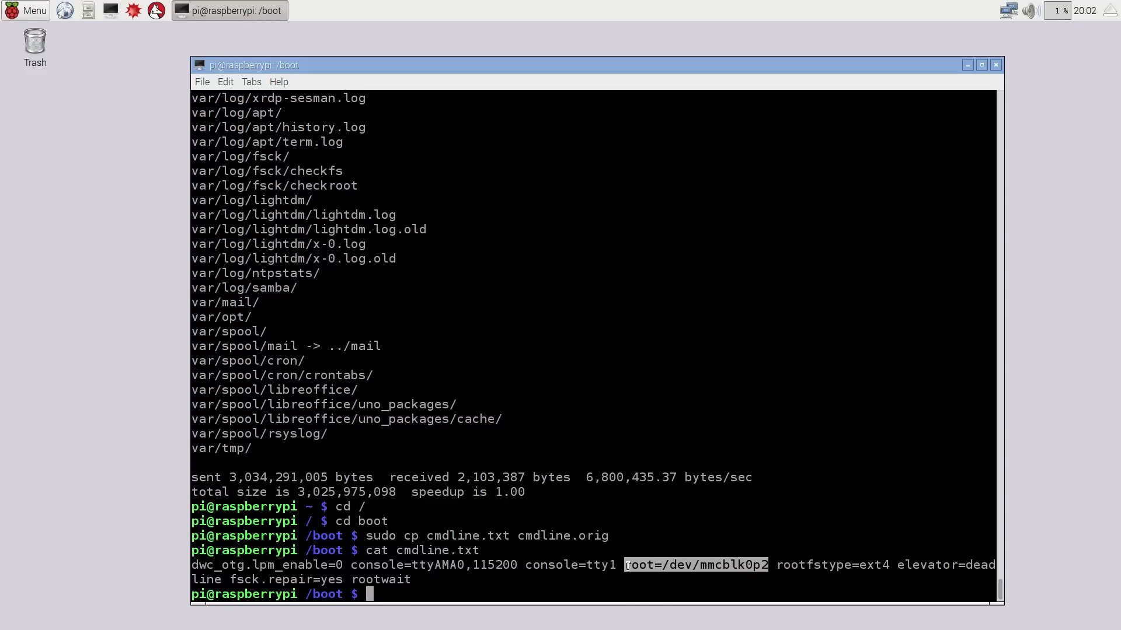
mouse_move(575, 588)
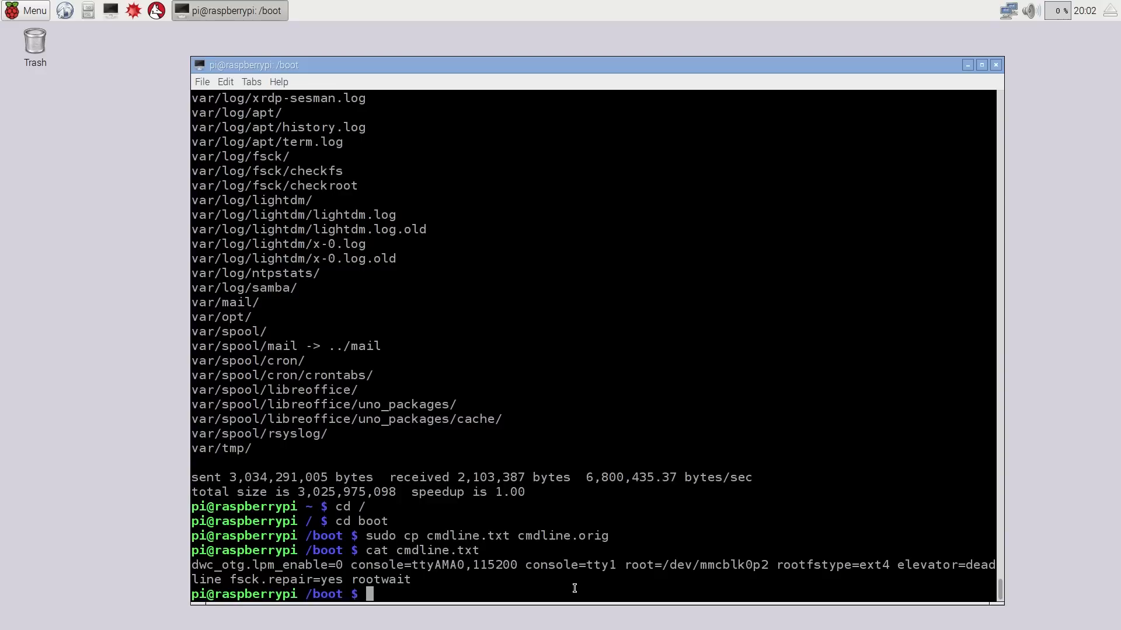
Edit cmdline.txt in nano so root points to /dev/sda1, and save.
type("nano")
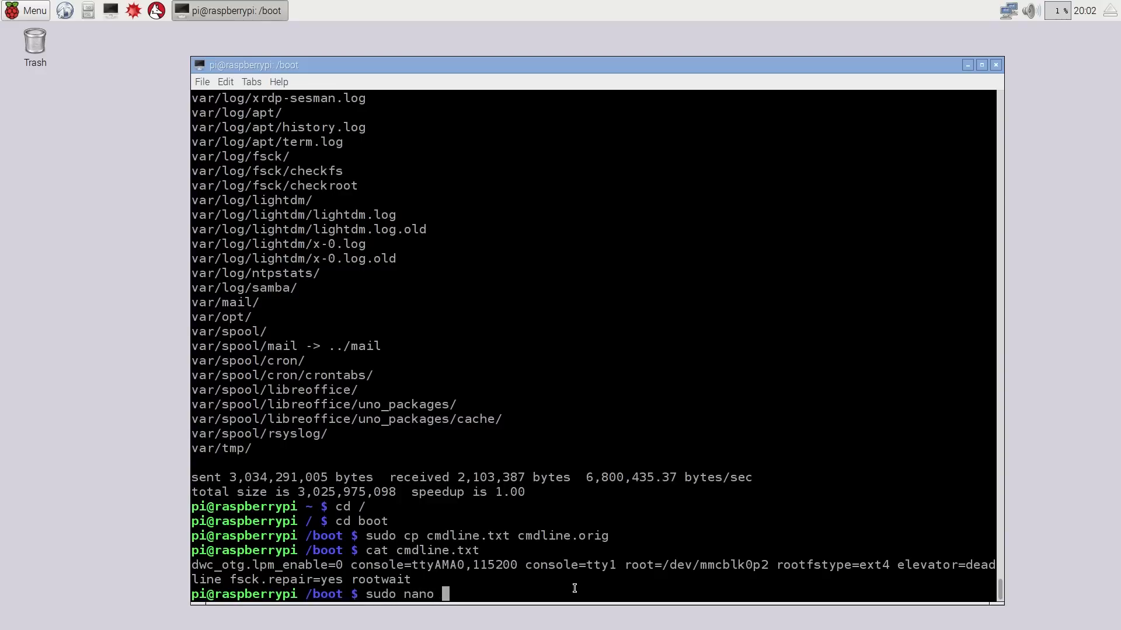
type("cmdline.")
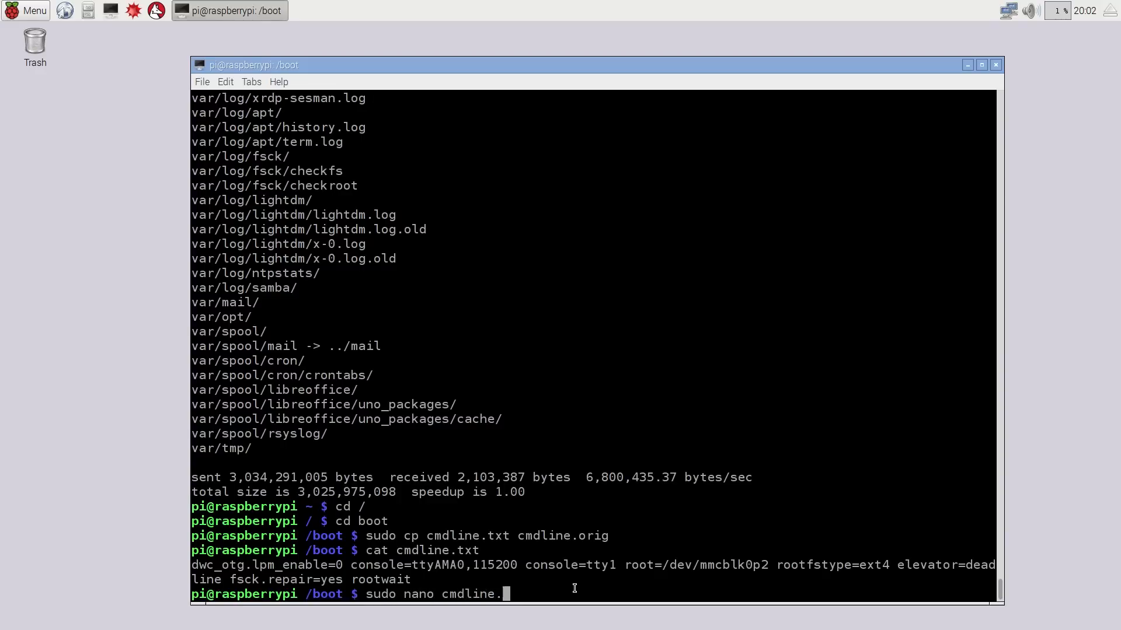
key("Return")
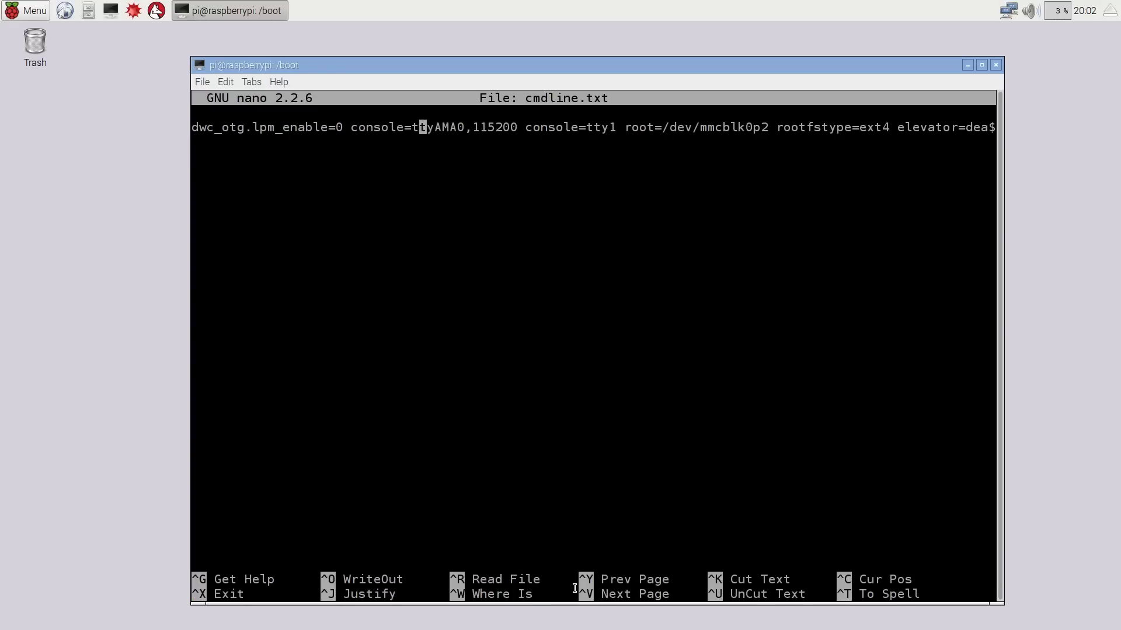
key("Right")
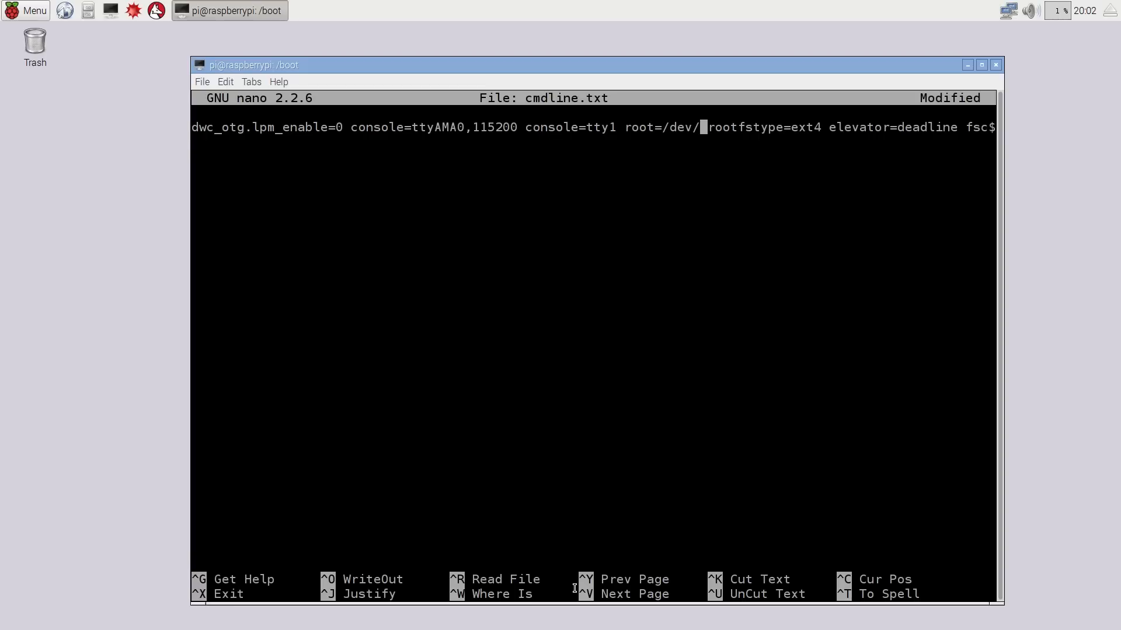
type("sda1")
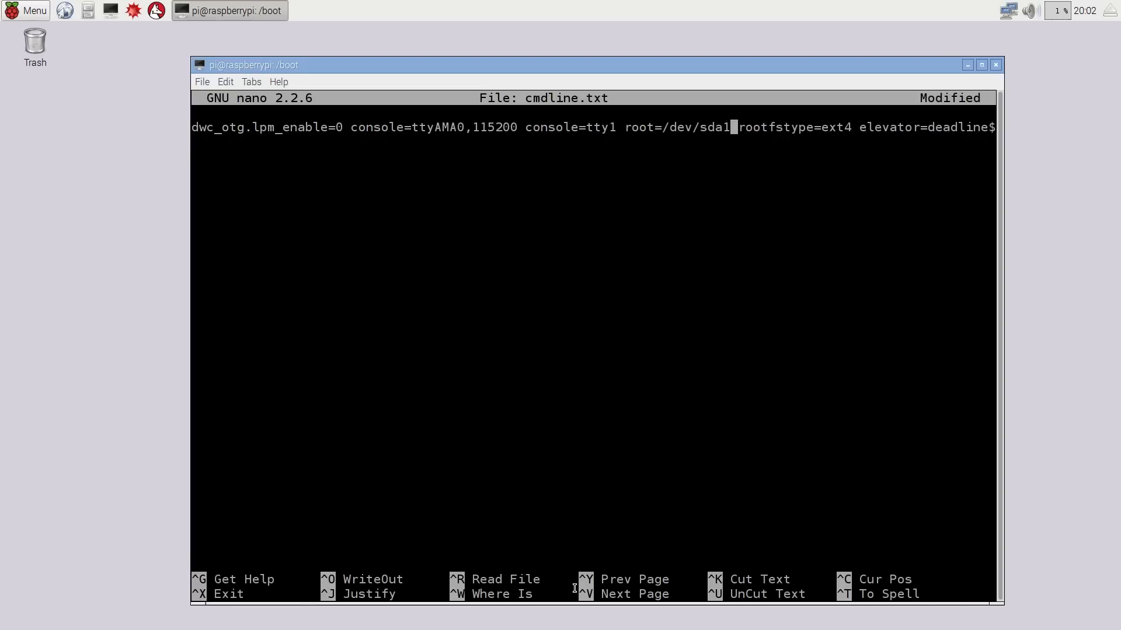
key("ctrl+x")
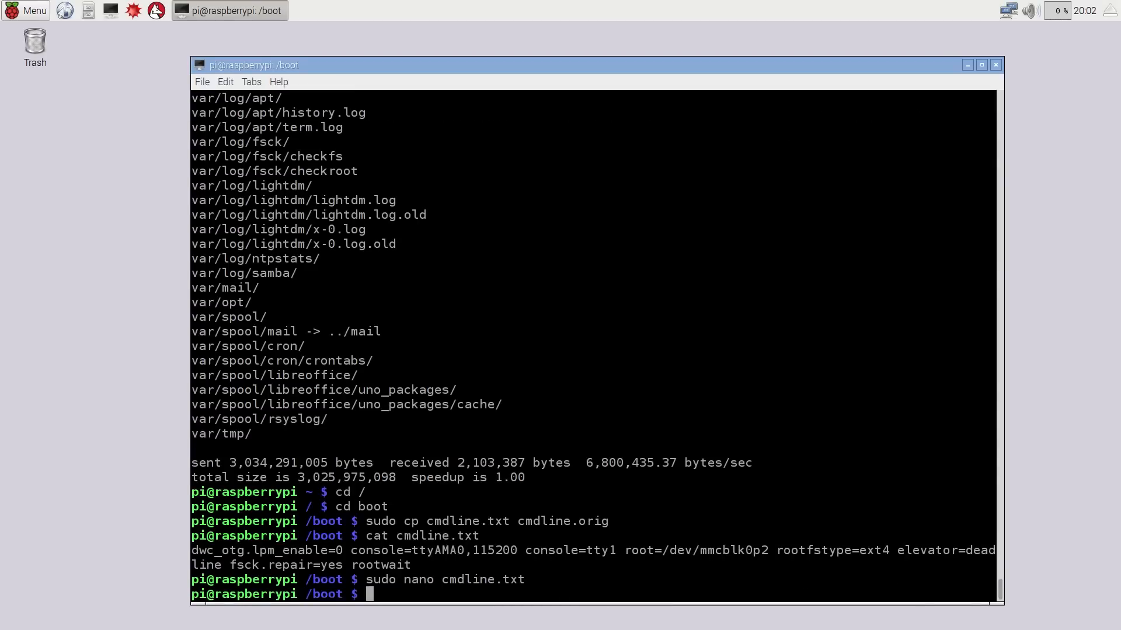
mouse_move(411, 533)
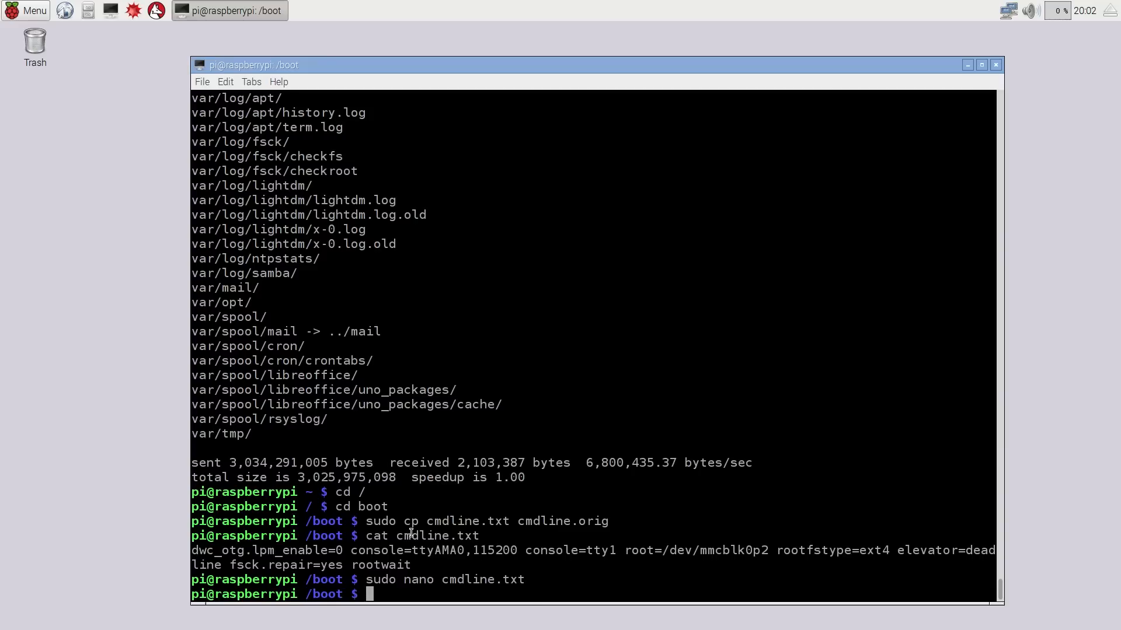
Append a rootdelay= setting after rootwait in cmdline.txt, save, and start sudo nano /etc.
key("Return")
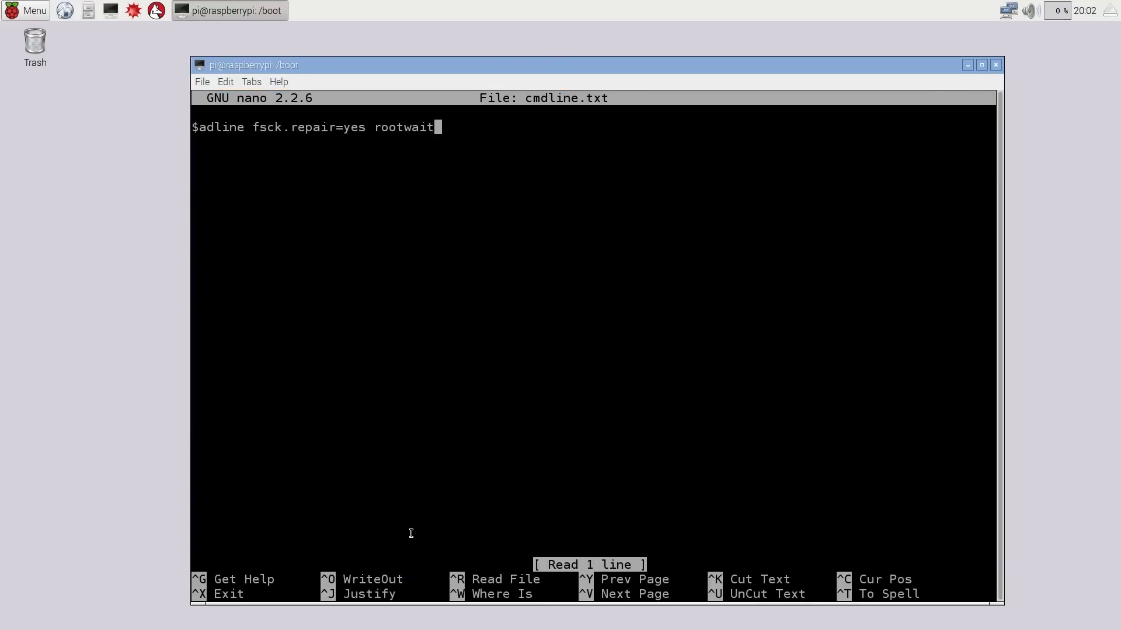
type("root")
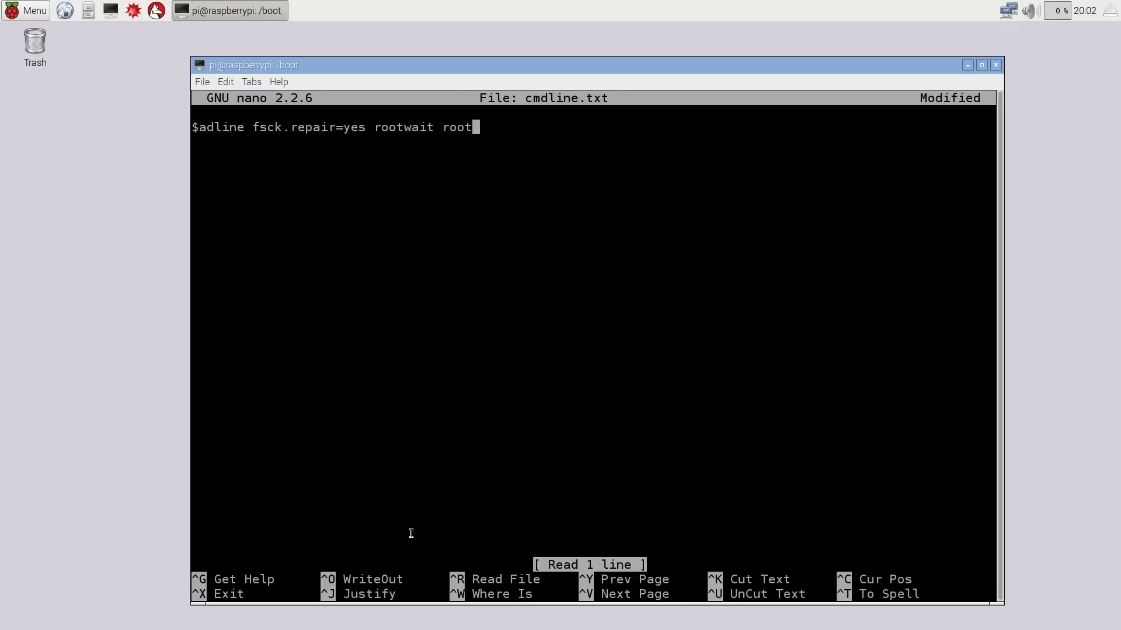
type("delay=")
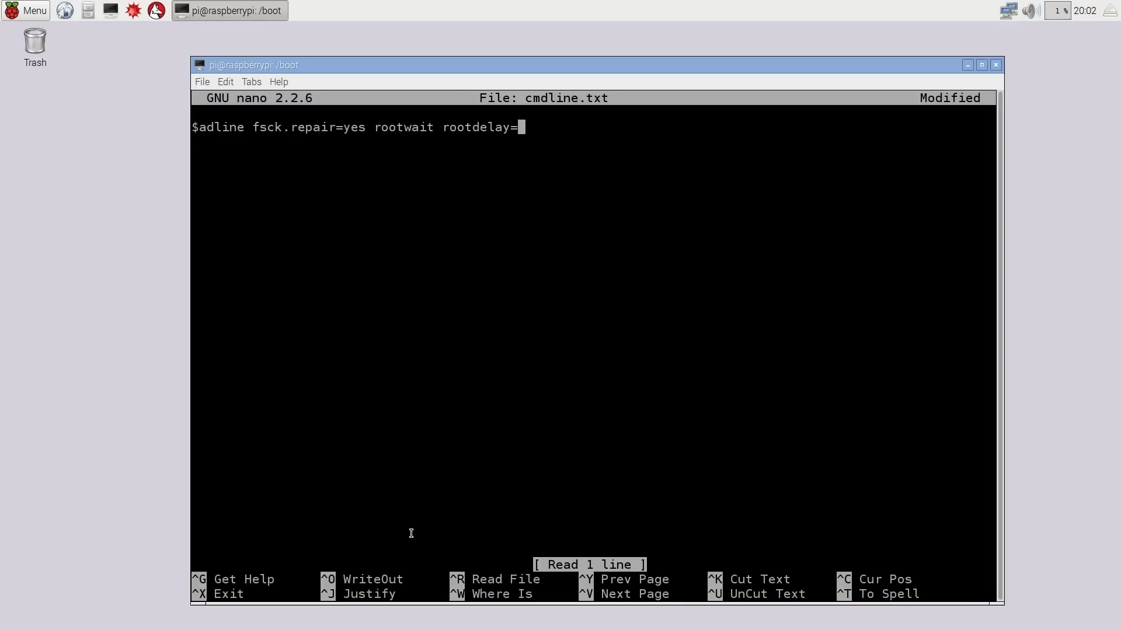
key("ctrl+x")
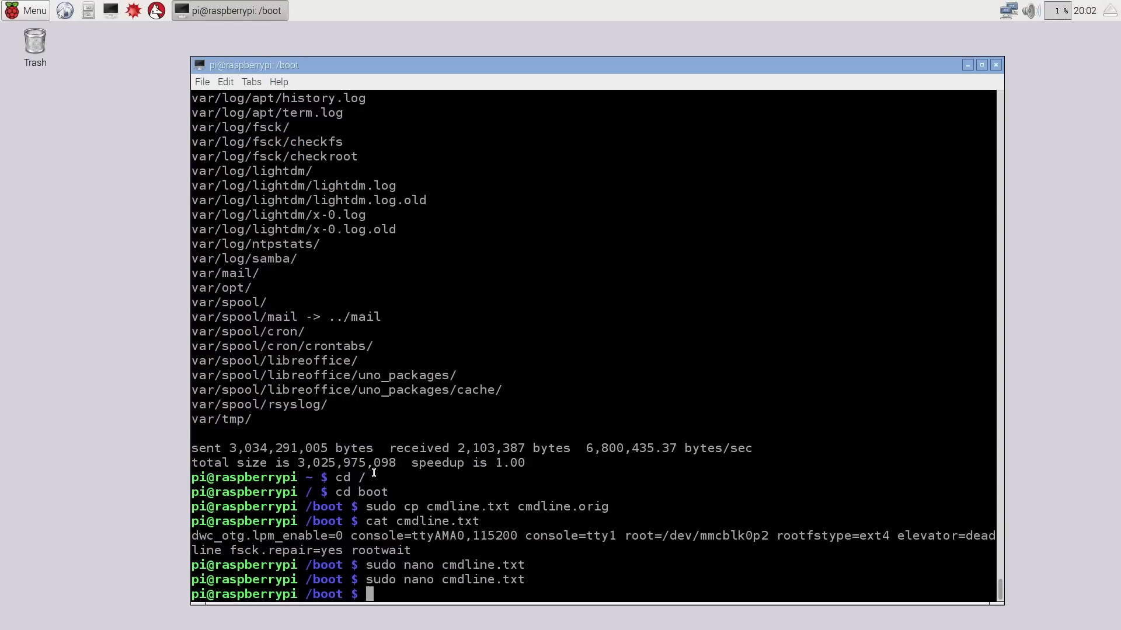
type("sudo nano /et")
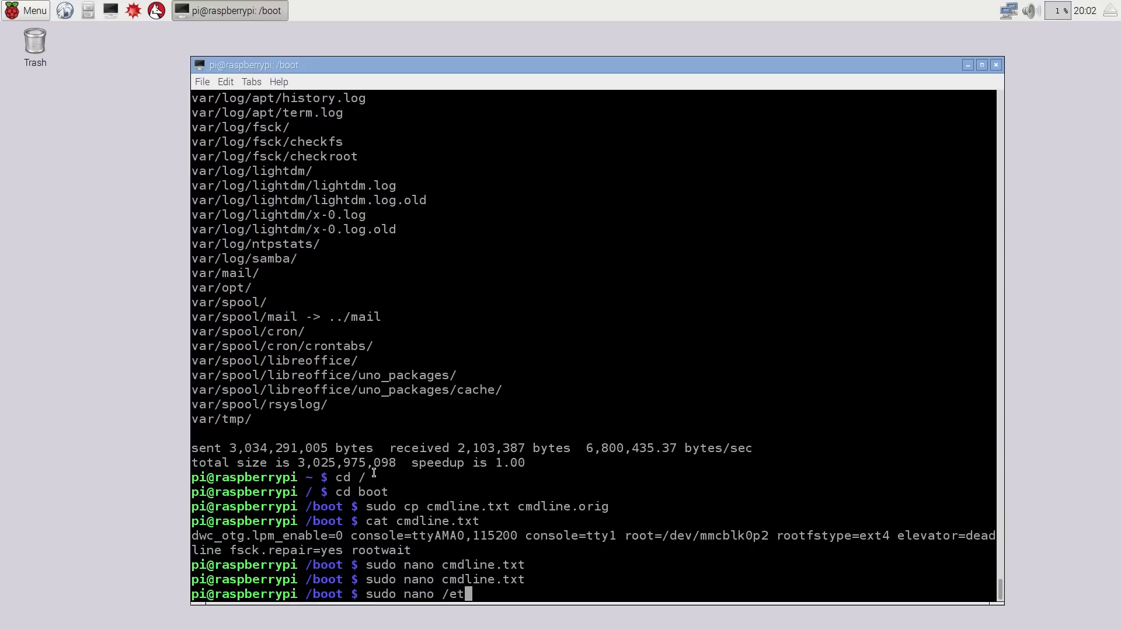
In /etc/fstab, comment out the mmcblk0p2 root line and begin a /dev/sda1 entry.
type("c/fstab")
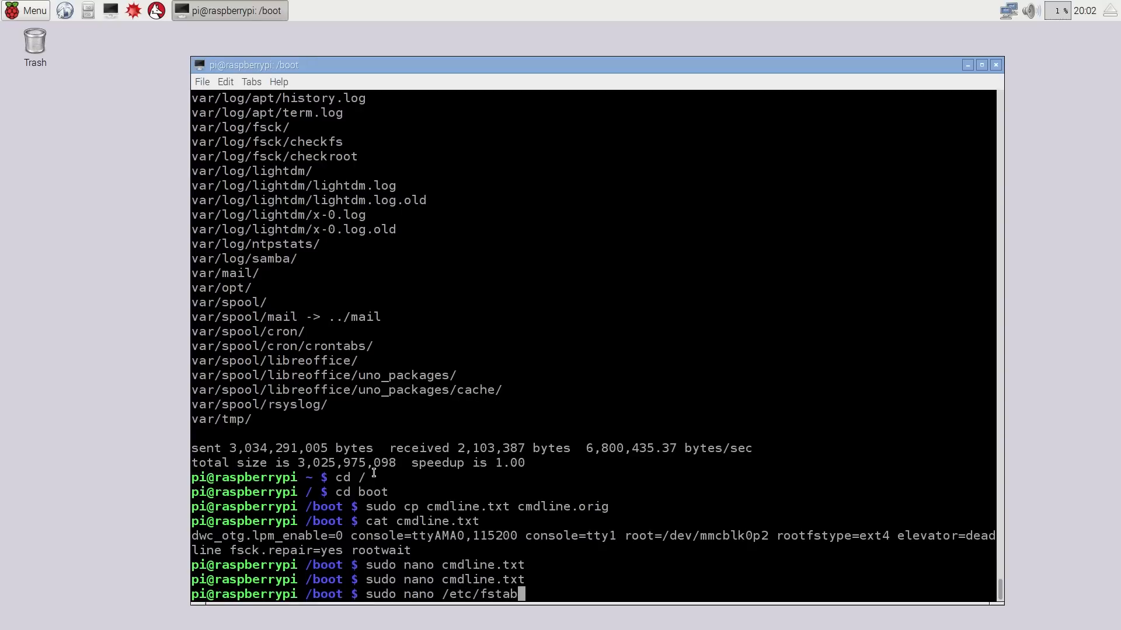
key("Return")
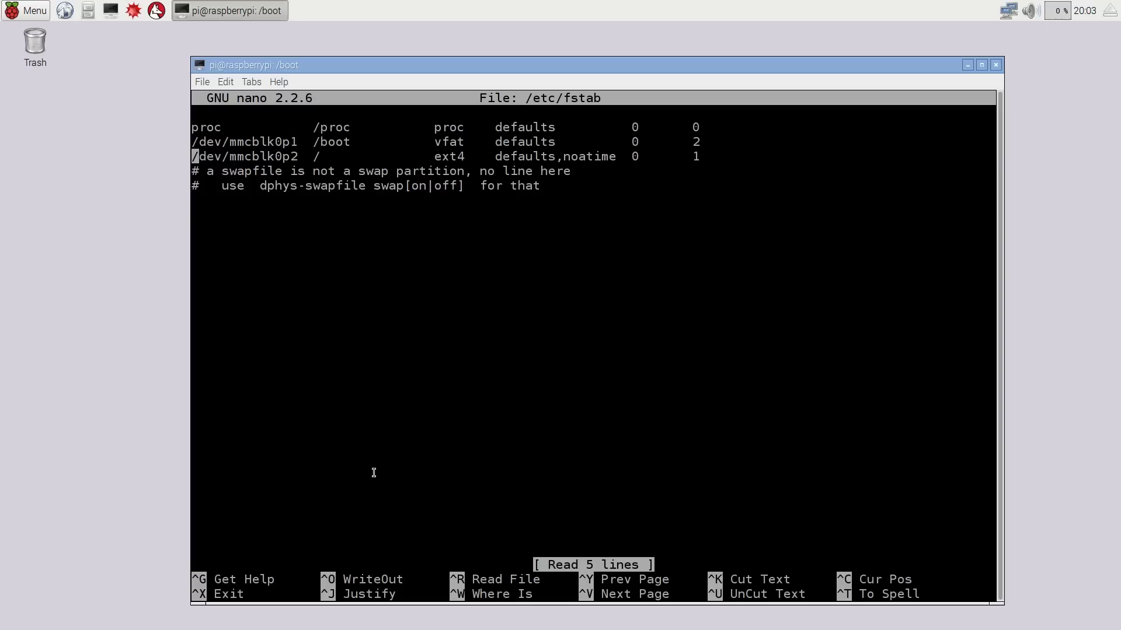
type("#")
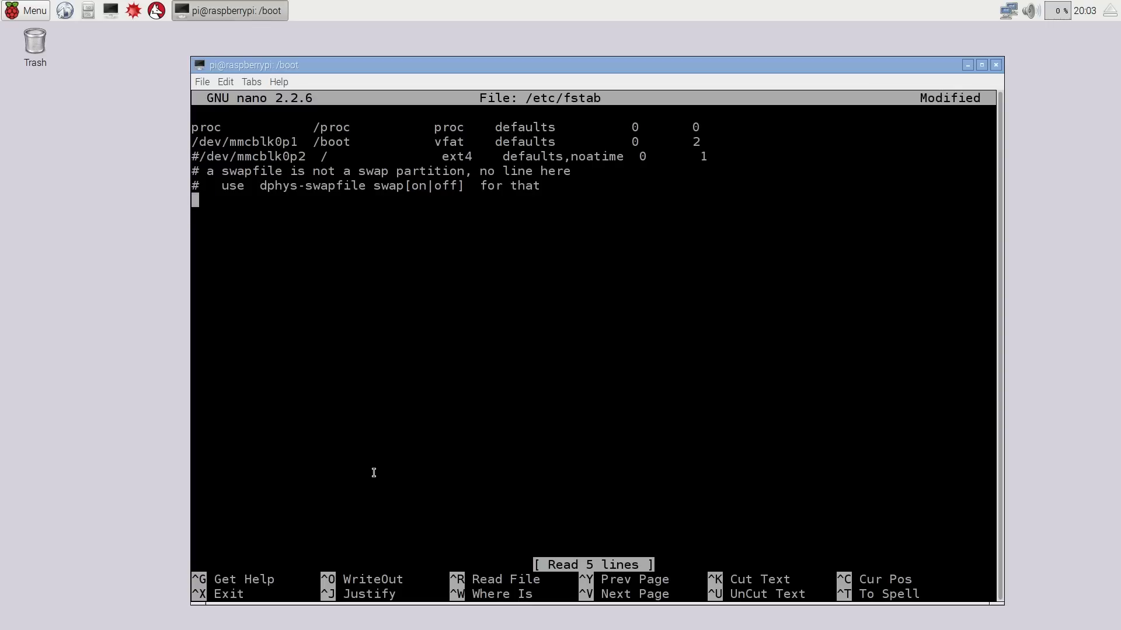
type("/dev/")
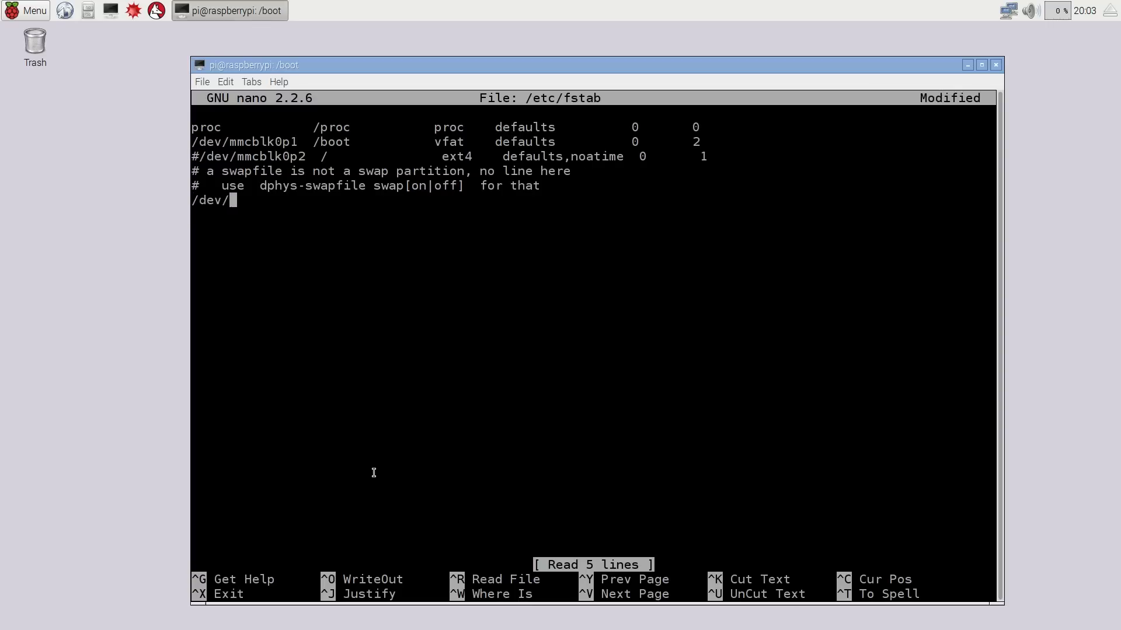
type("sda1       /               e")
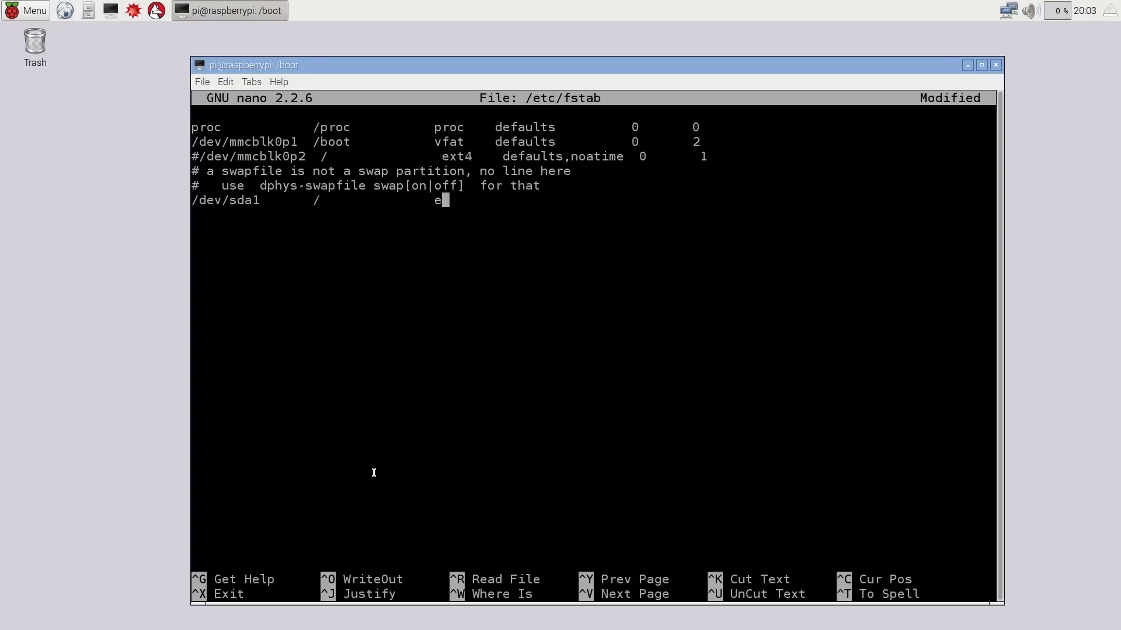
Complete the entry as '/dev/sda1 / ext4 default,noatime 0 1' and save fstab.
type("xt4")
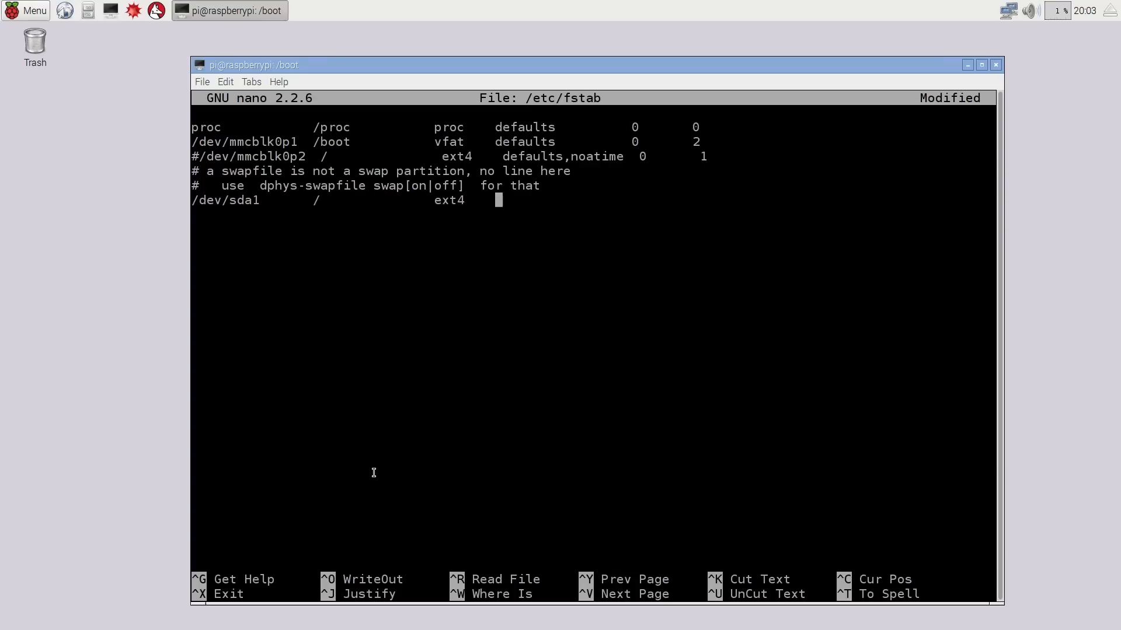
type("default")
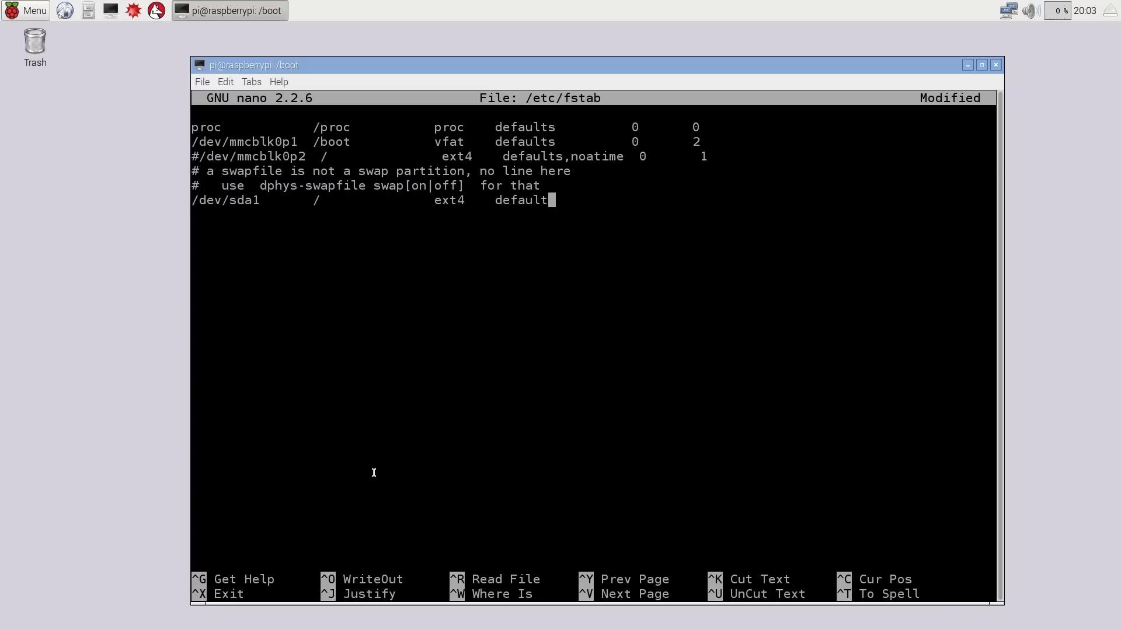
type(",noatime")
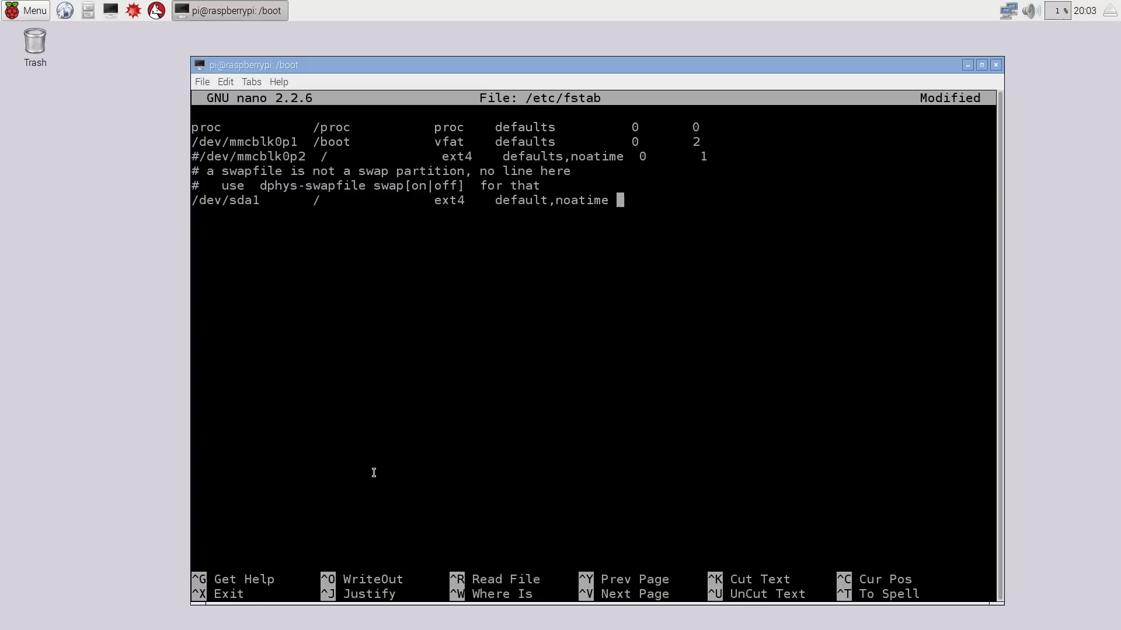
type("0")
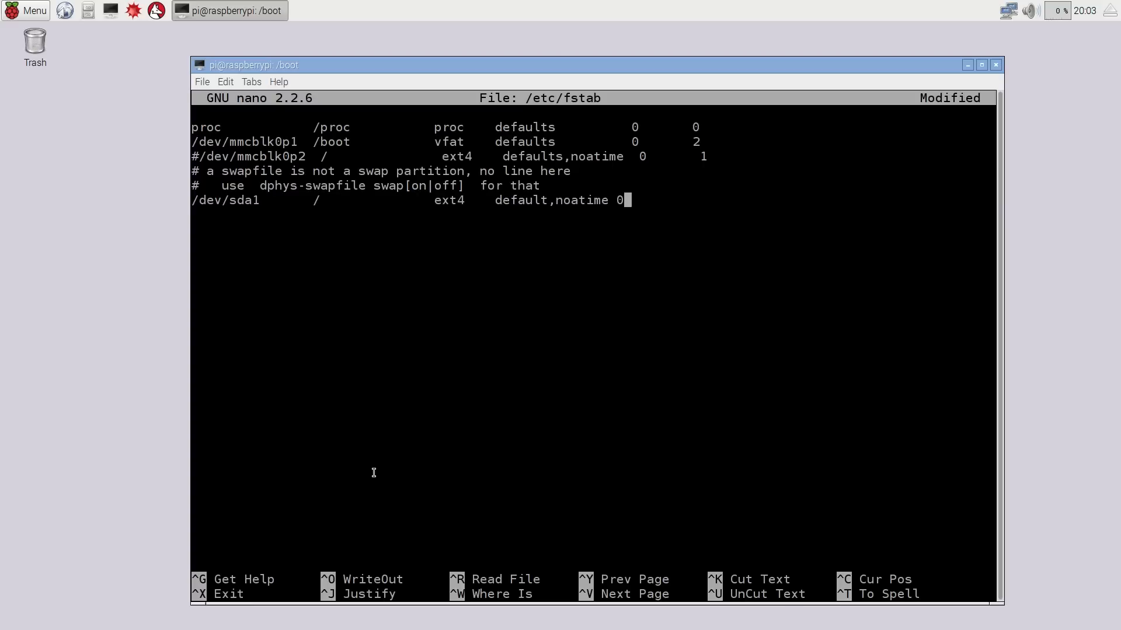
type("1")
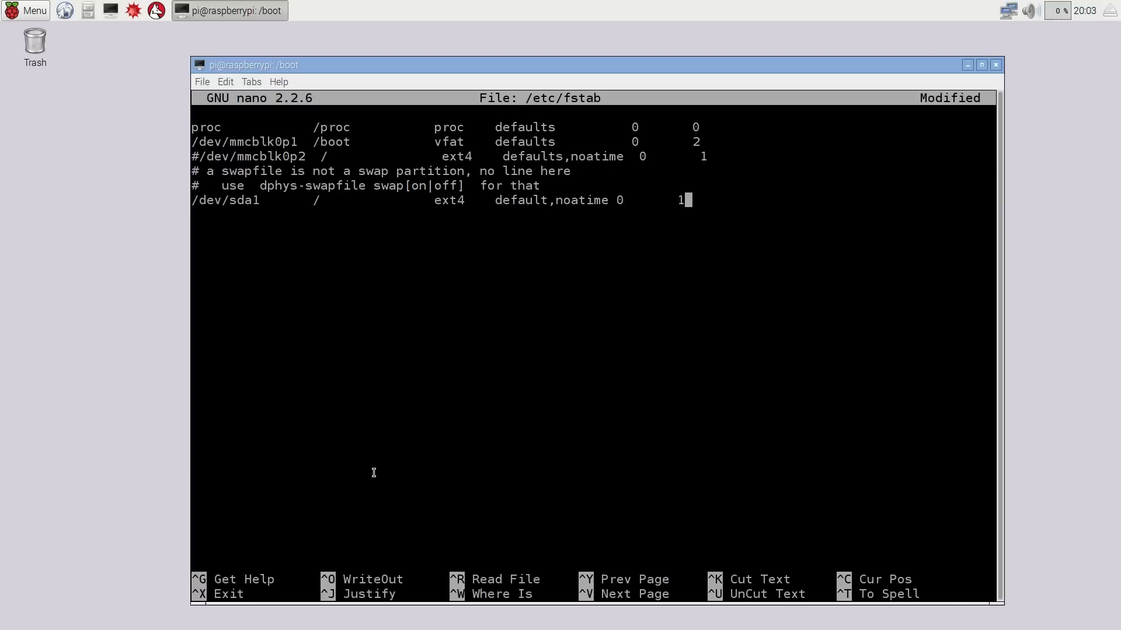
key("ctrl+x")
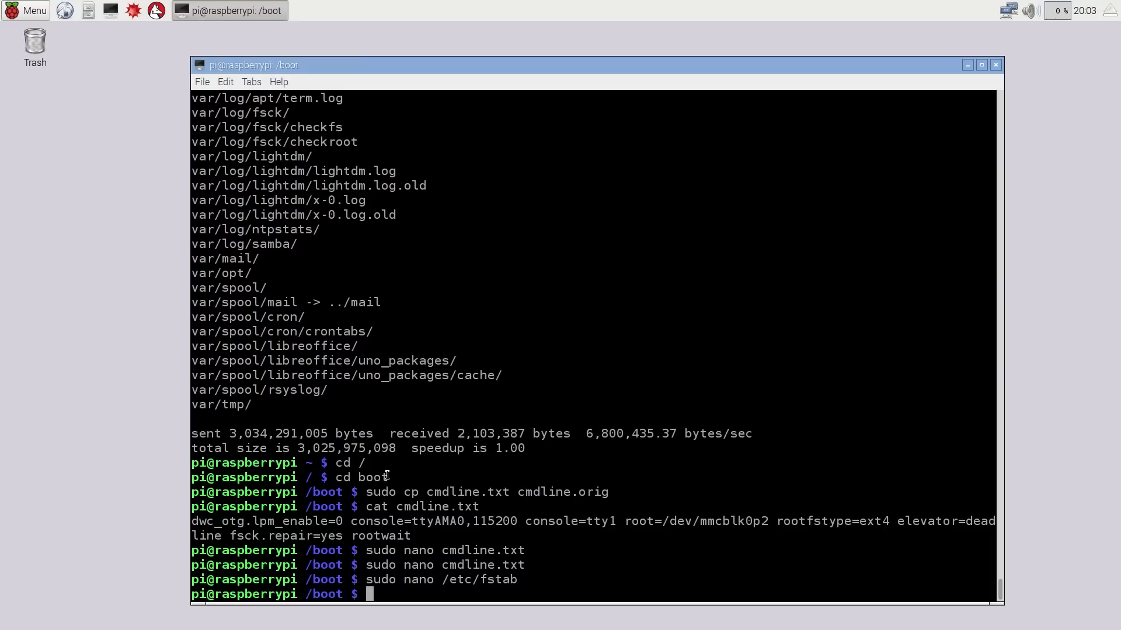
Check disk usage with df showing a 230G root, then start top.
type("su")
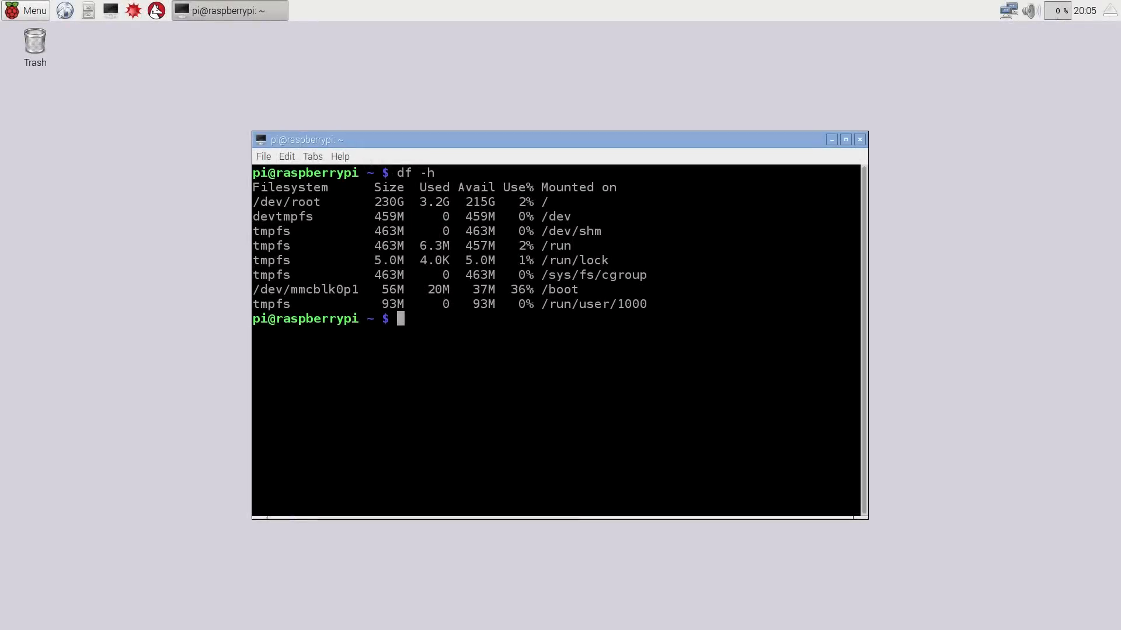
type("df")
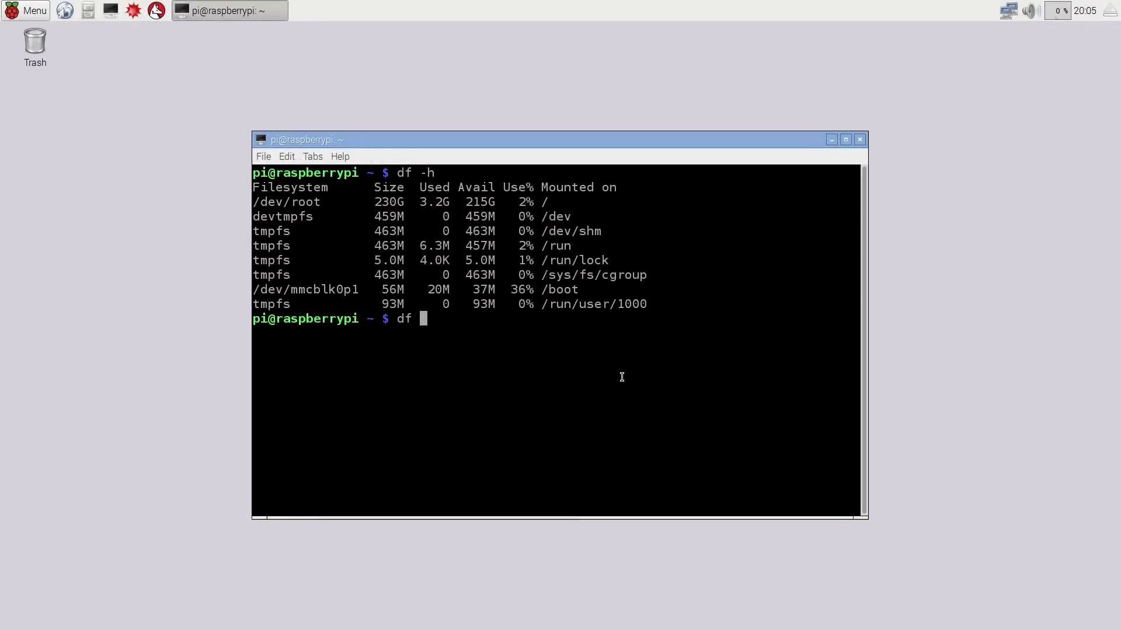
key("Return")
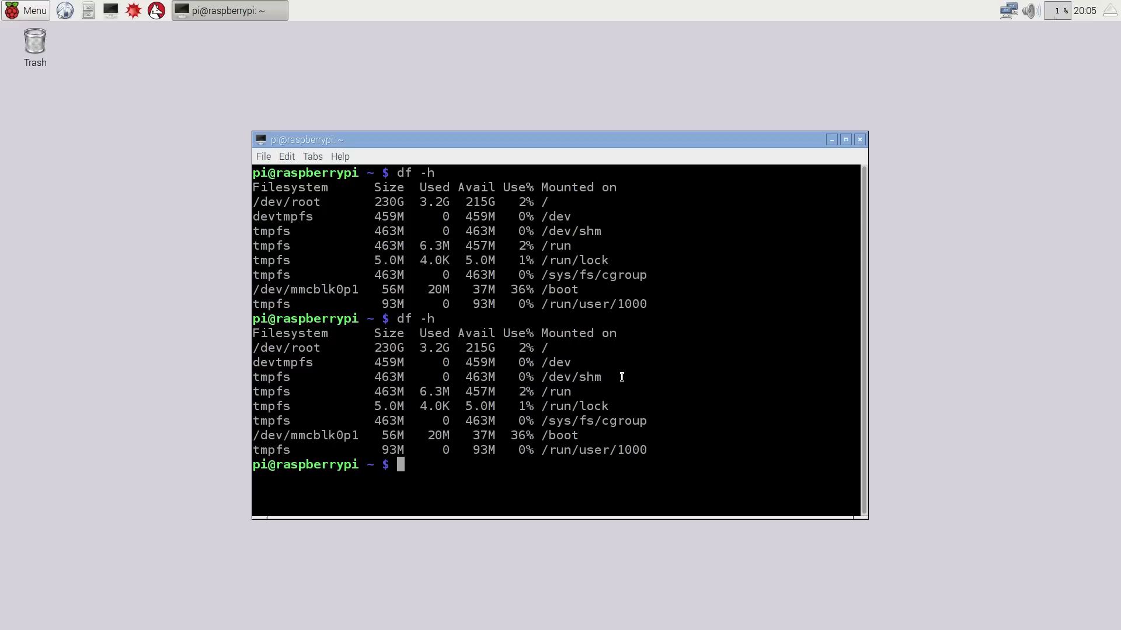
type("top")
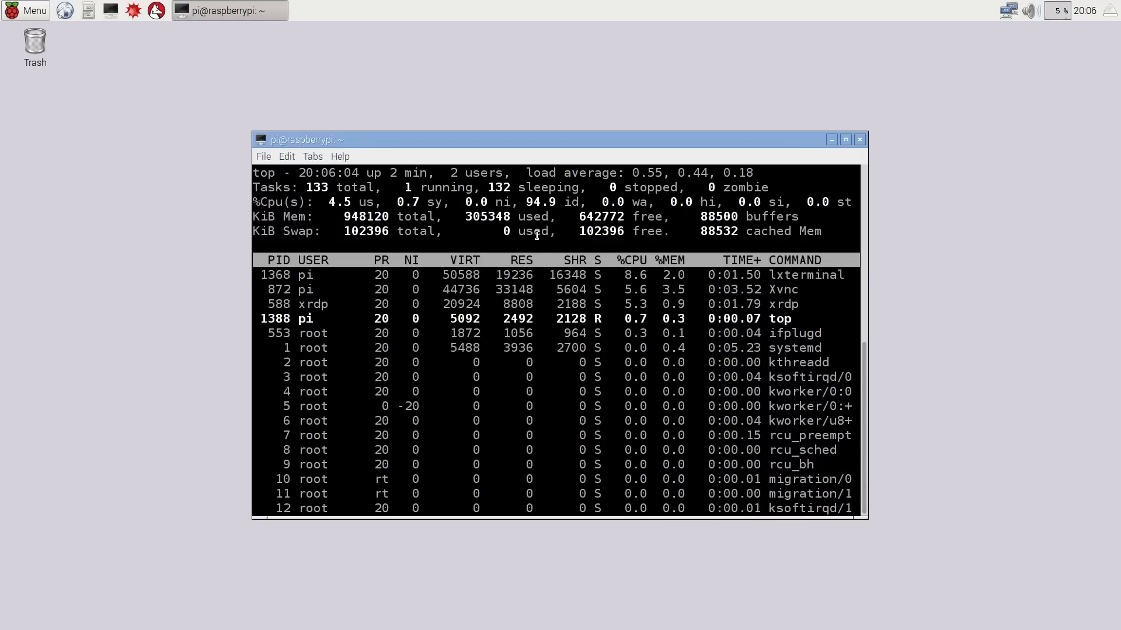
mouse_move(420, 223)
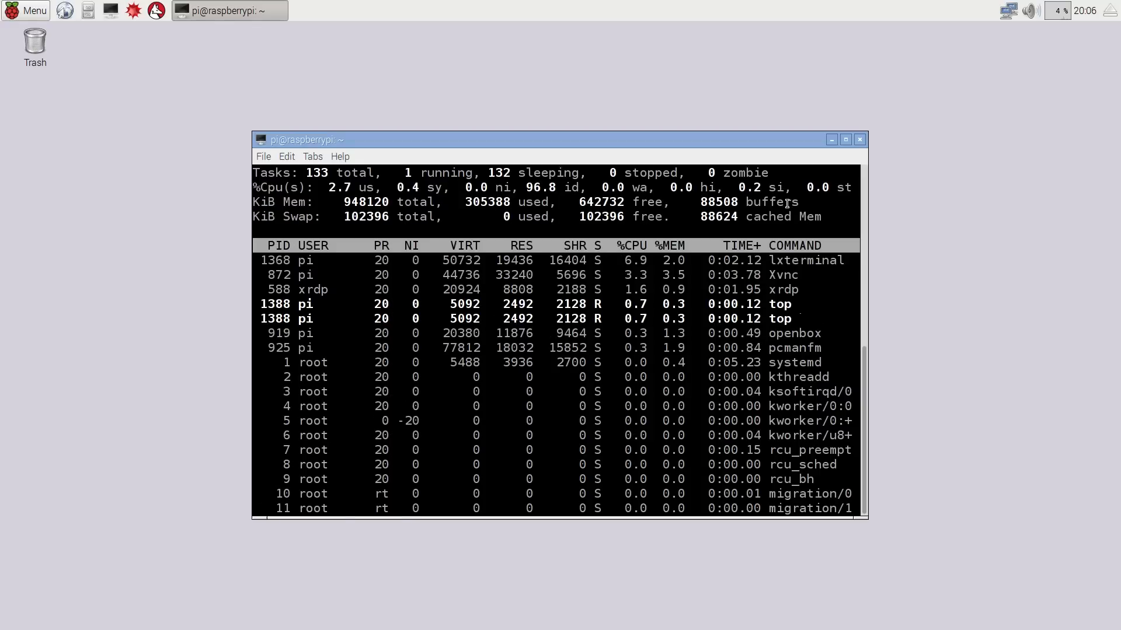
Display /etc/dphys-swapfile, showing CONF_SWAPSIZE=100.
type("cat /")
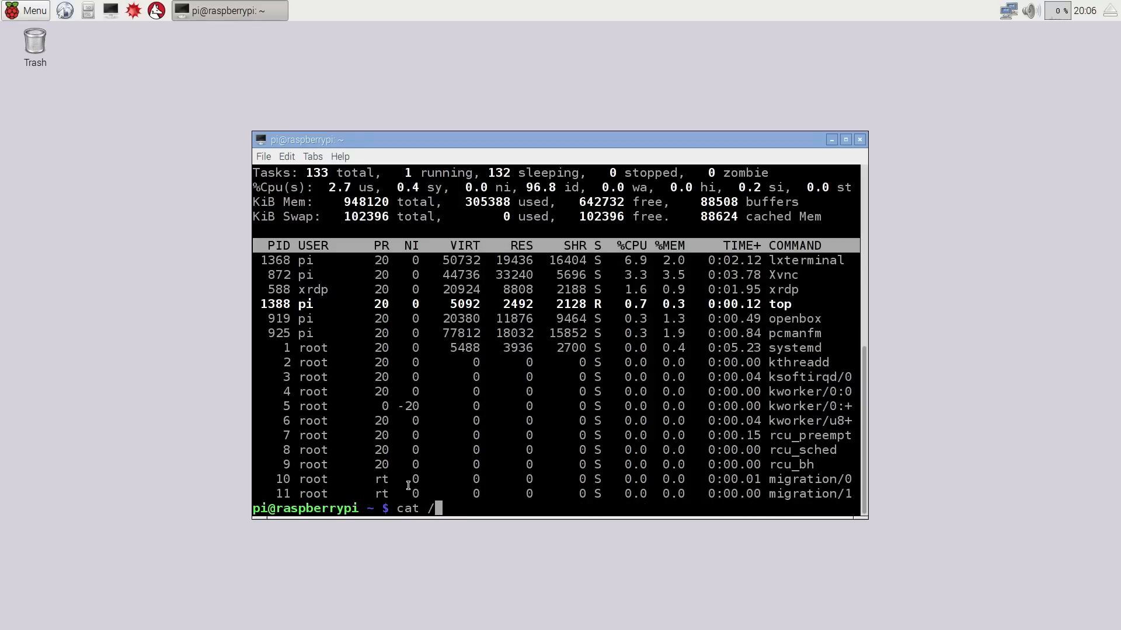
type("etc/dph")
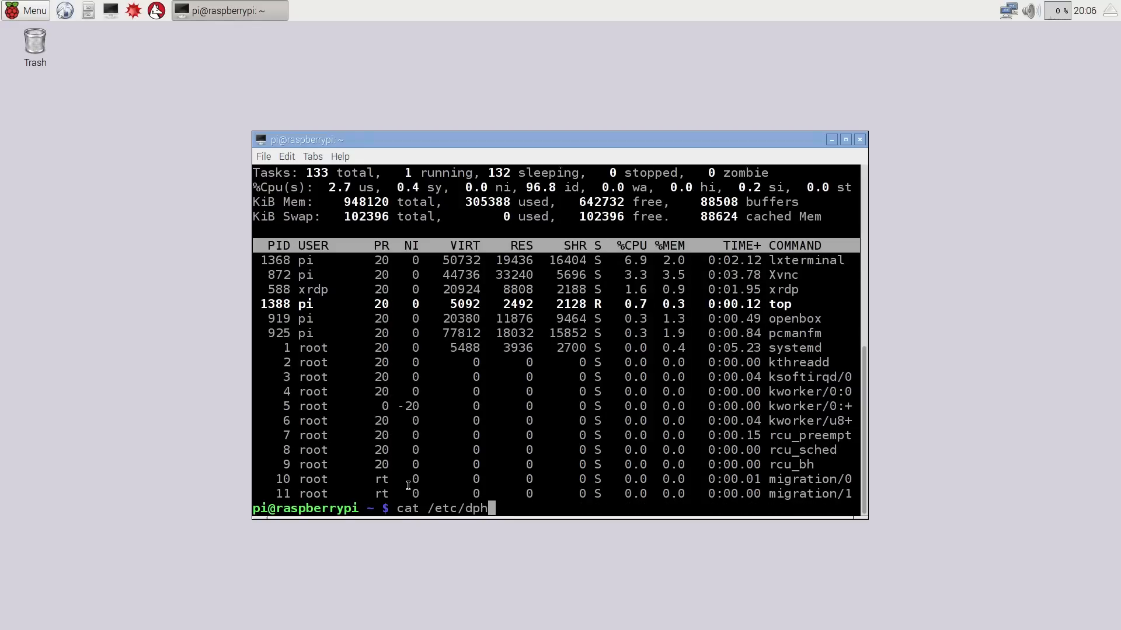
type("ys-swap")
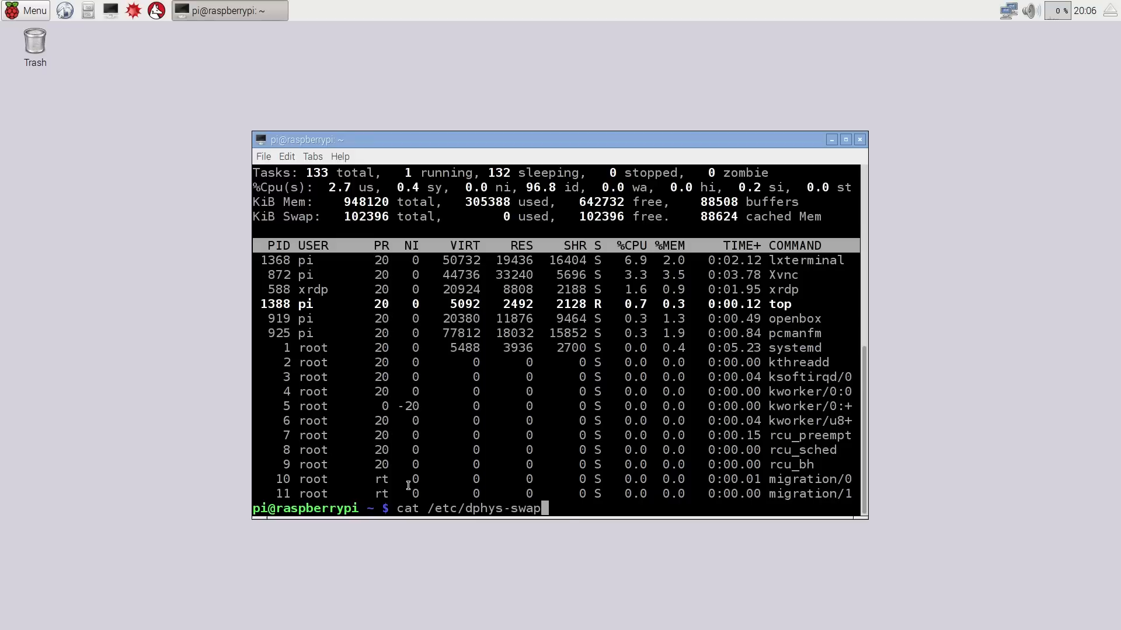
key("Return")
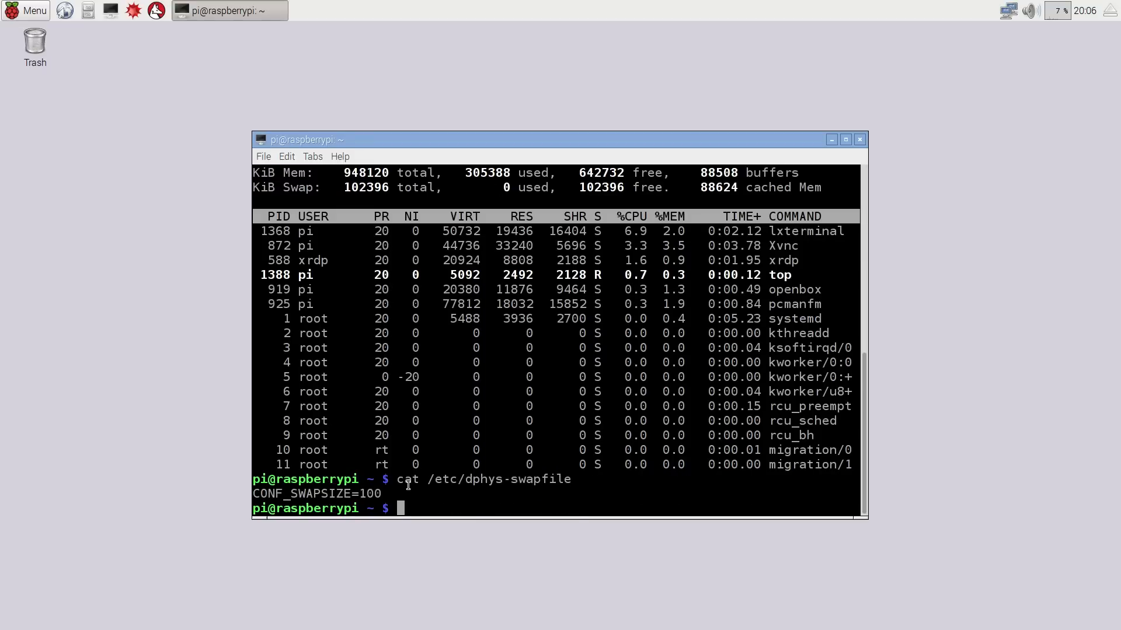
Type sudo nano /etc/dphys-swapfile to edit the swap configuration.
type("sudo")
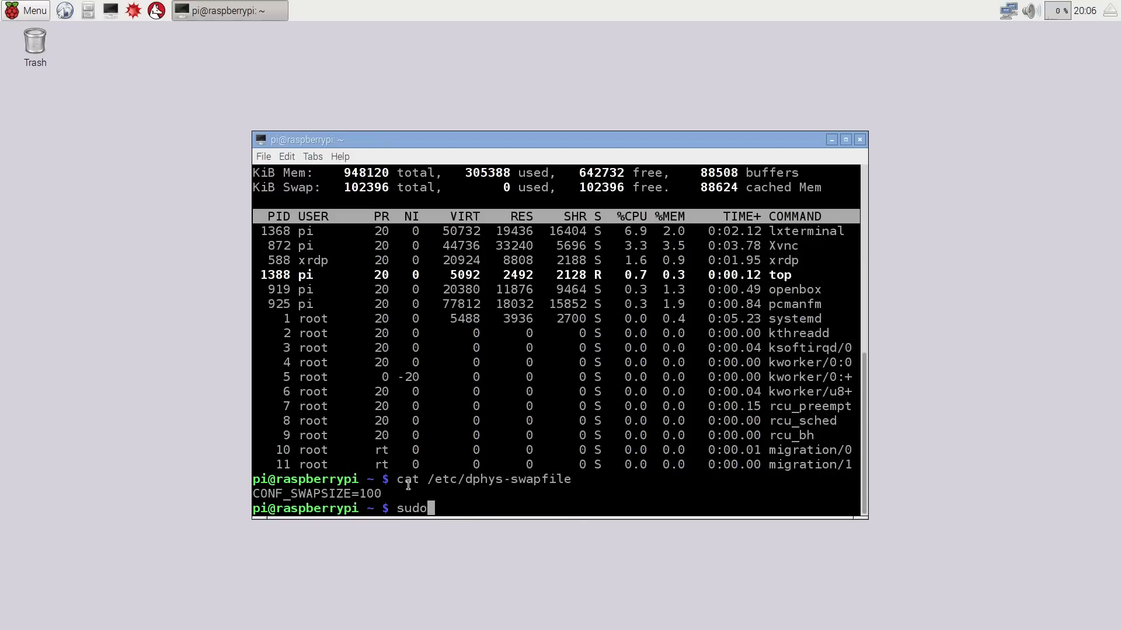
type("nano /etc/d")
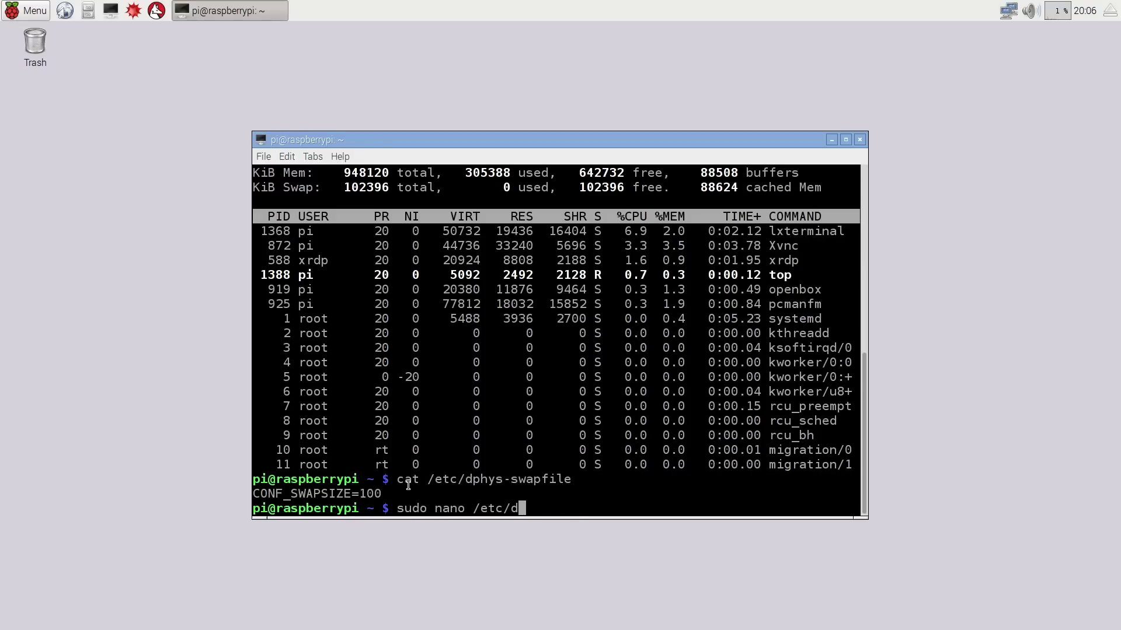
type("phys")
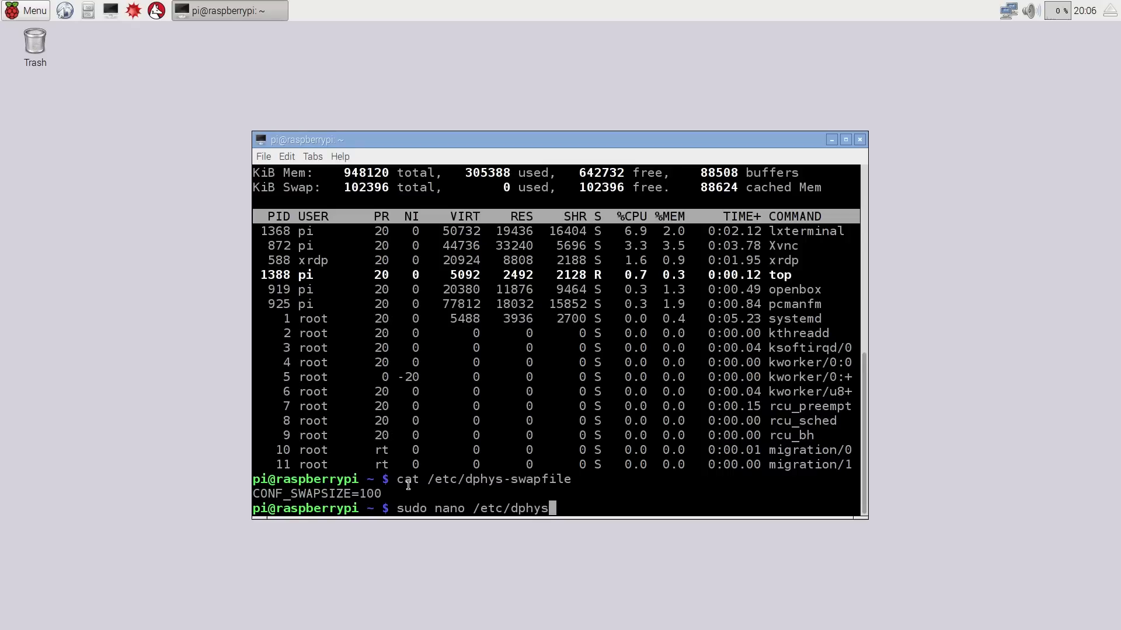
type("-swapfile")
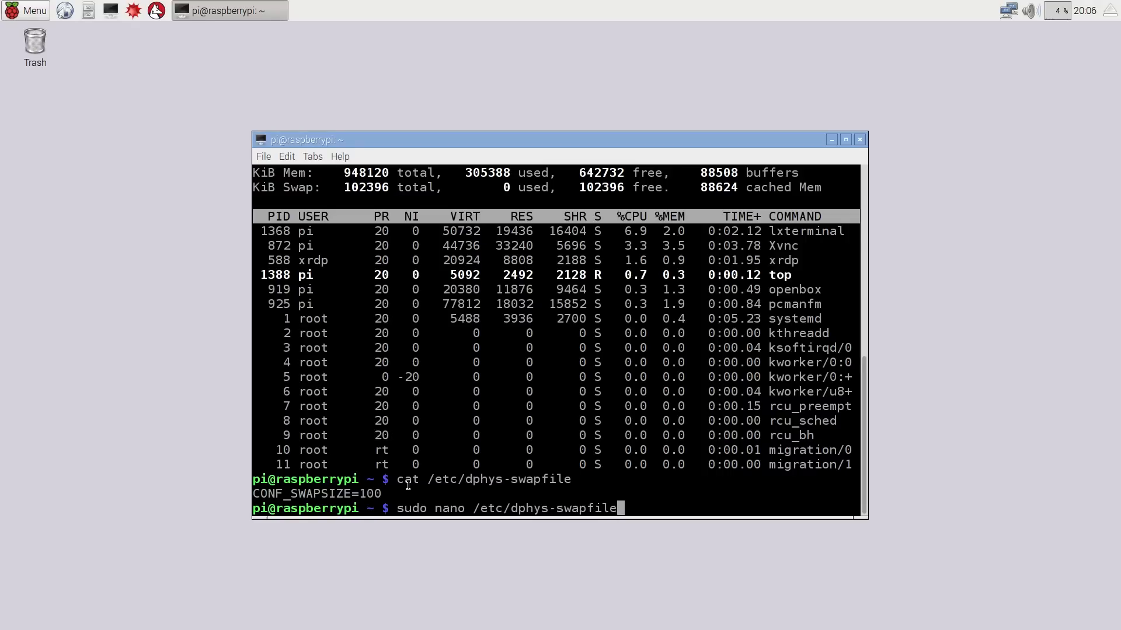
Edit /etc/dphys-swapfile in nano so CONF_SWAPSIZE=1024, then save and exit.
key("Return")
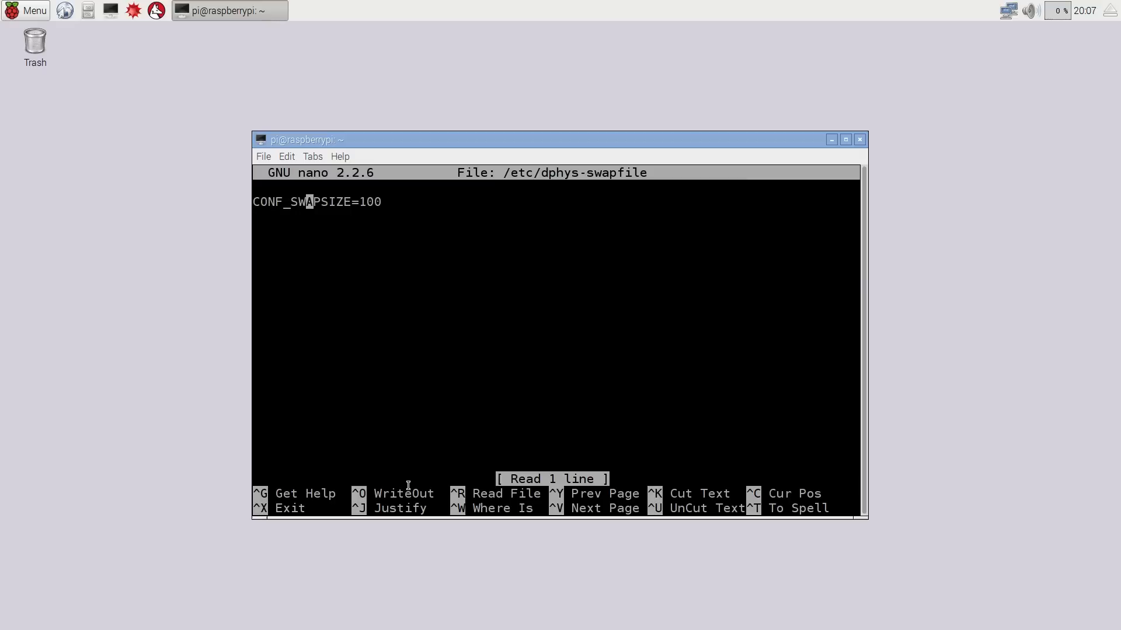
key("Right")
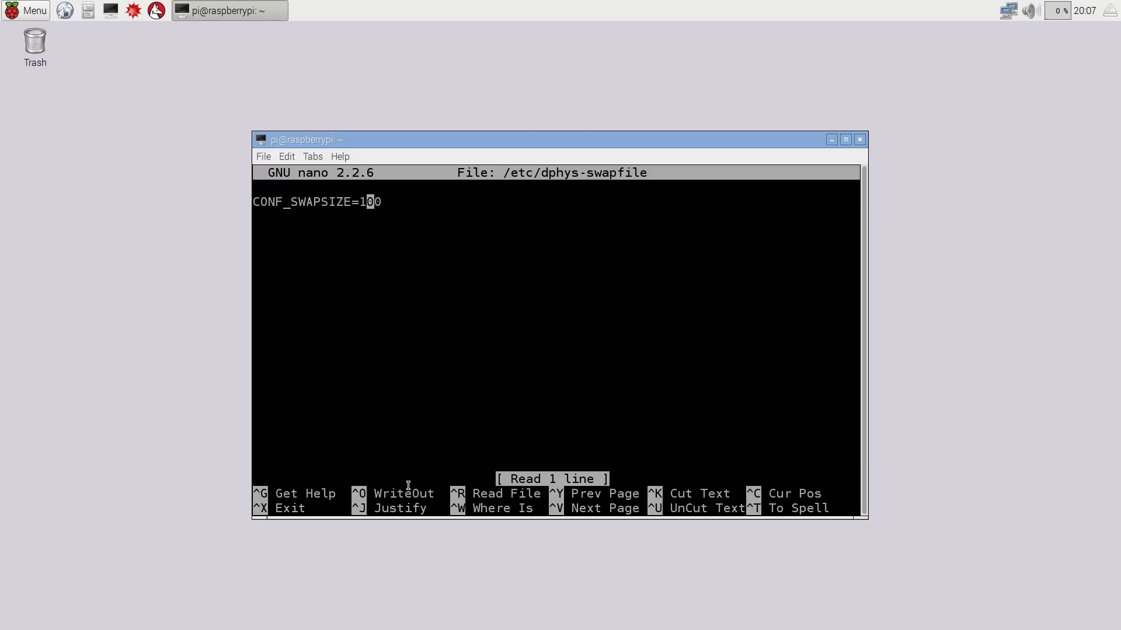
key("BackSpace")
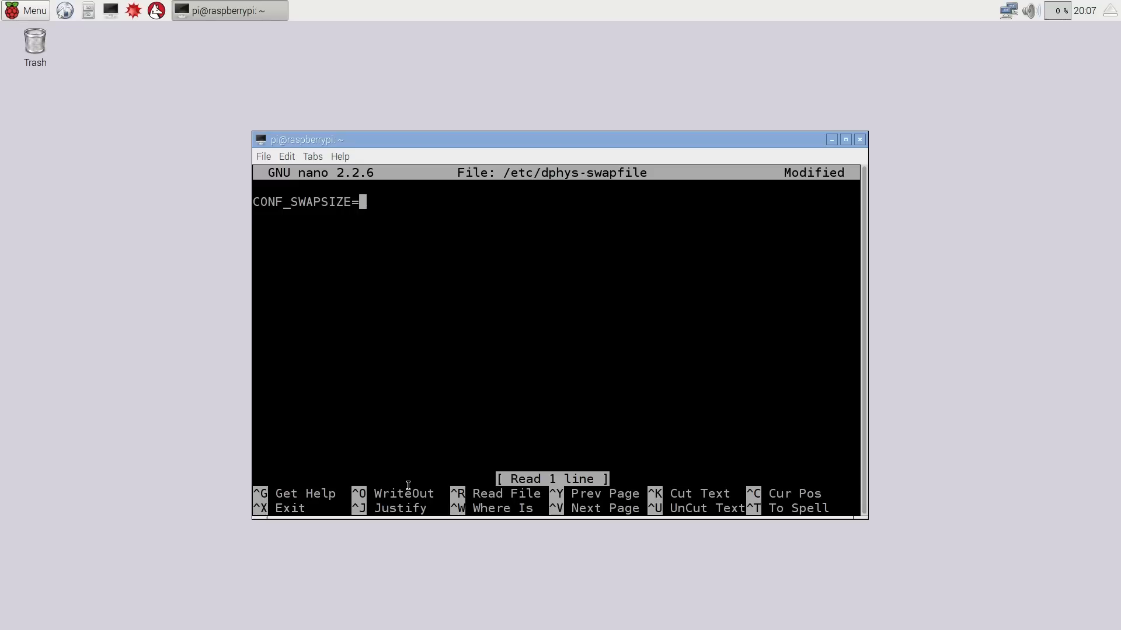
type("1024")
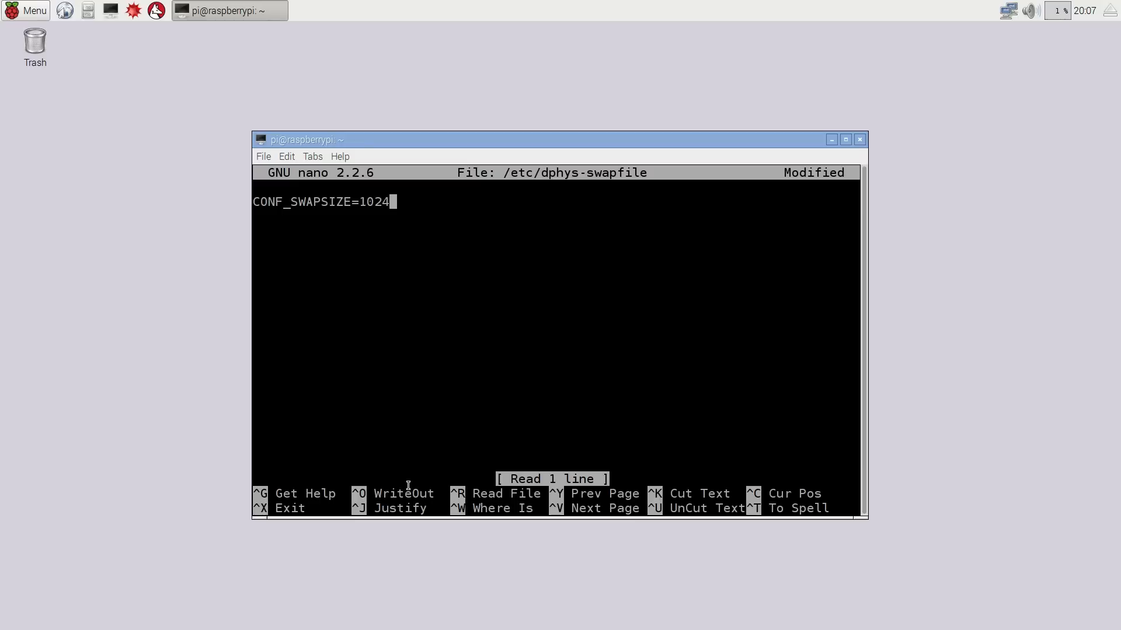
key("ctrl+x")
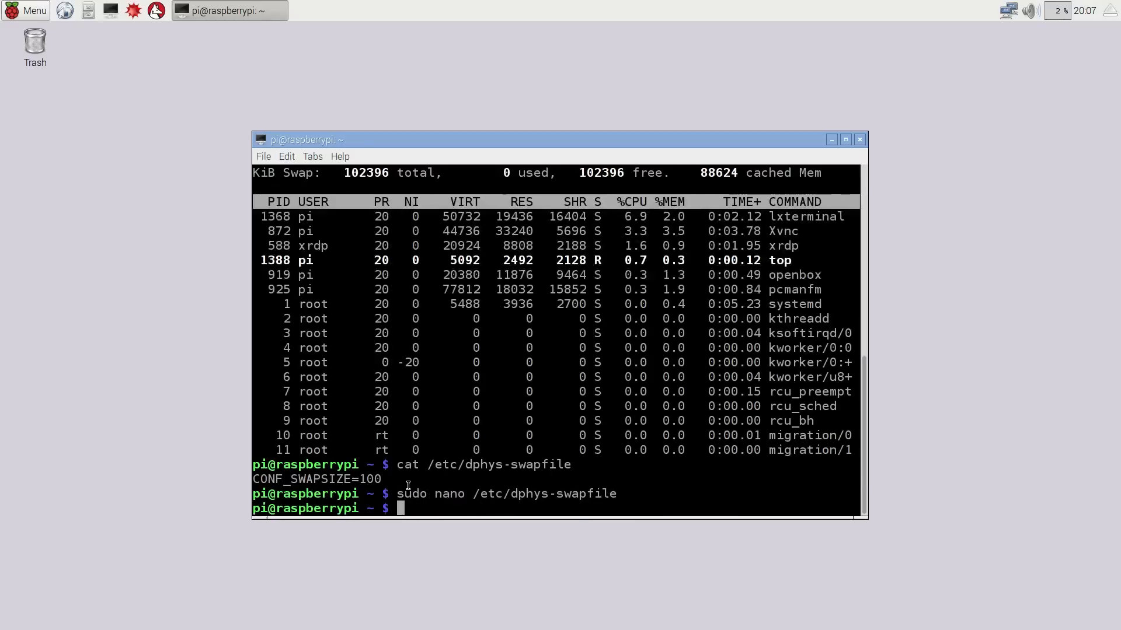
mouse_move(307, 486)
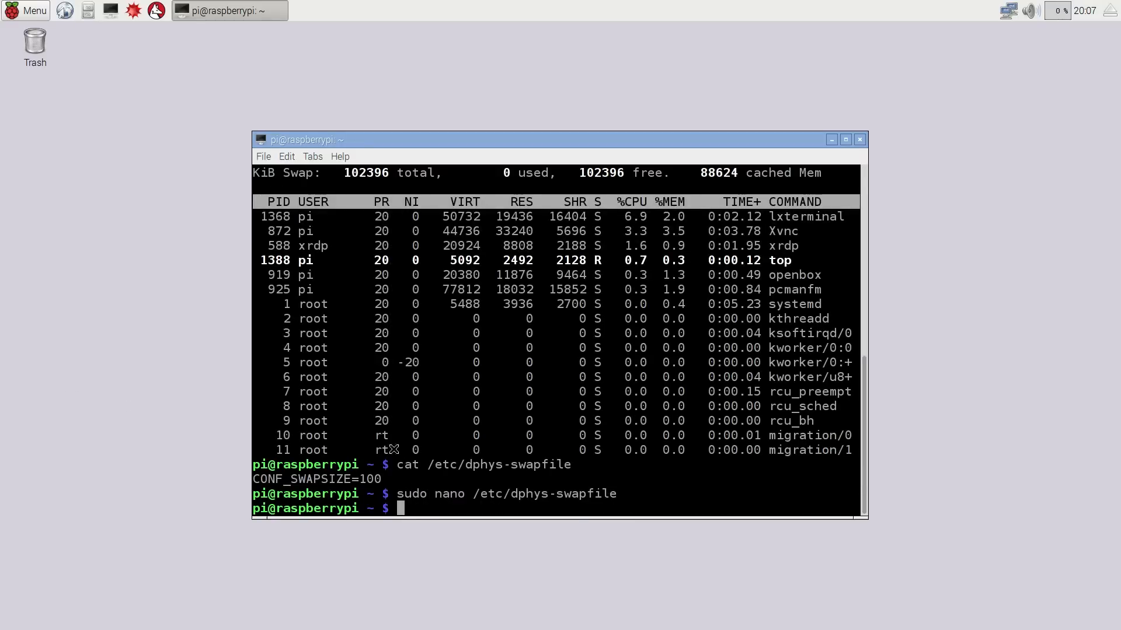
mouse_move(504, 494)
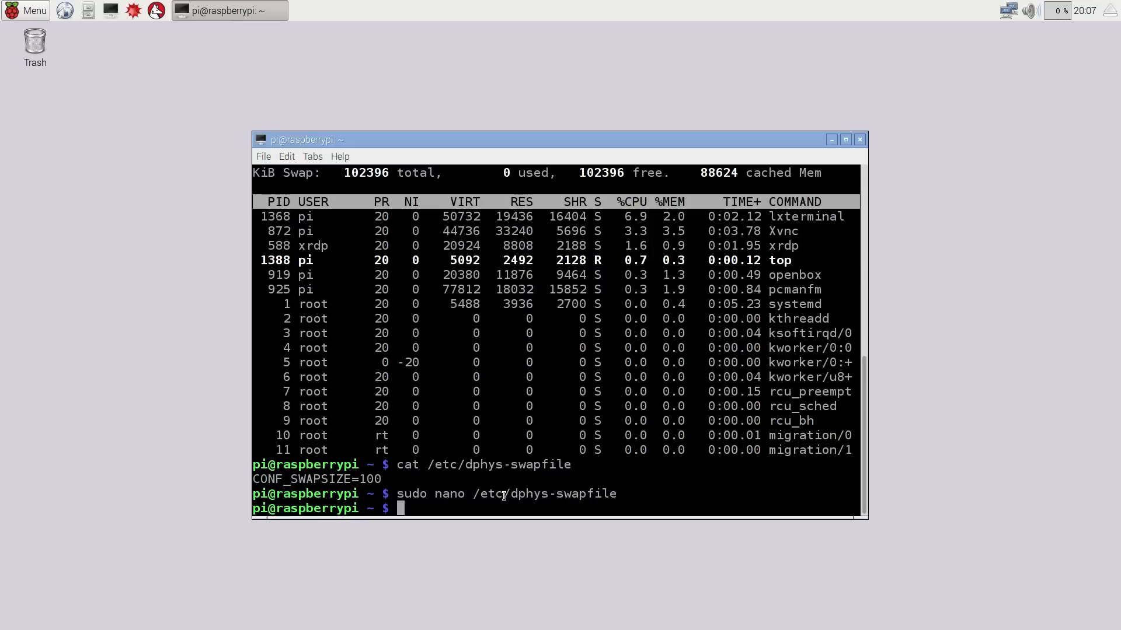
Regenerate the swap file at 1024 MB with sudo dphys-swapfile setup.
type("sud")
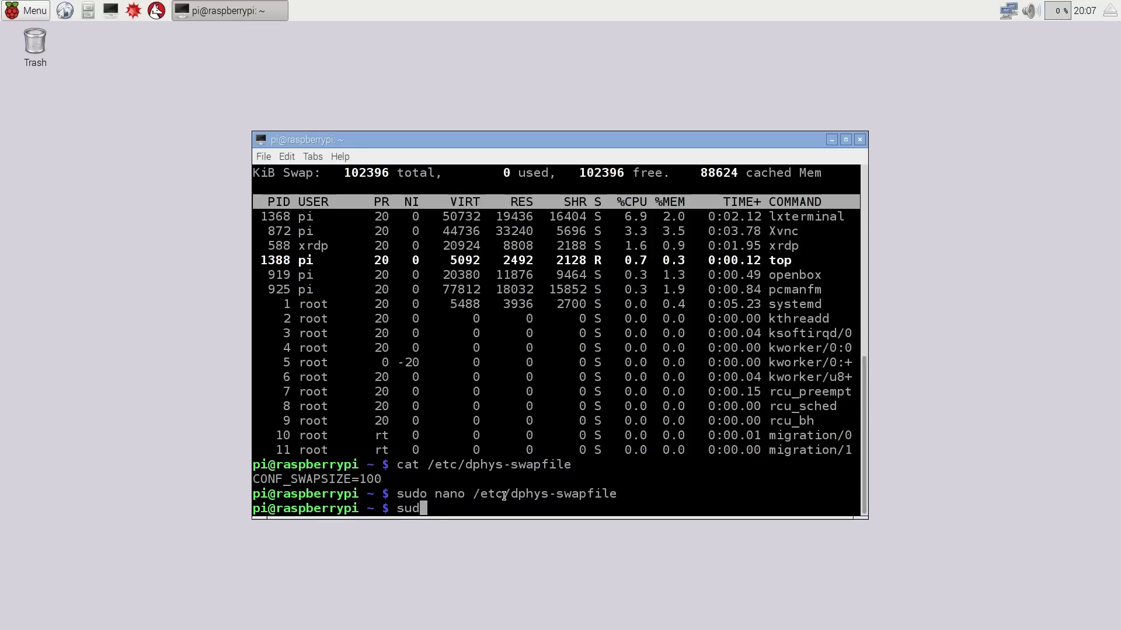
type("o dph")
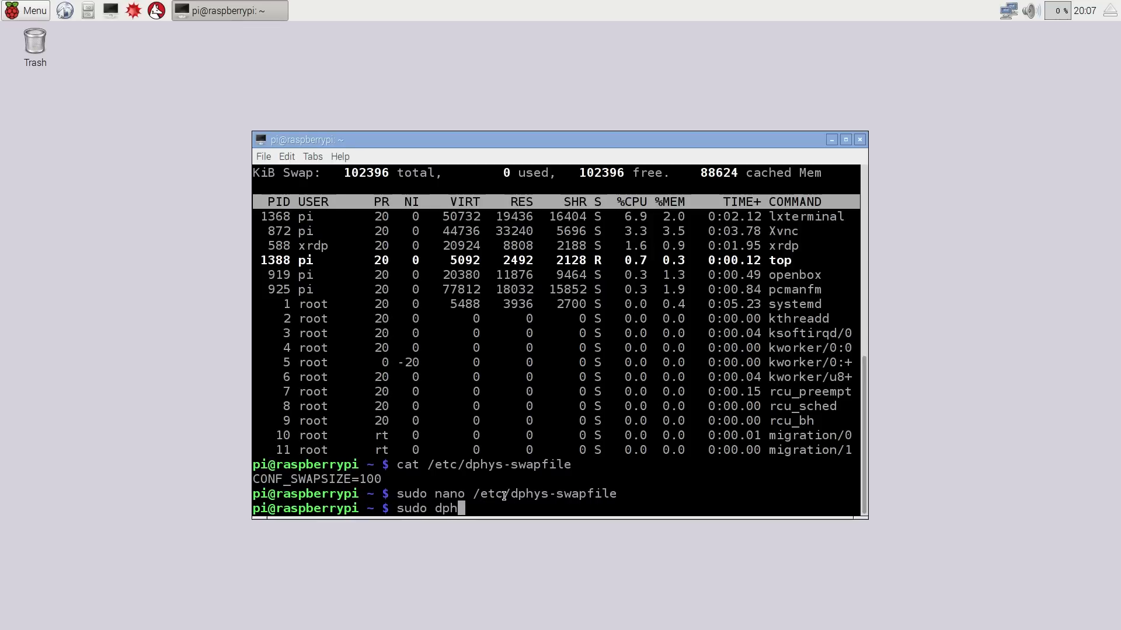
type("ys-swapfil")
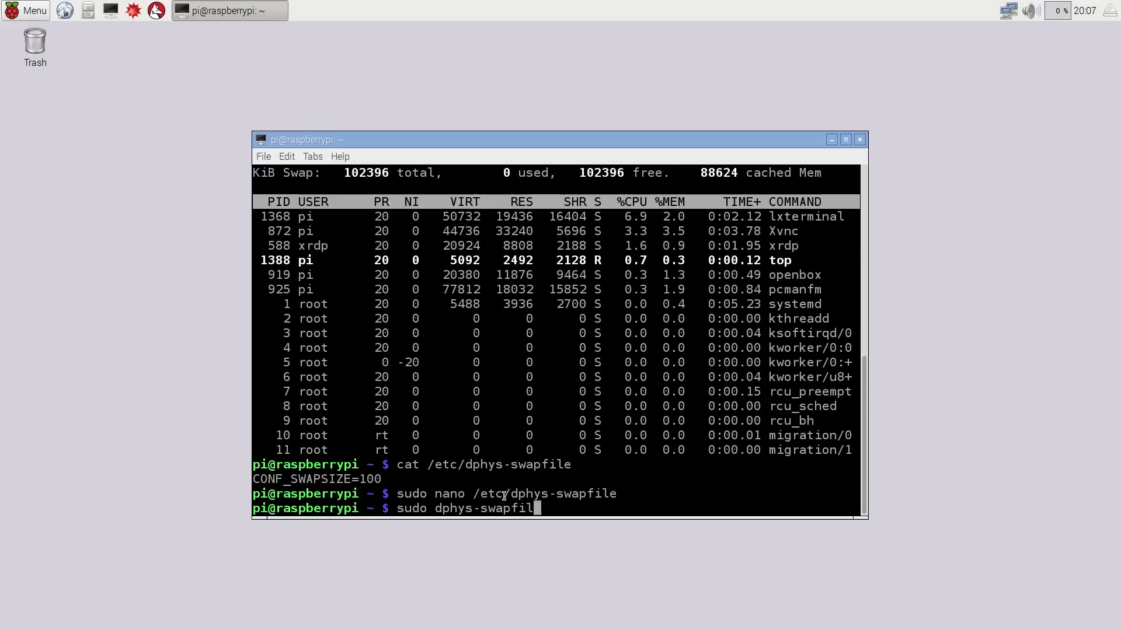
type("setup")
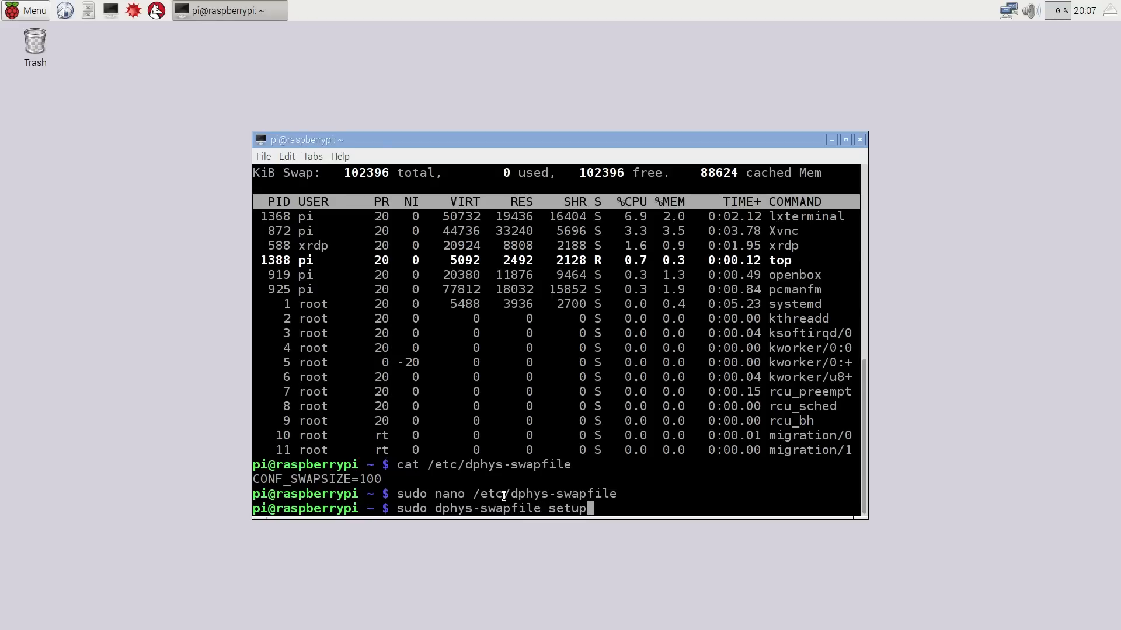
key("Return")
type("sudo /etc/")
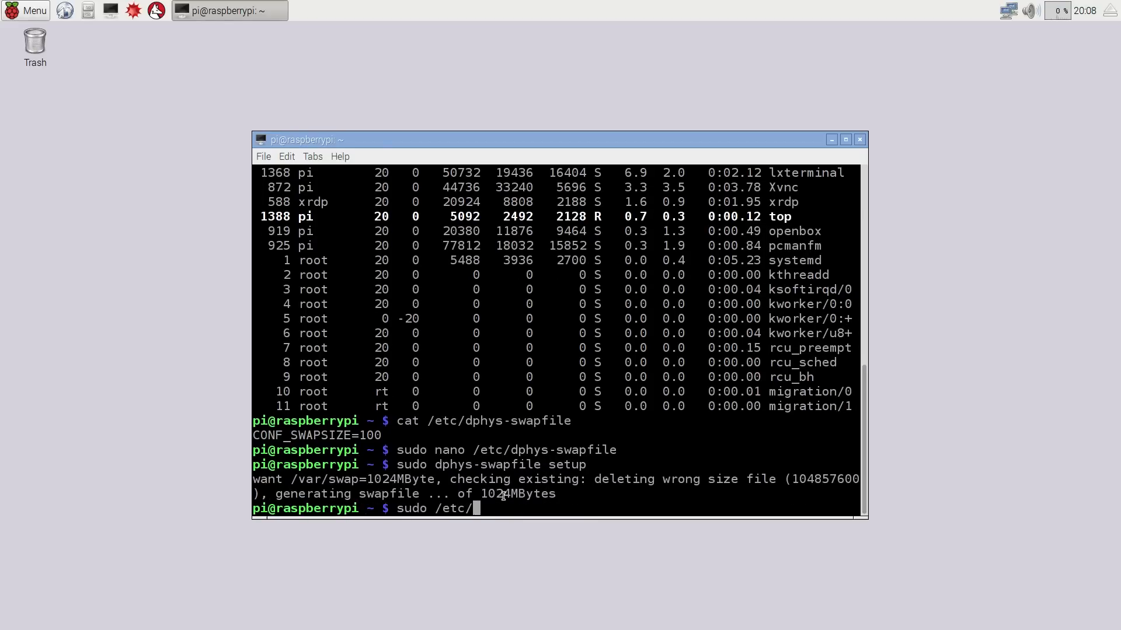
Restart the swap service via /etc/init.d/dphys-swapfile stop and start, then launch top.
type("init.d/")
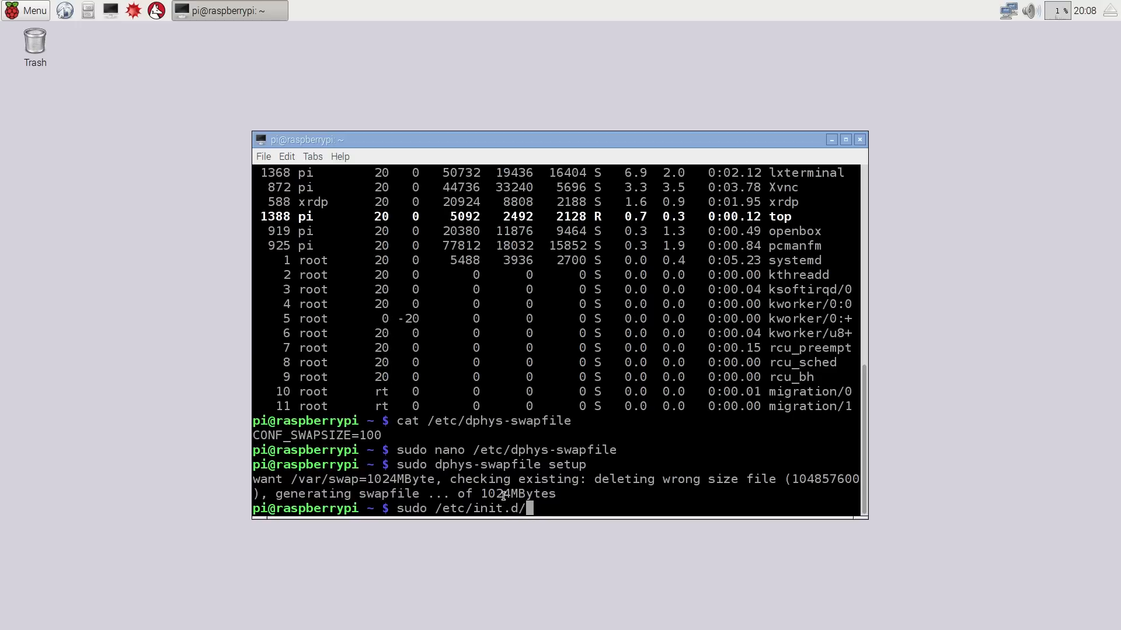
type("dphys-swapfile st")
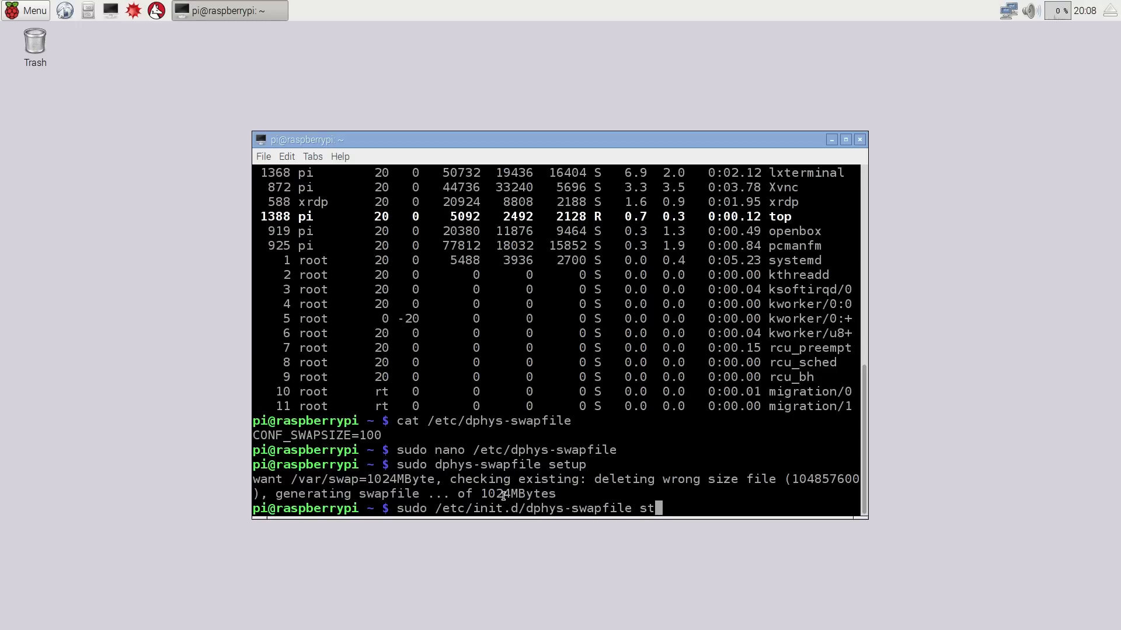
key("Return")
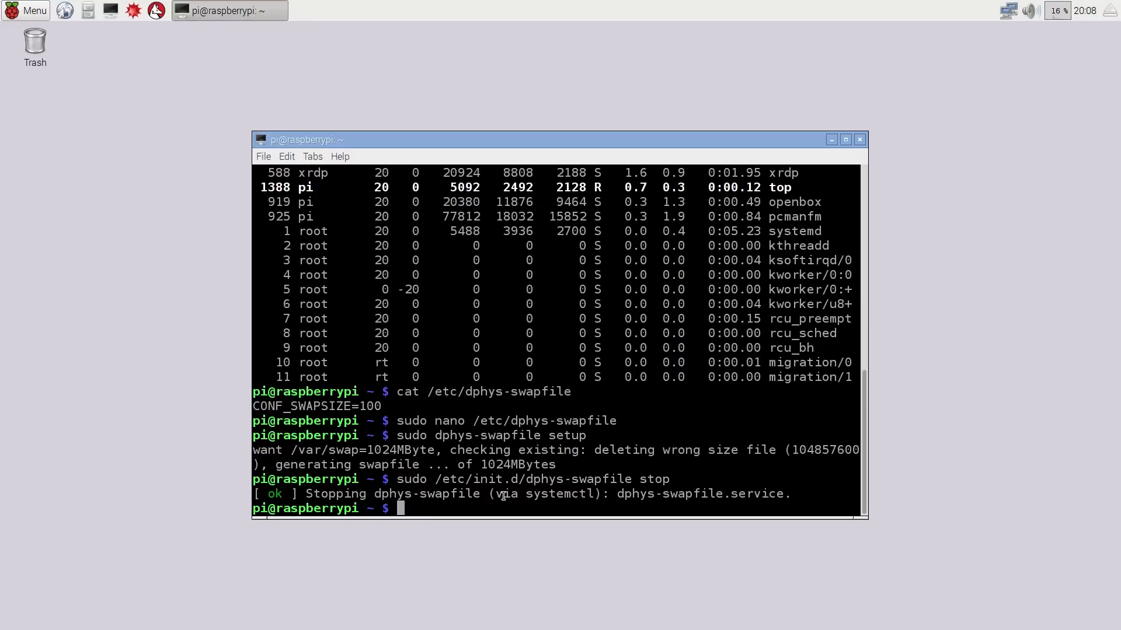
type("sudo /etc/in")
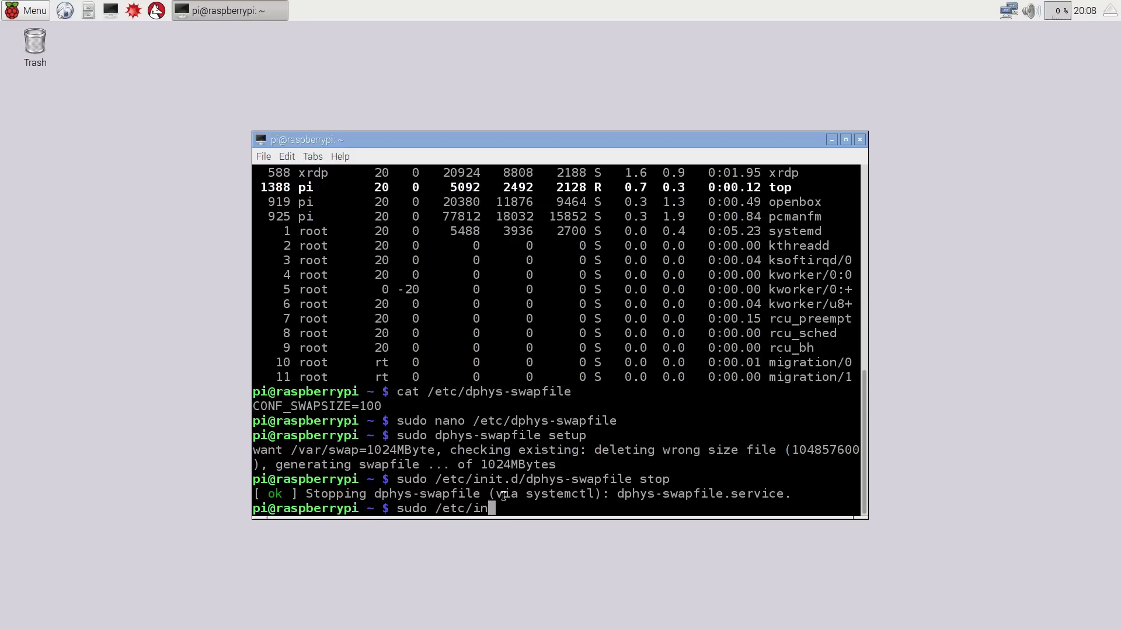
type("it.d/")
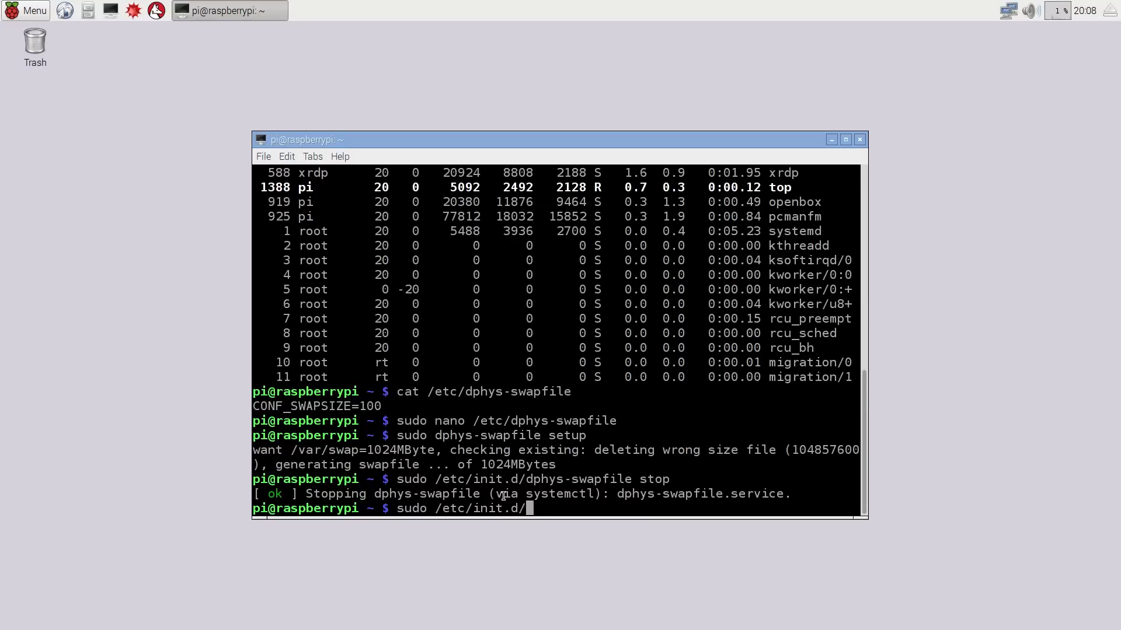
type("dphys-swapfile s")
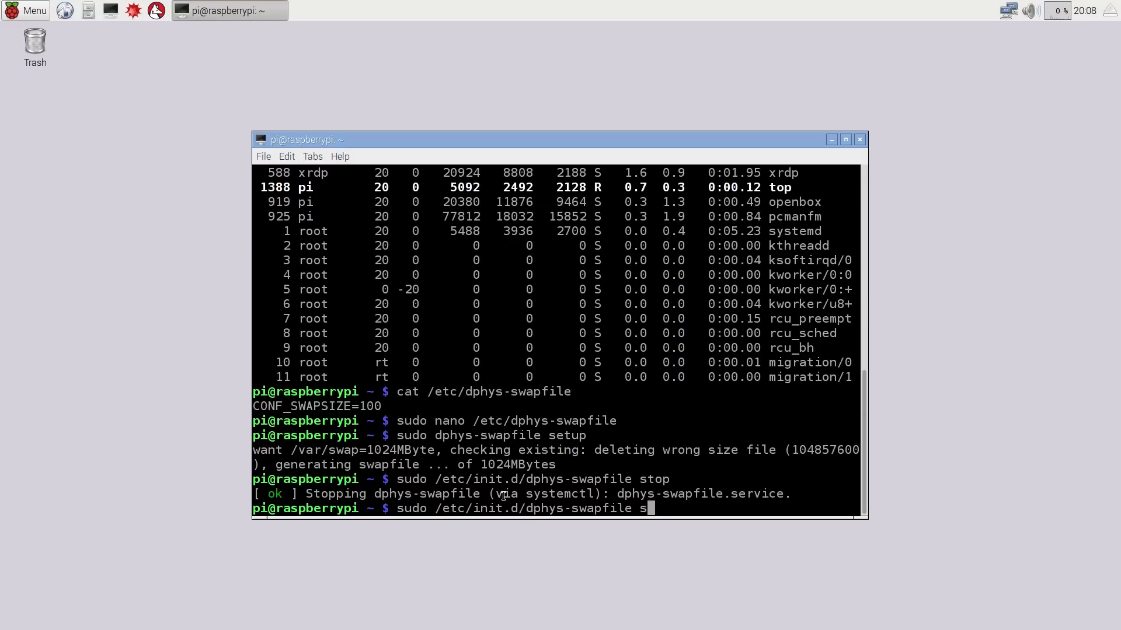
key("Return")
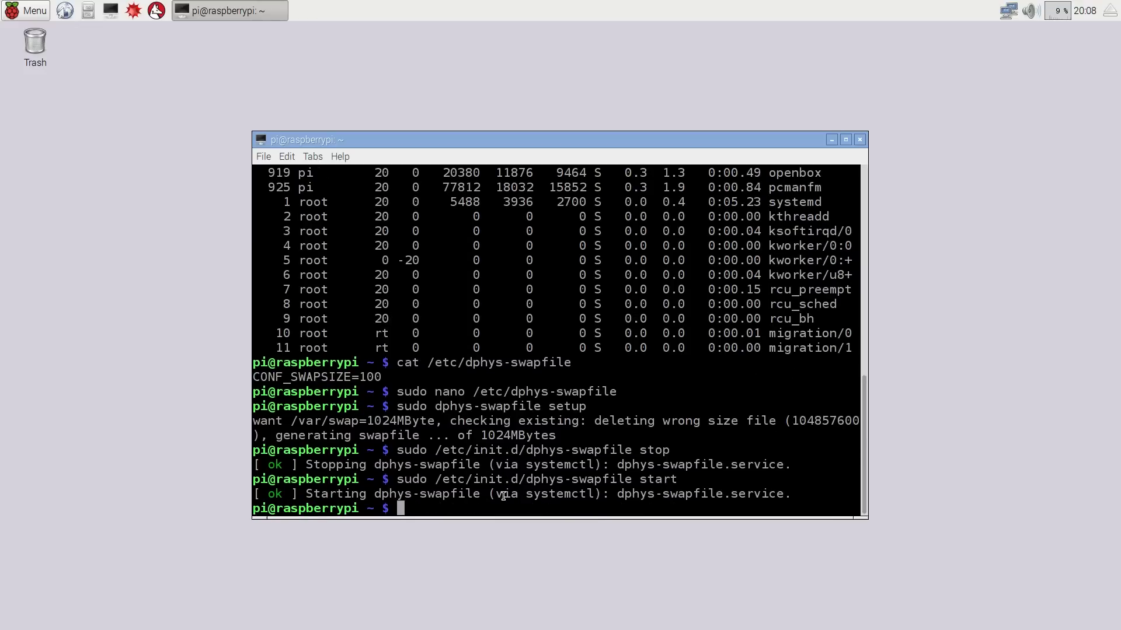
type("top")
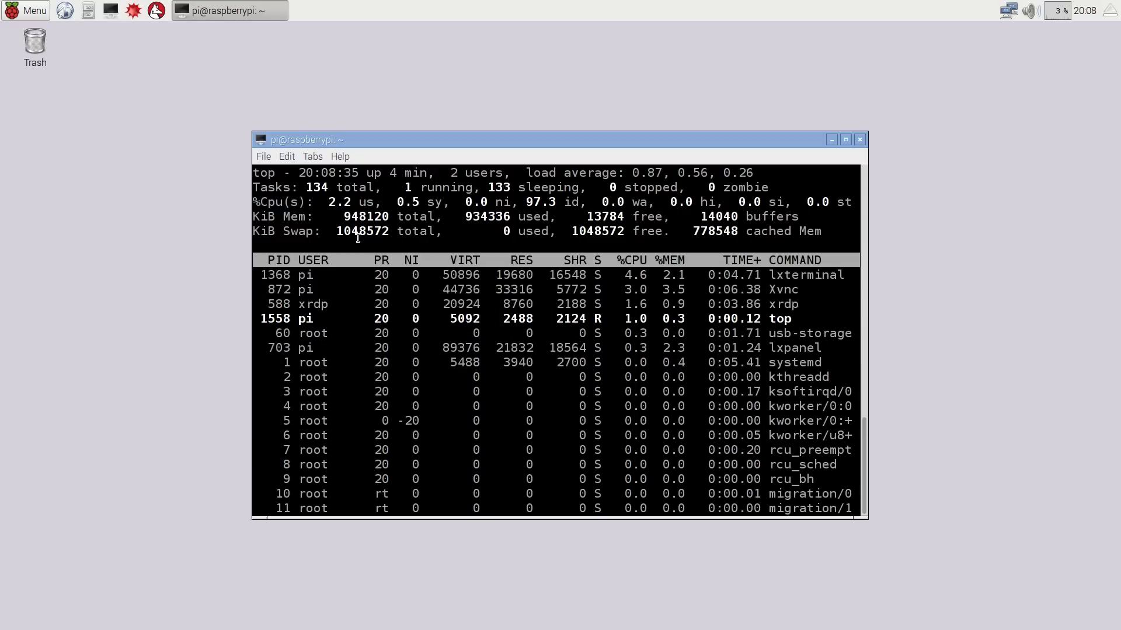
Quit top after confirming about 1 GB total swap and begin the apt-get command.
key("q")
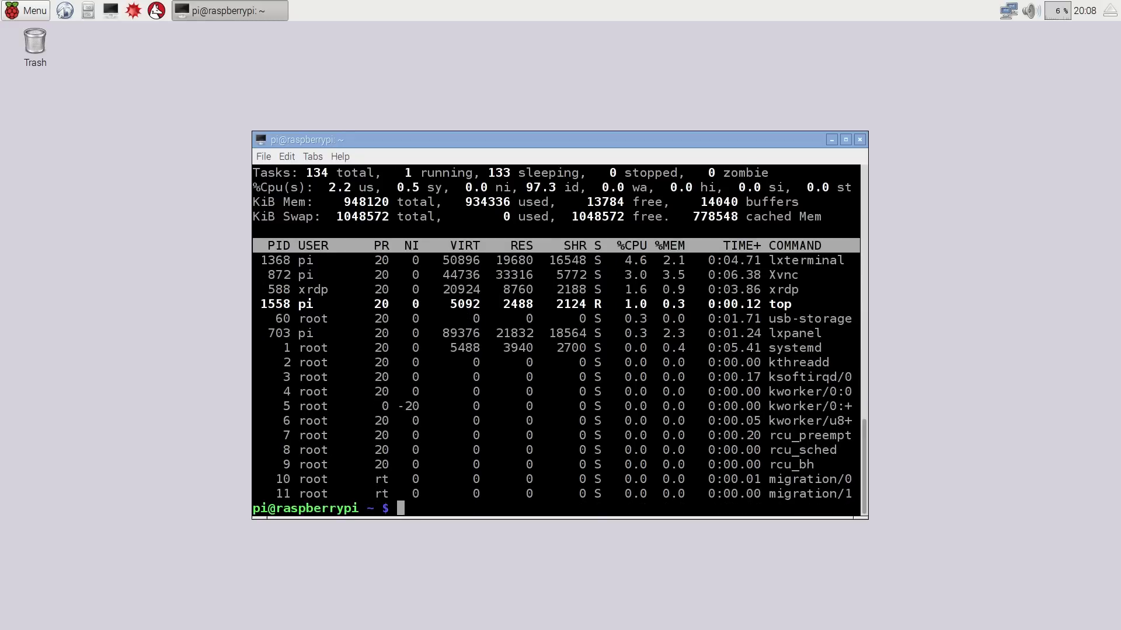
type("sudo apt-get install mate")
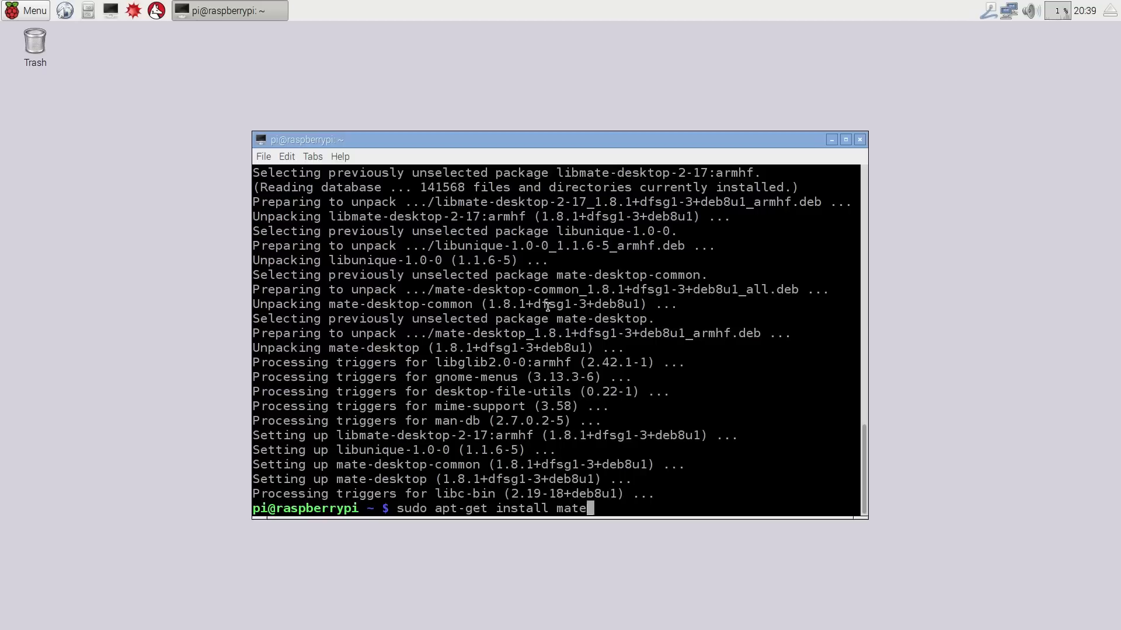
Run sudo apt-get install mate and answer Y to install all MATE packages.
key("Return")
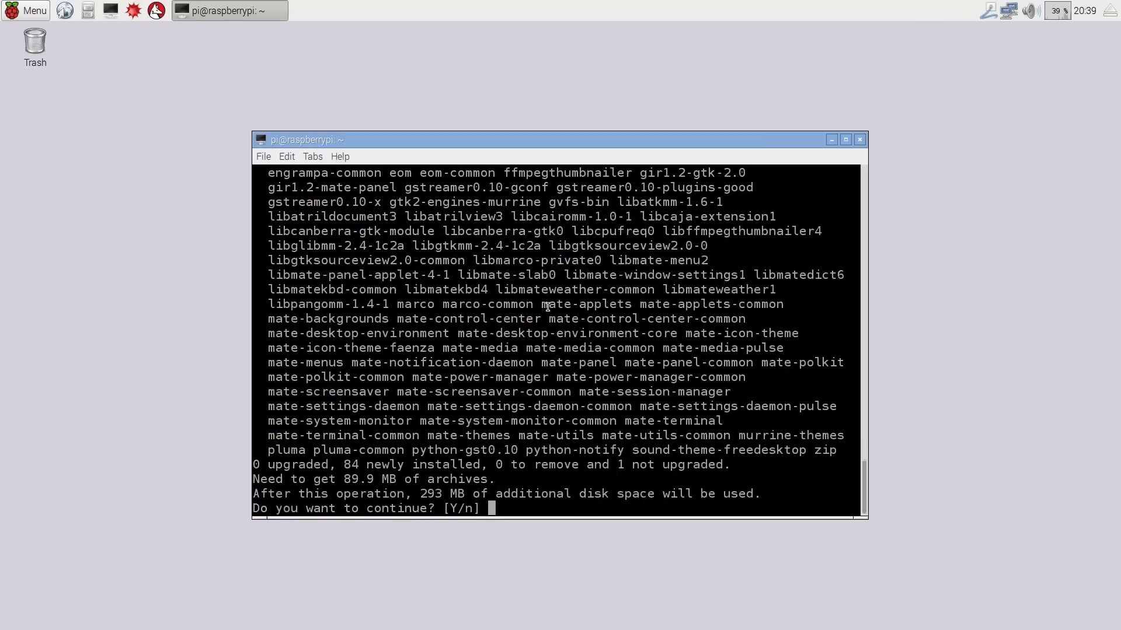
type("Y")
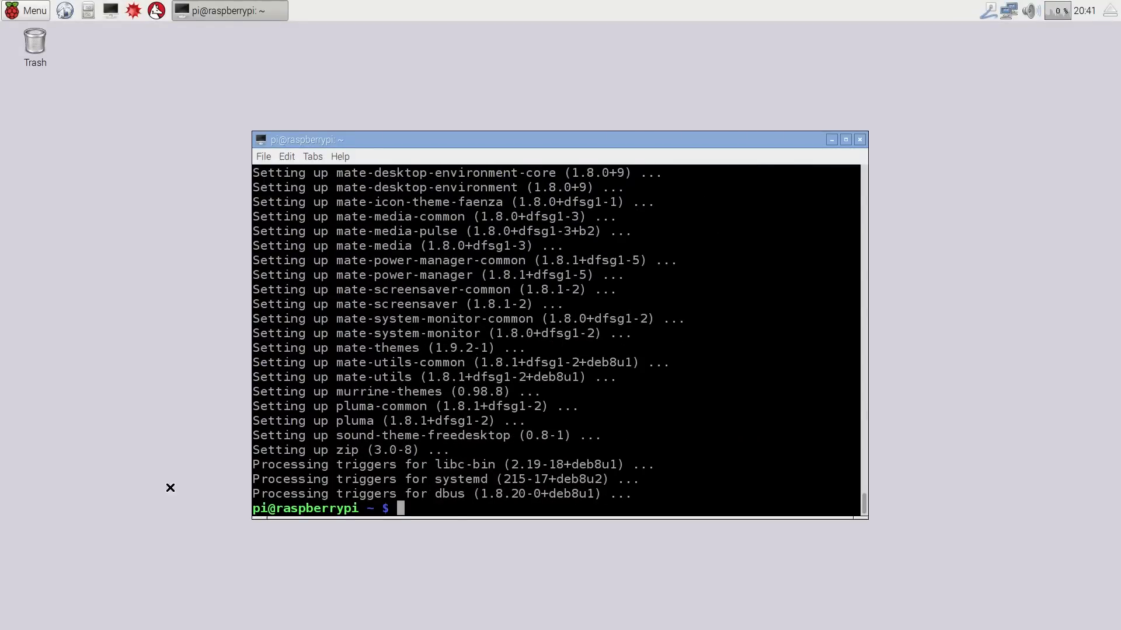
Run sudo update-alternatives --config x-session-manager to choose mate-session, then enter sudo reboot.
type("sudo upd")
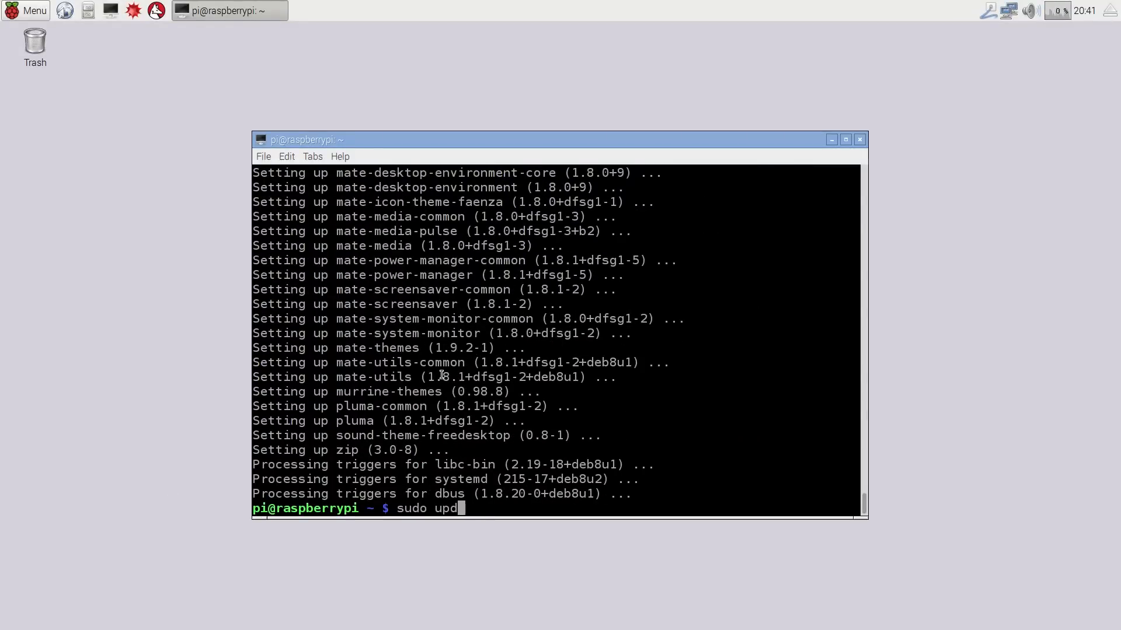
type("ate-alternatives")
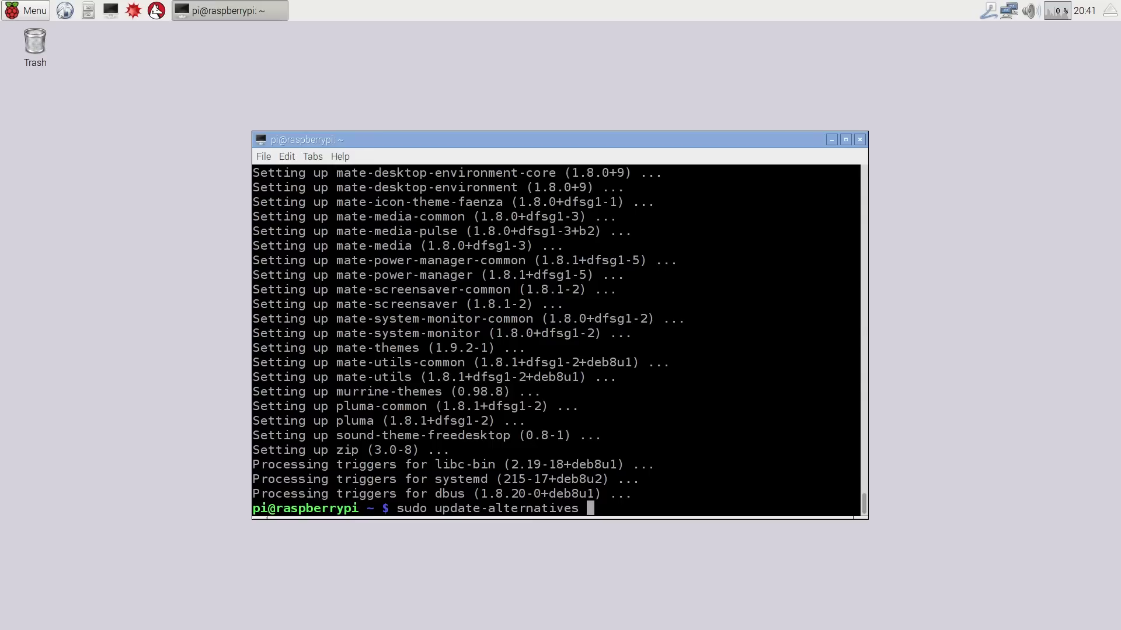
mouse_move(447, 416)
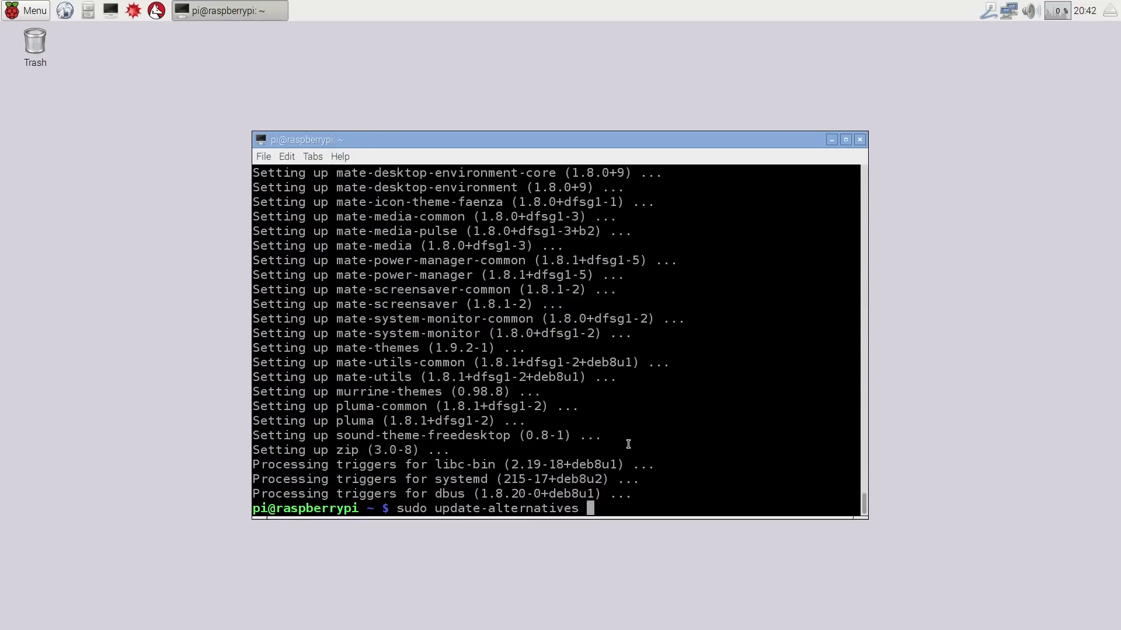
type("--c")
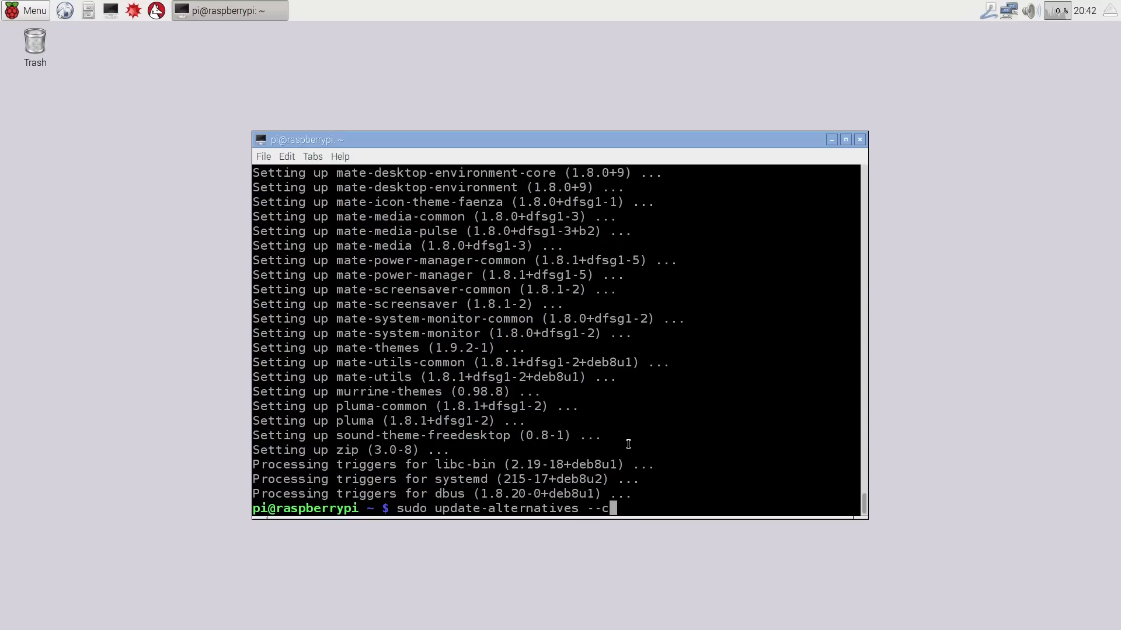
type("onfig x")
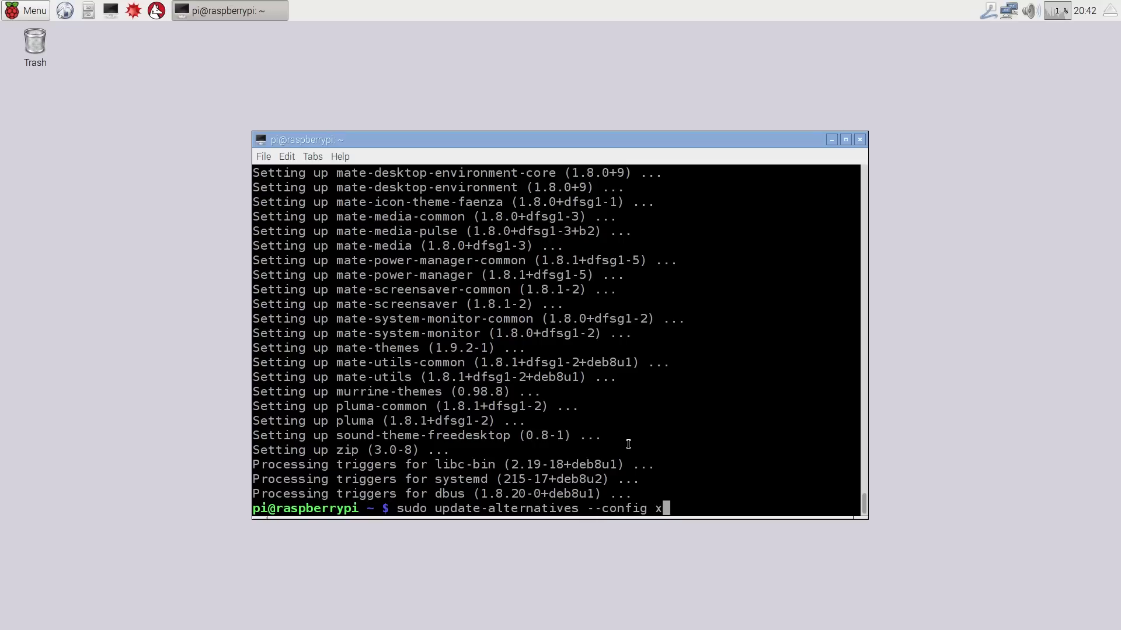
type("-session-m")
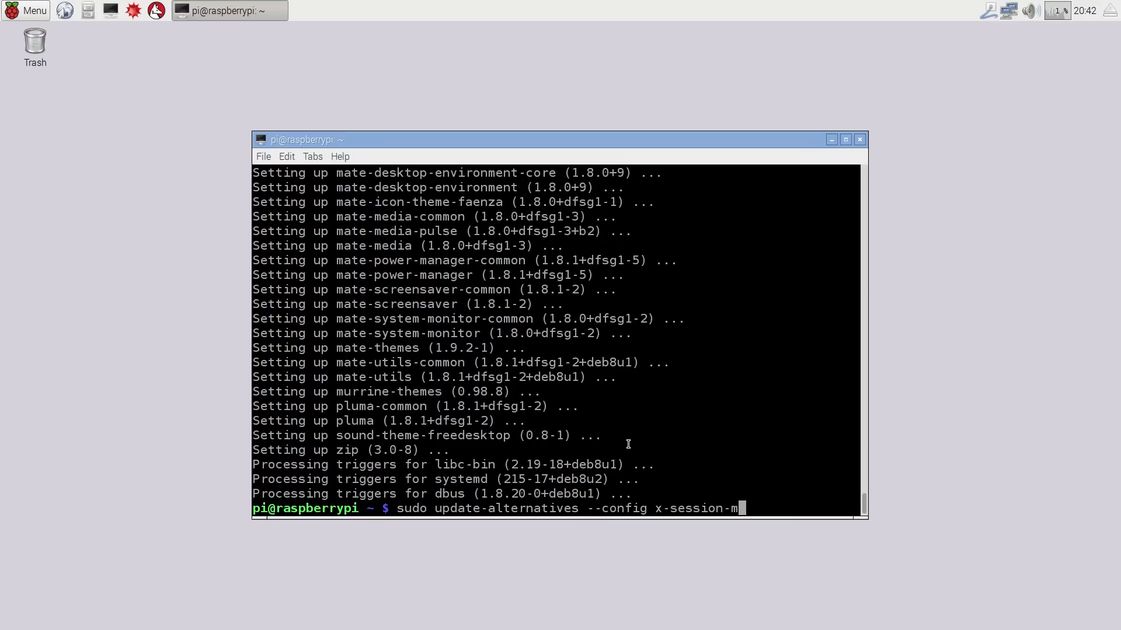
key("Return")
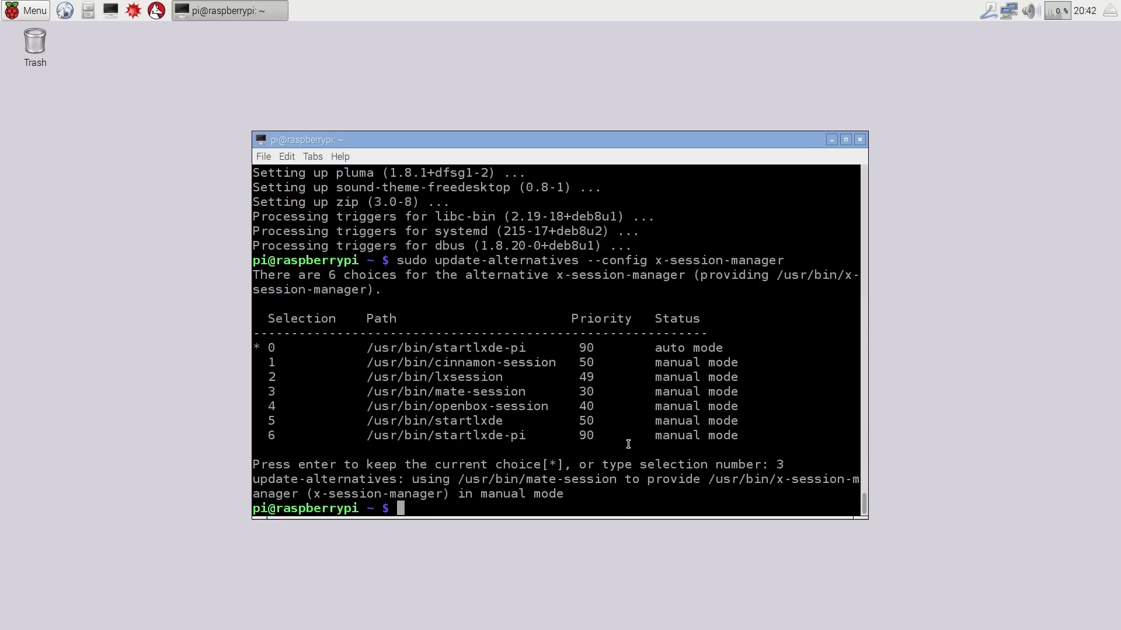
type("sudo reboot")
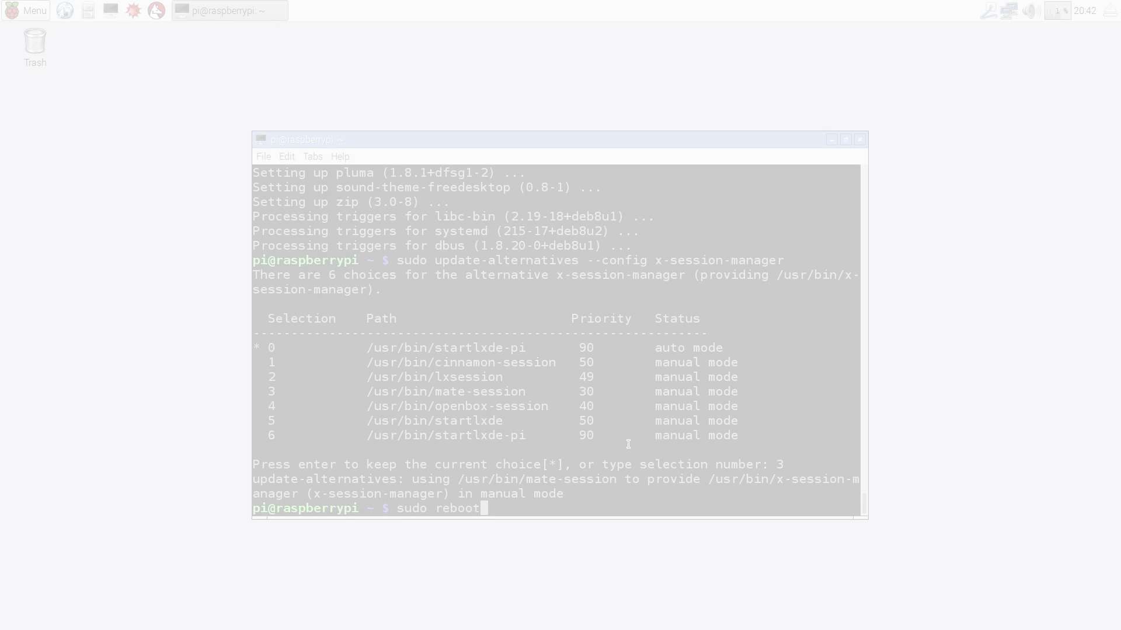